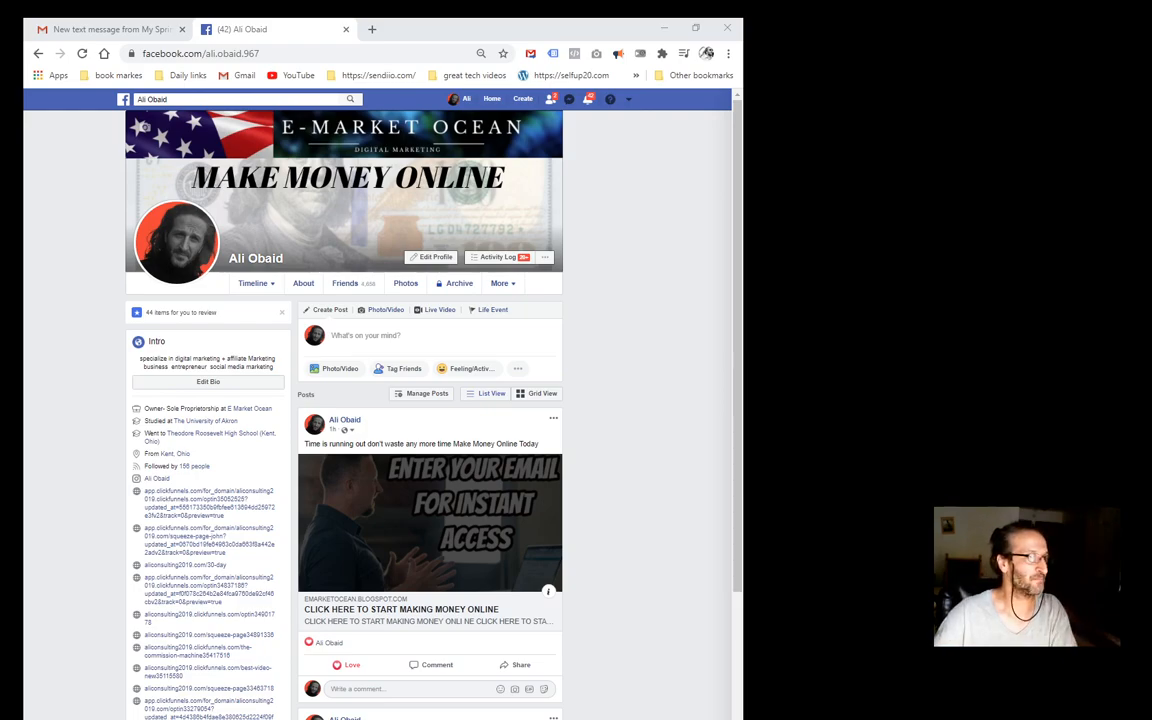
{"action": "mouse_move", "coordinate": [418, 530]}
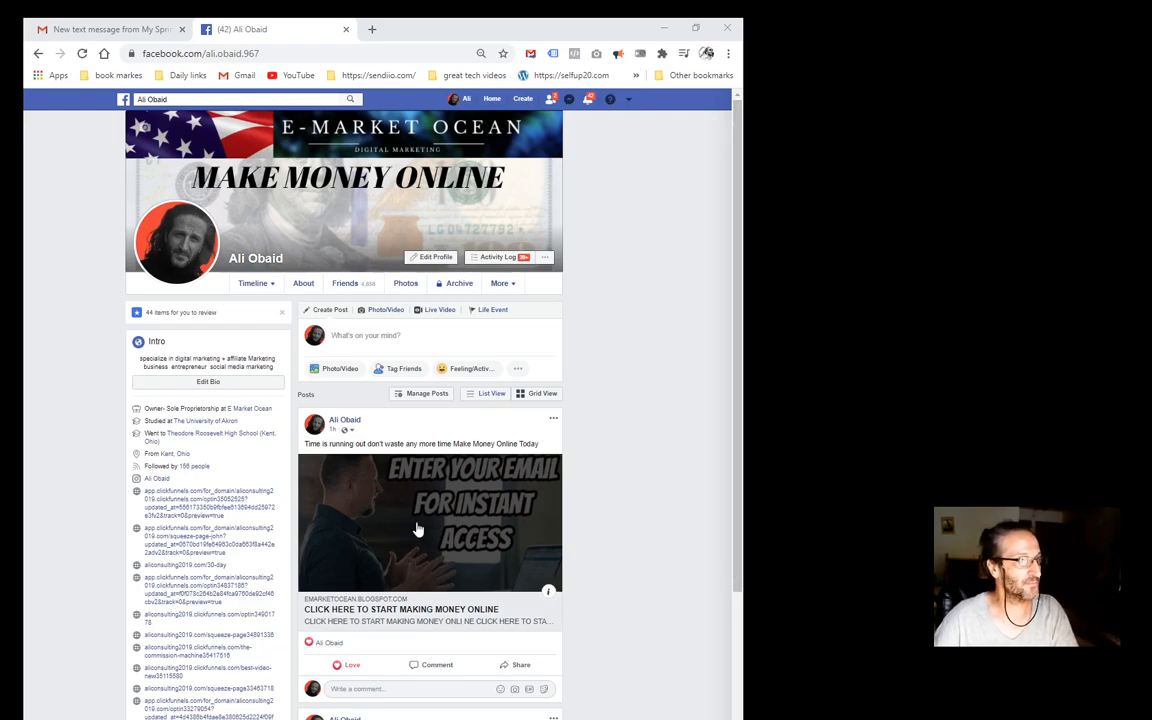
{"action": "mouse_move", "coordinate": [338, 470]}
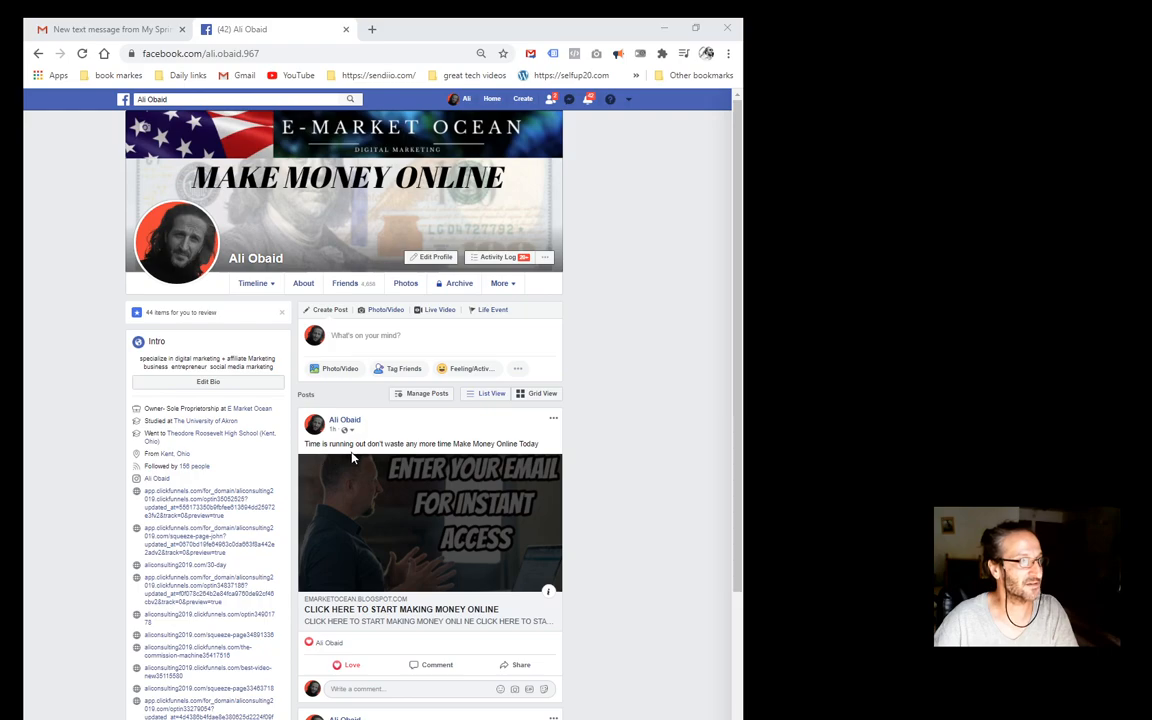
{"action": "mouse_move", "coordinate": [422, 463]}
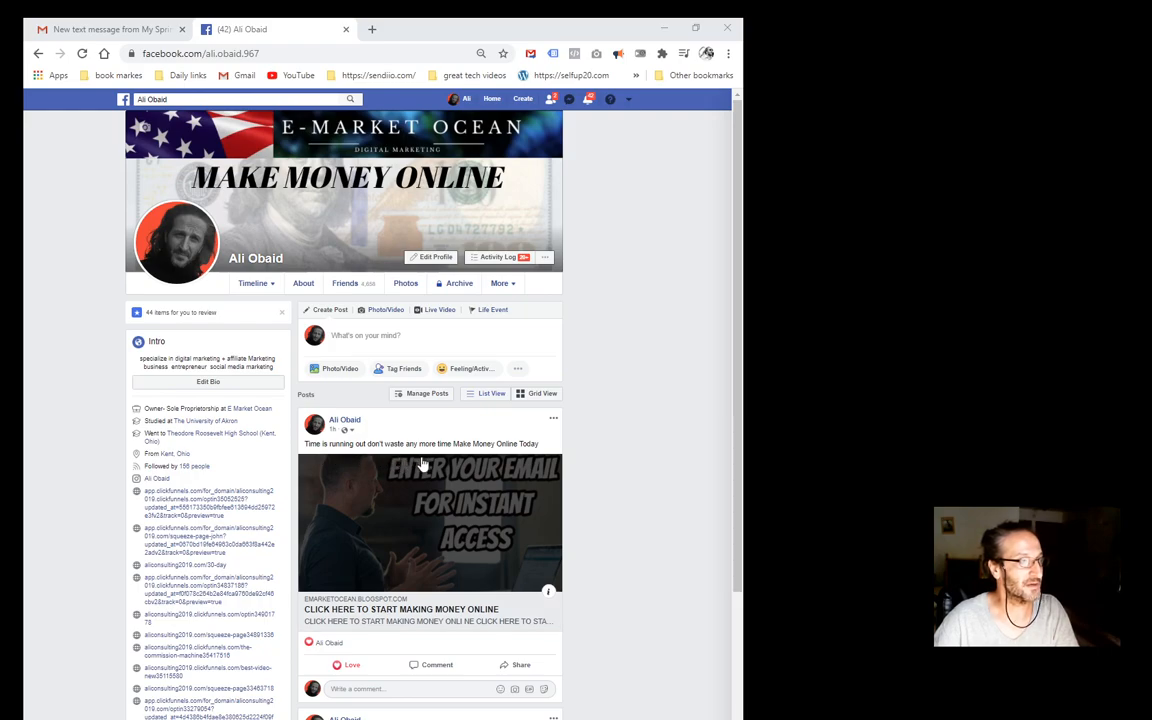
{"action": "mouse_move", "coordinate": [458, 457]}
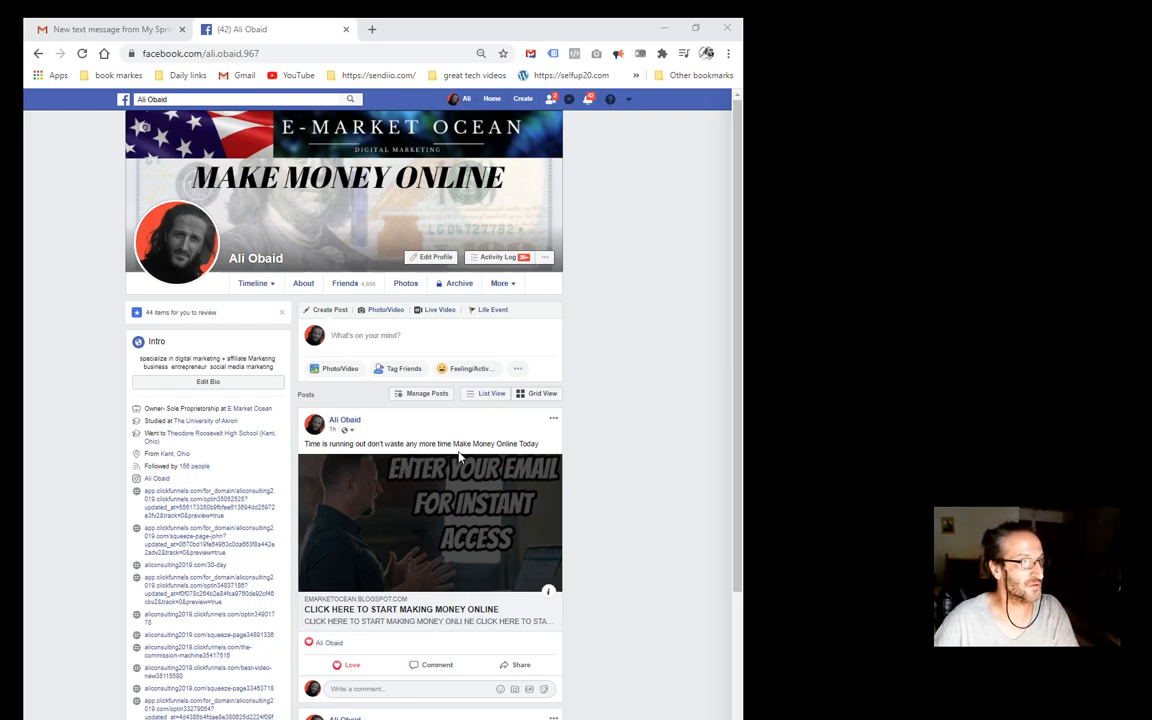
{"action": "mouse_move", "coordinate": [442, 527]}
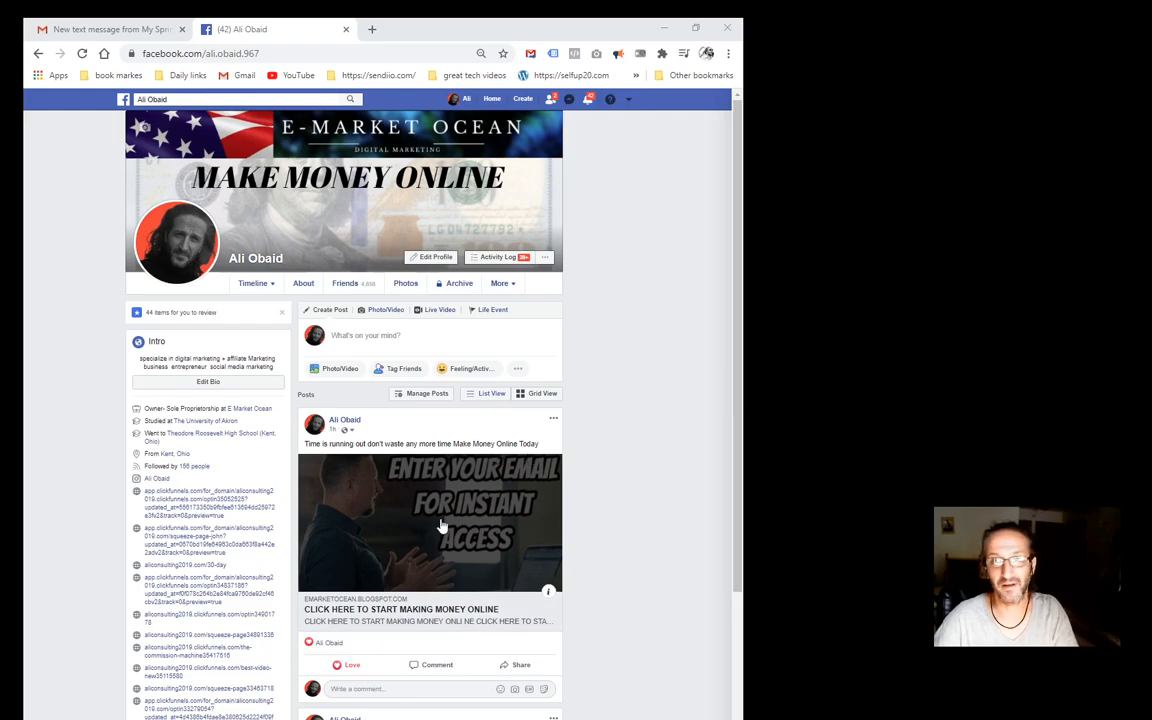
{"action": "mouse_move", "coordinate": [488, 527]}
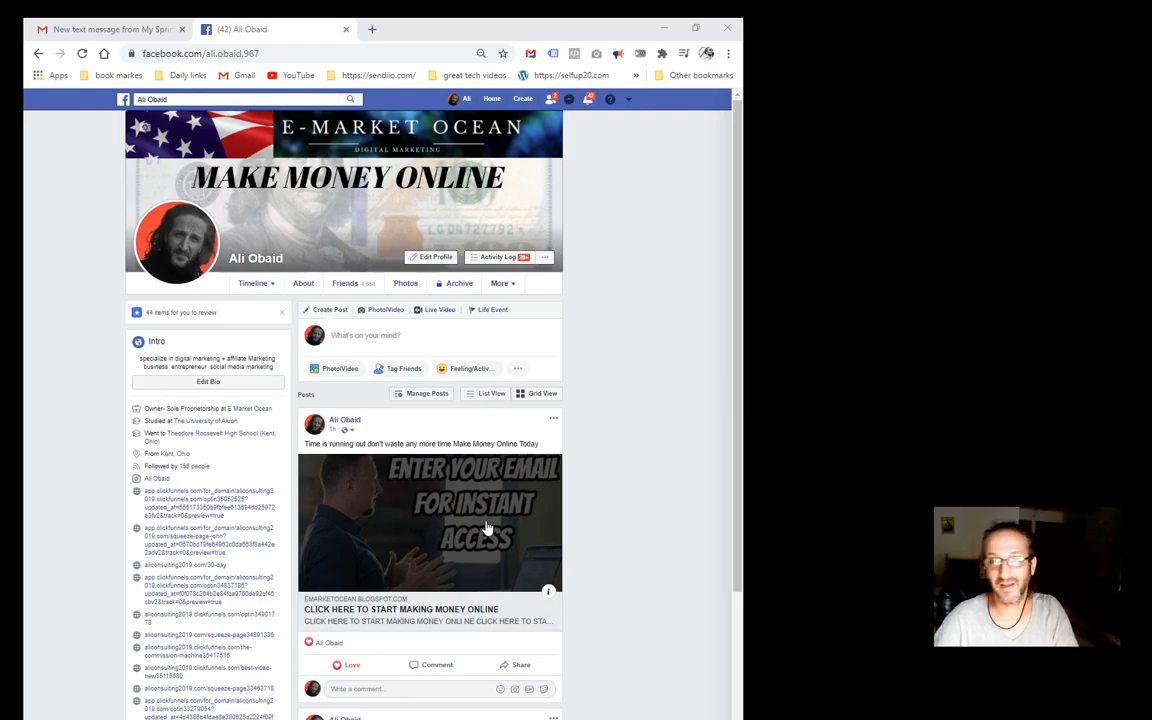
Open the blog post linked from the 'make money online' Facebook post.
{"action": "left_click", "coordinate": [400, 609]}
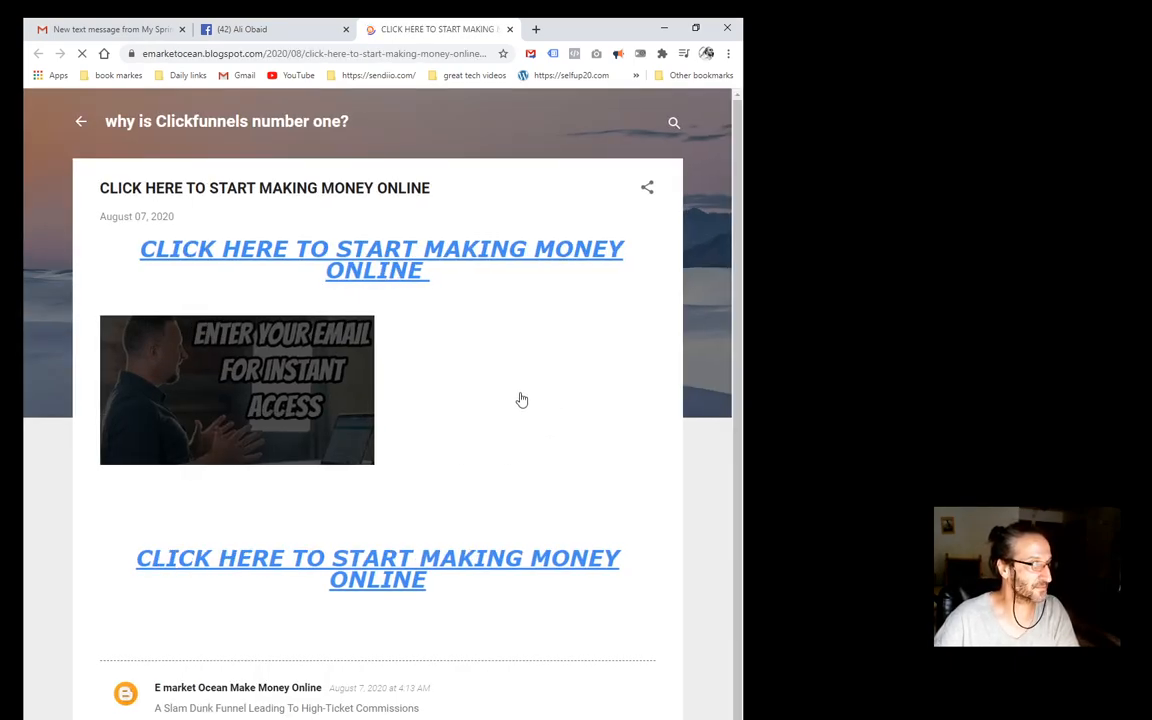
{"action": "mouse_move", "coordinate": [547, 411]}
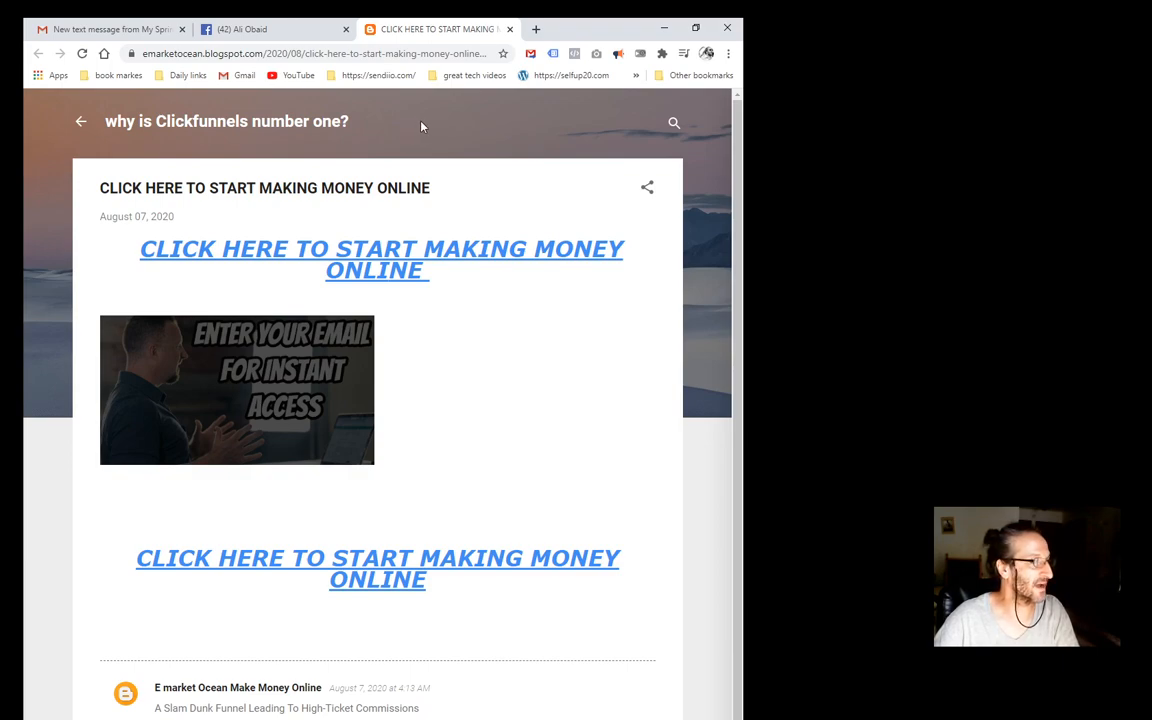
{"action": "mouse_move", "coordinate": [442, 124]}
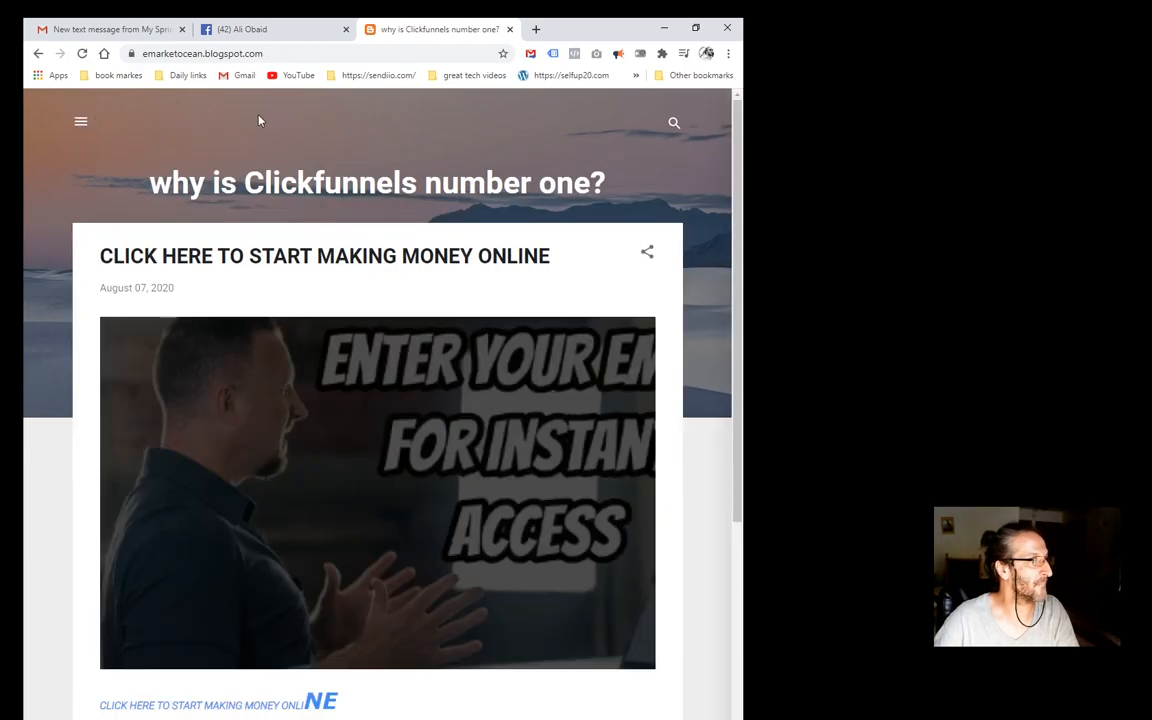
Return to the blog's home page and browse the Daily links bookmarks.
{"action": "left_click", "coordinate": [80, 122]}
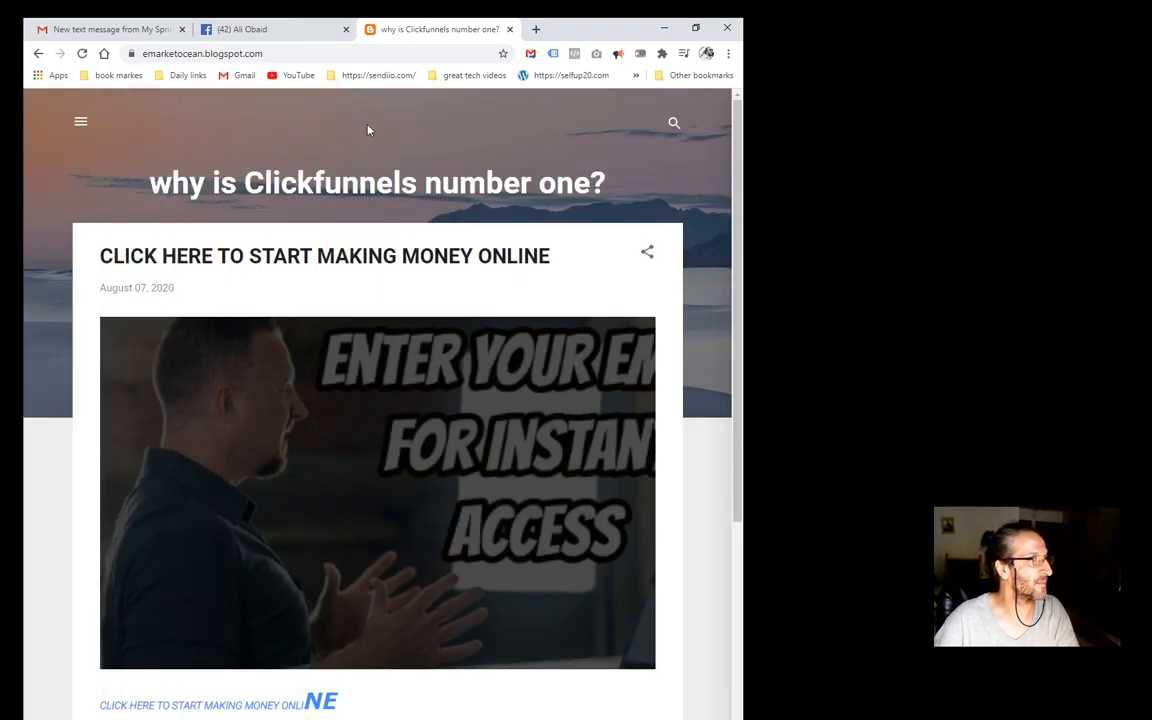
{"action": "left_click", "coordinate": [188, 75]}
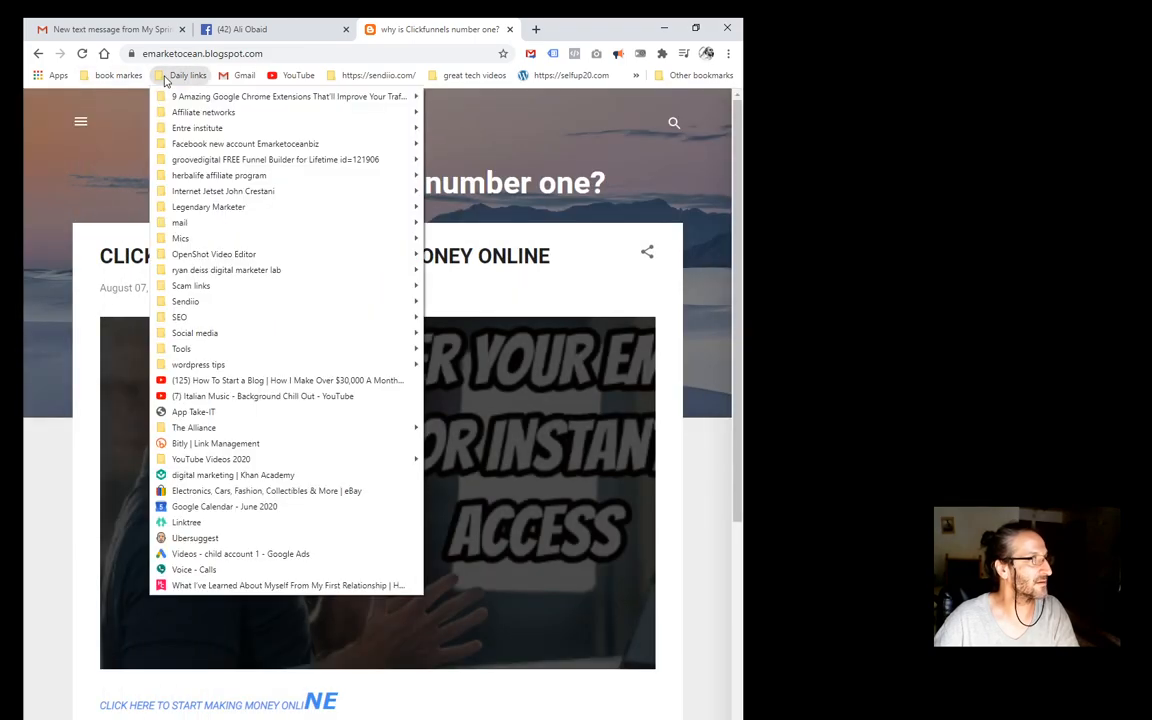
{"action": "mouse_move", "coordinate": [300, 332]}
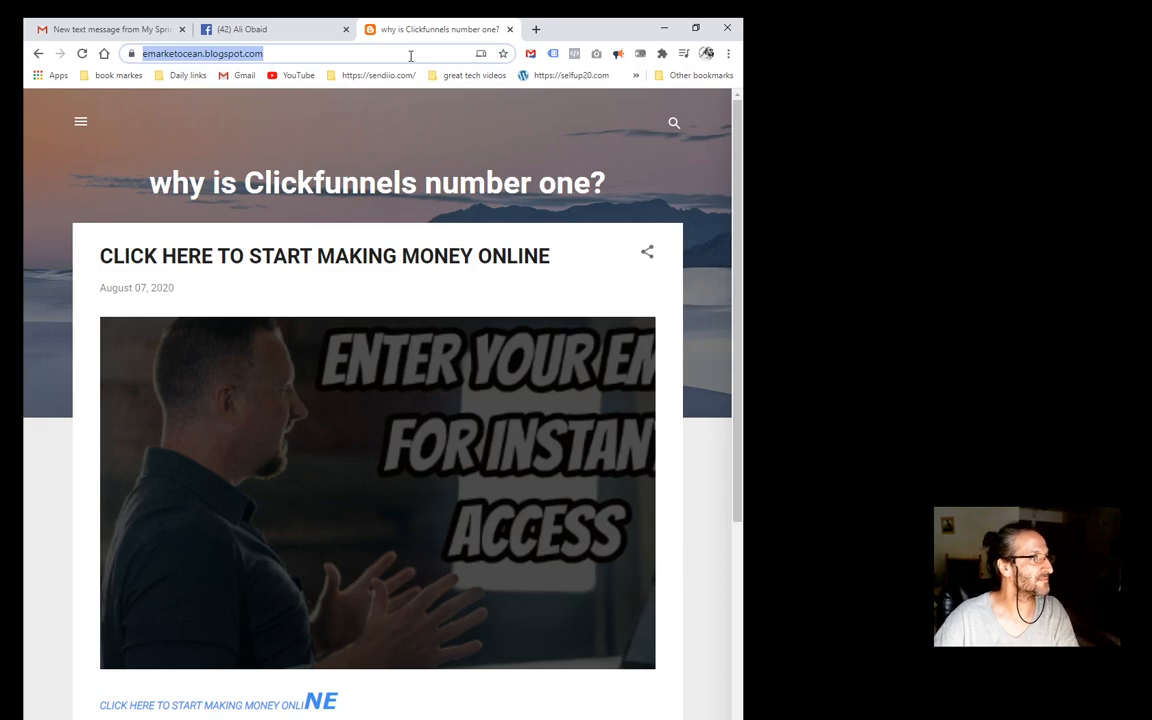
Search Google for 'blogger' and go to the Blogger site.
{"action": "type", "text": "blogger&rlz=1C1CHBF_enUS908US908&oq=blogger&a"}
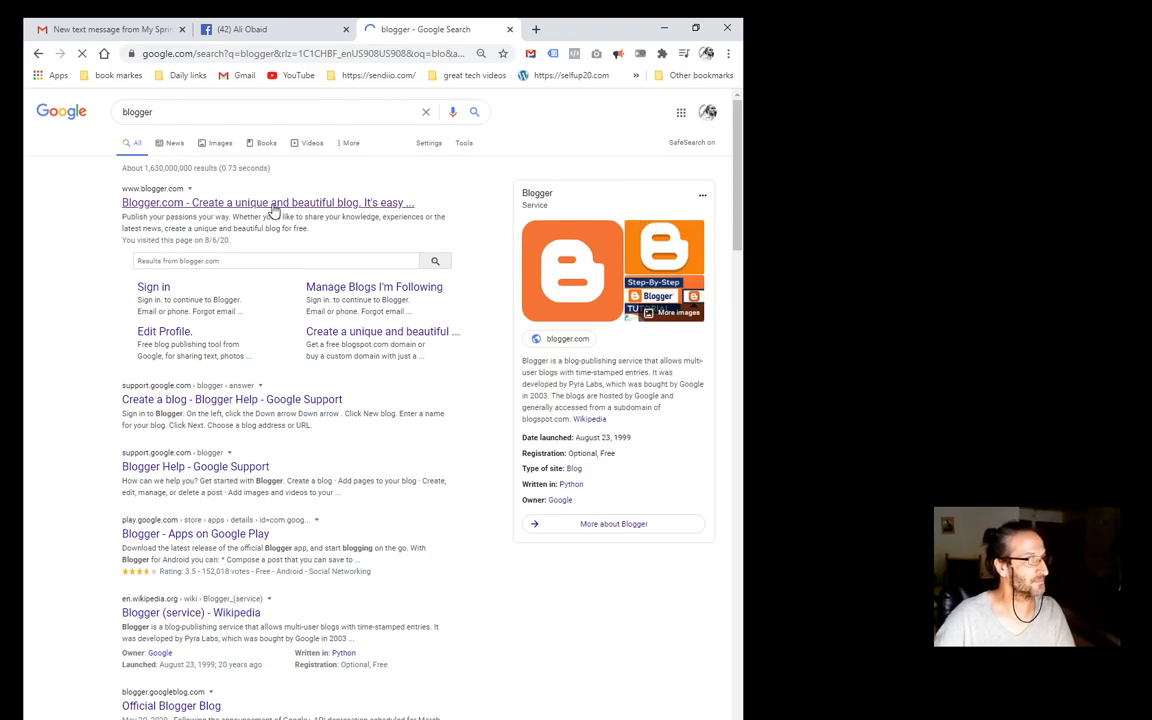
{"action": "left_click", "coordinate": [268, 202]}
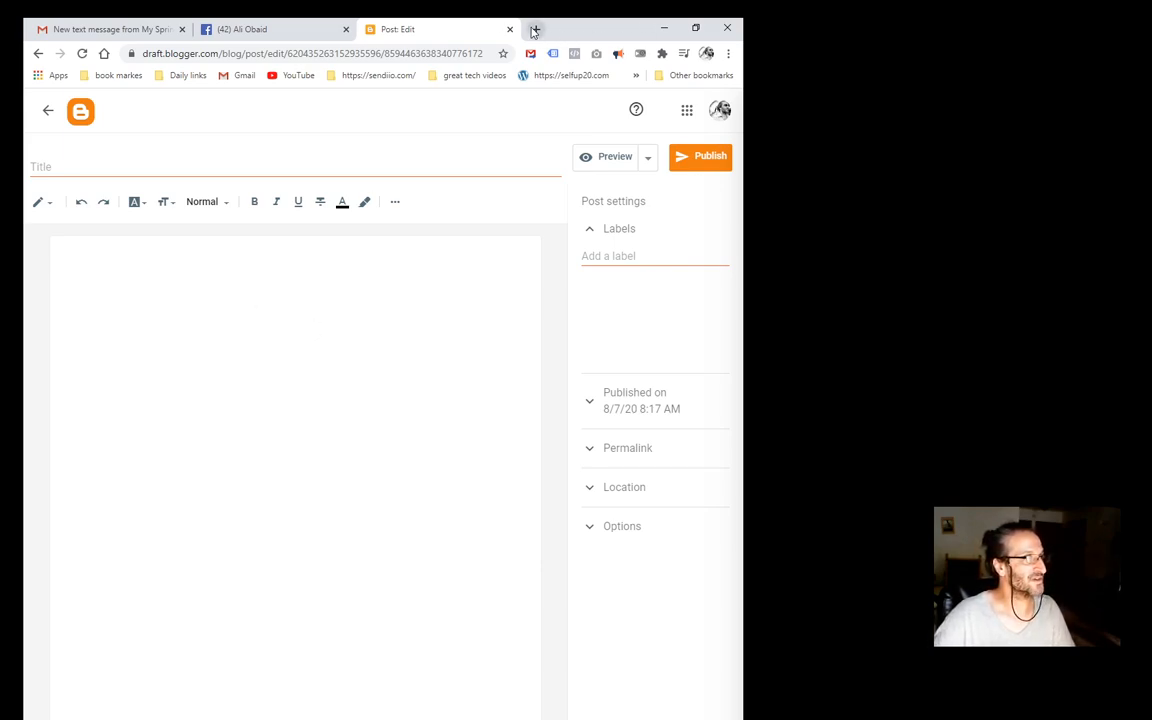
From the Entre institute bookmark, reach the affiliate Advertising Links for sales pages.
{"action": "left_click", "coordinate": [535, 29]}
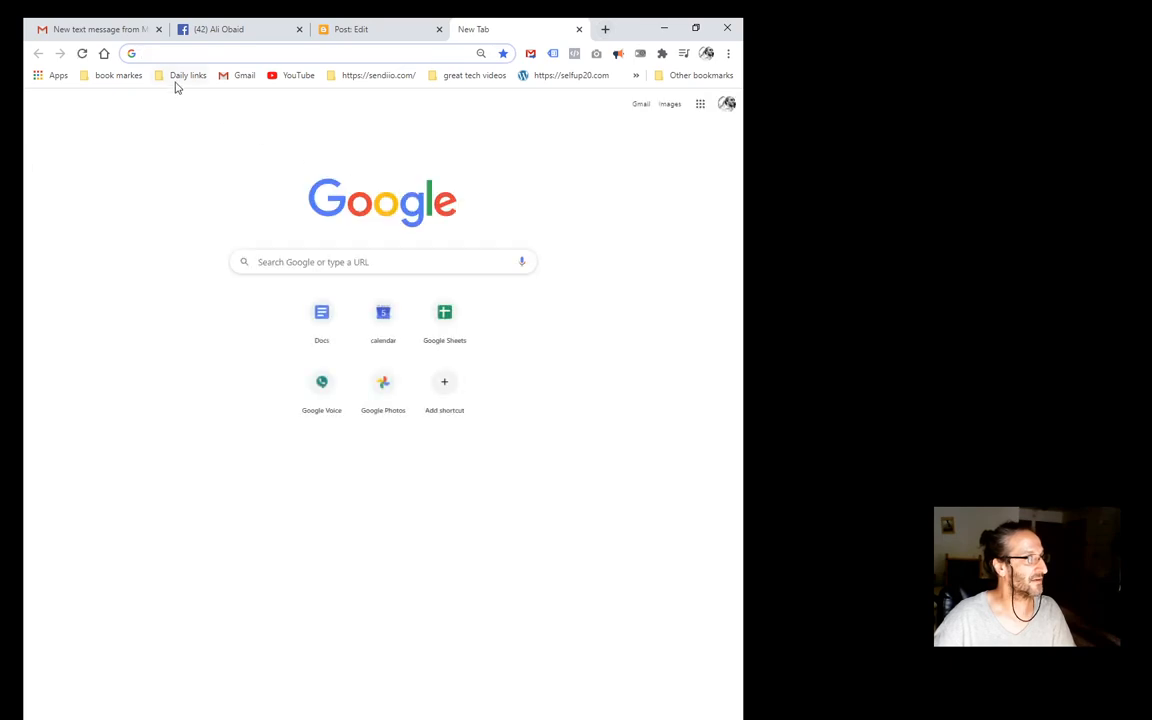
{"action": "left_click", "coordinate": [188, 75]}
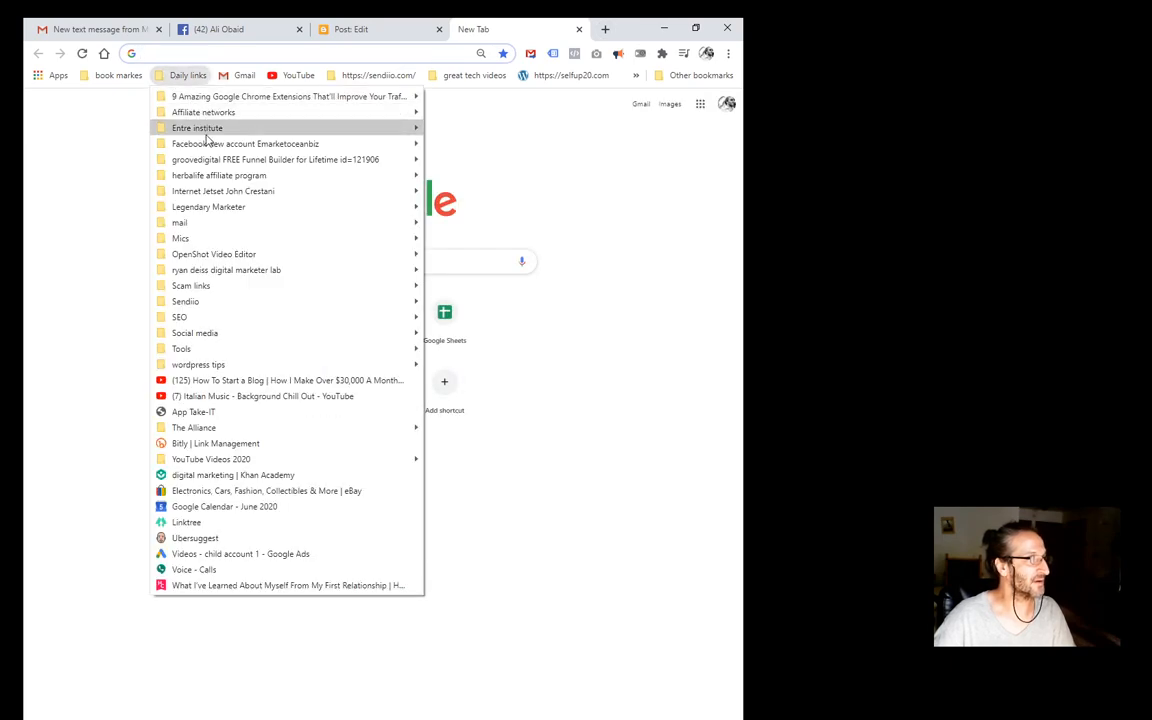
{"action": "left_click", "coordinate": [197, 128]}
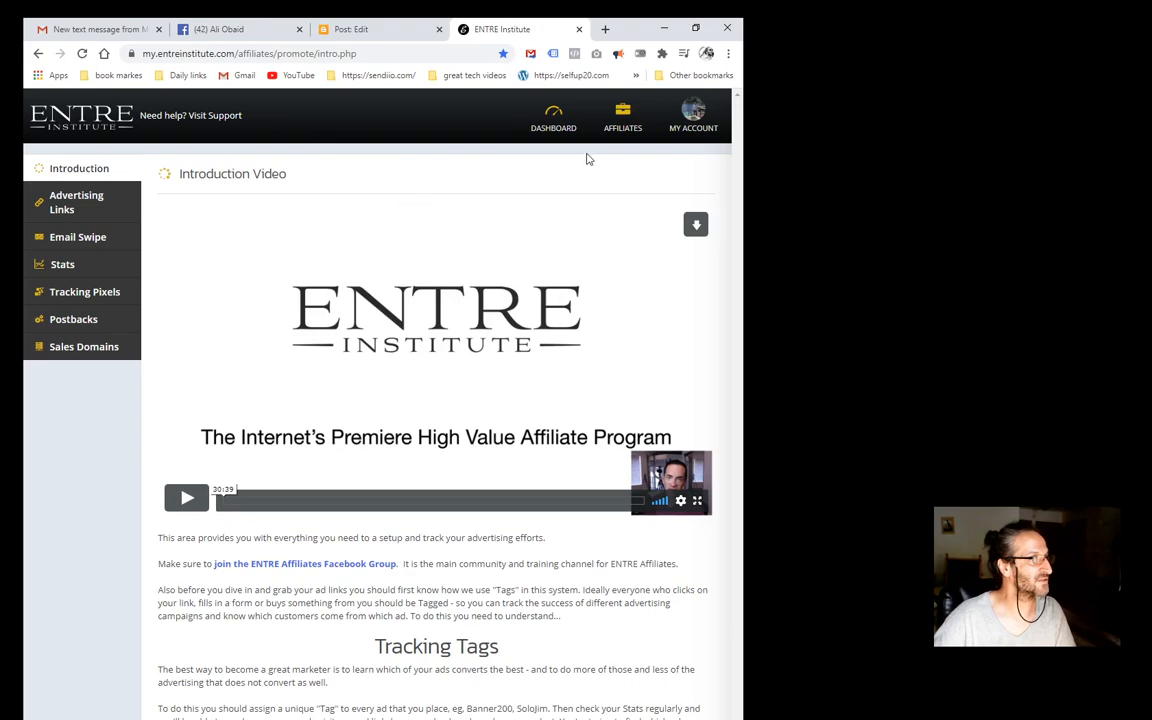
{"action": "left_click", "coordinate": [76, 202]}
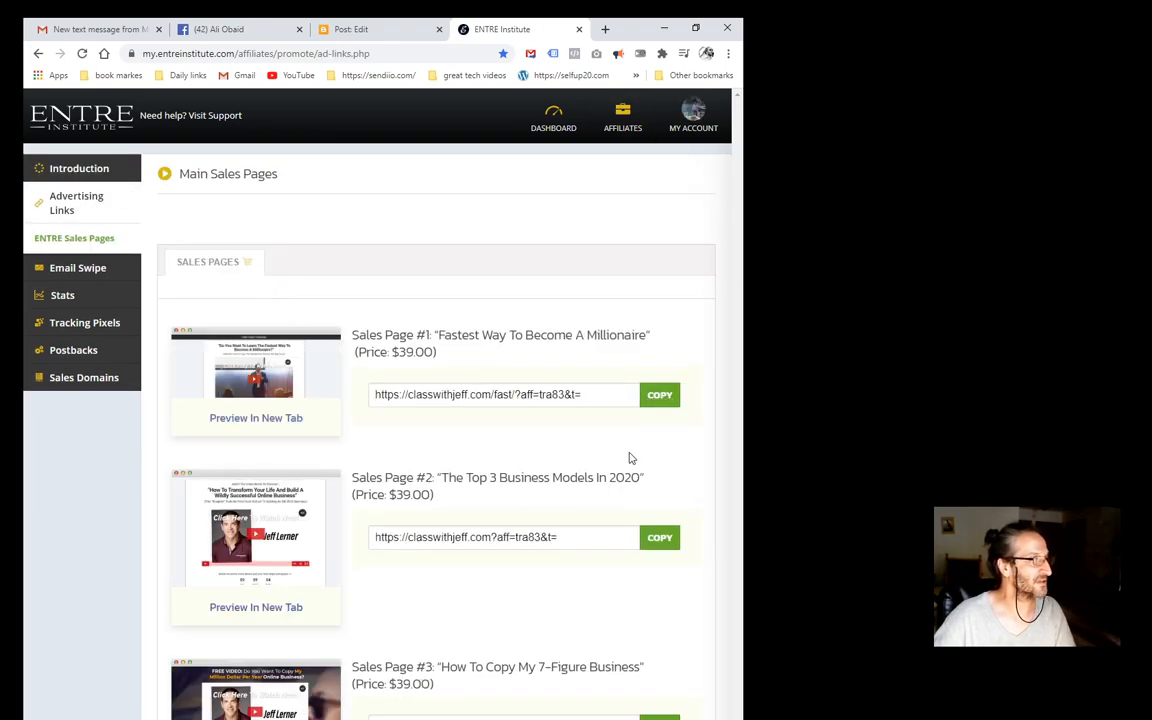
Load the Sales Page #1 affiliate link classwithjeff.com/fast/?aff=tra83 in a new tab.
{"action": "left_click", "coordinate": [604, 28]}
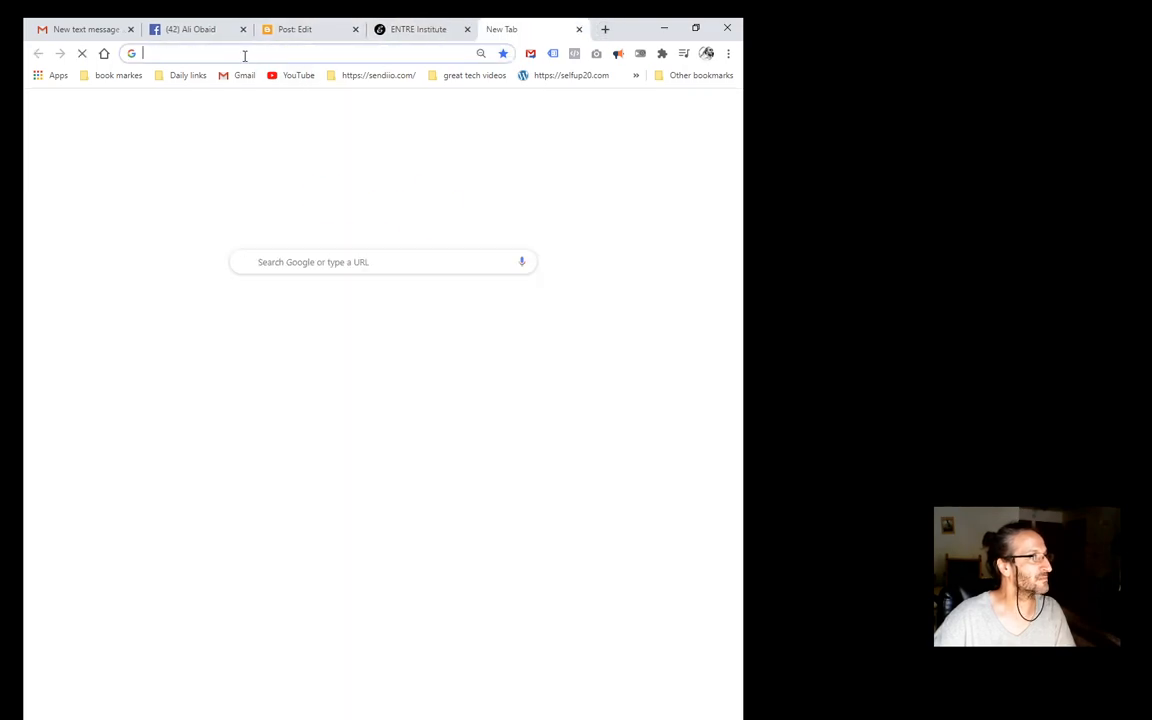
{"action": "type", "text": "https://classwithjeff.com/fast/?aff=tra83&t="}
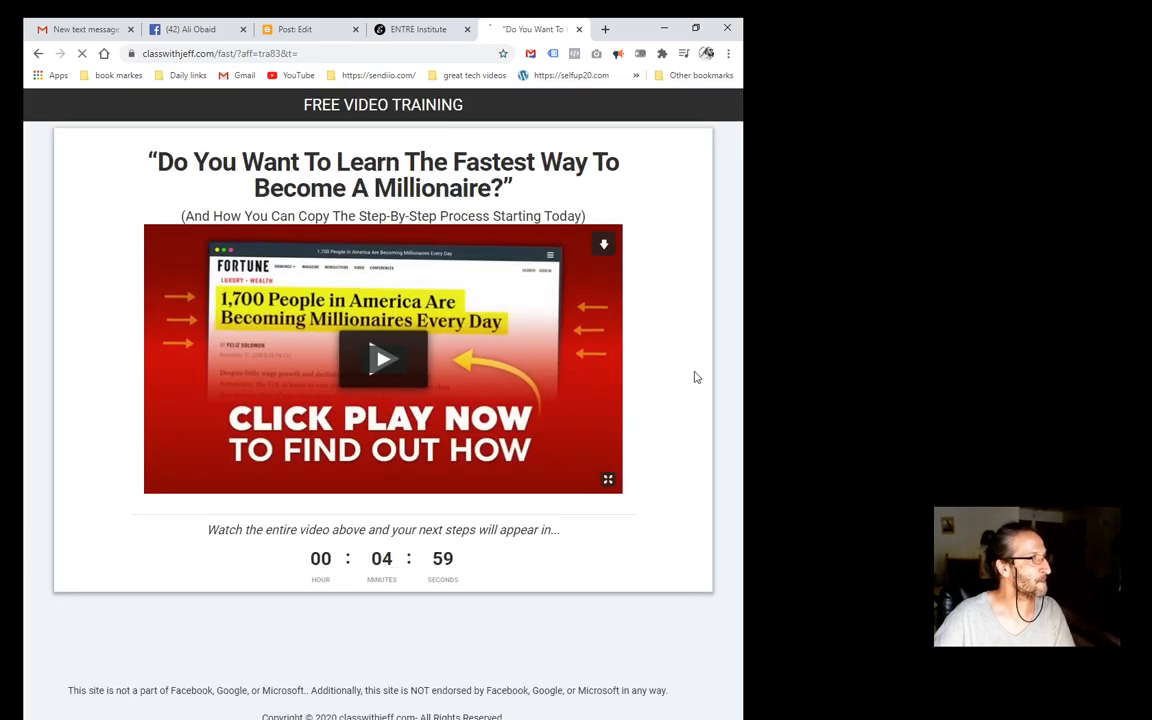
{"action": "mouse_move", "coordinate": [687, 418]}
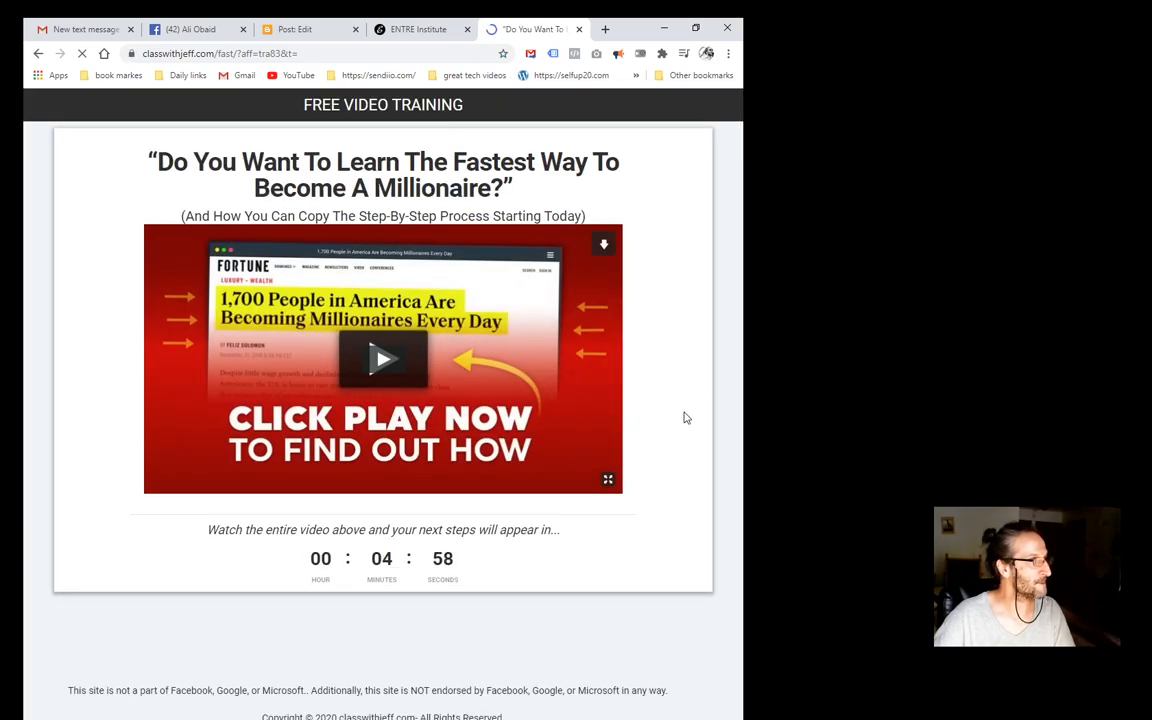
{"action": "mouse_move", "coordinate": [687, 398]}
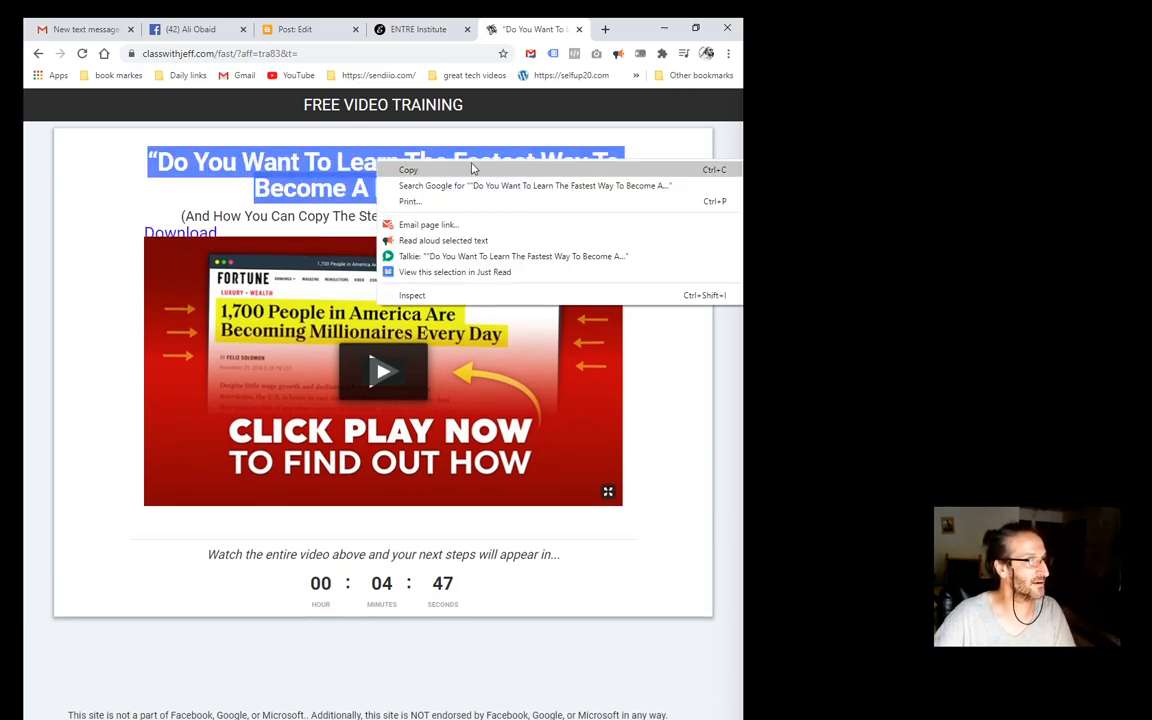
Paste the 'Fastest Way To Become A Millionaire' headline into the post and make it bold.
{"action": "left_click", "coordinate": [294, 29]}
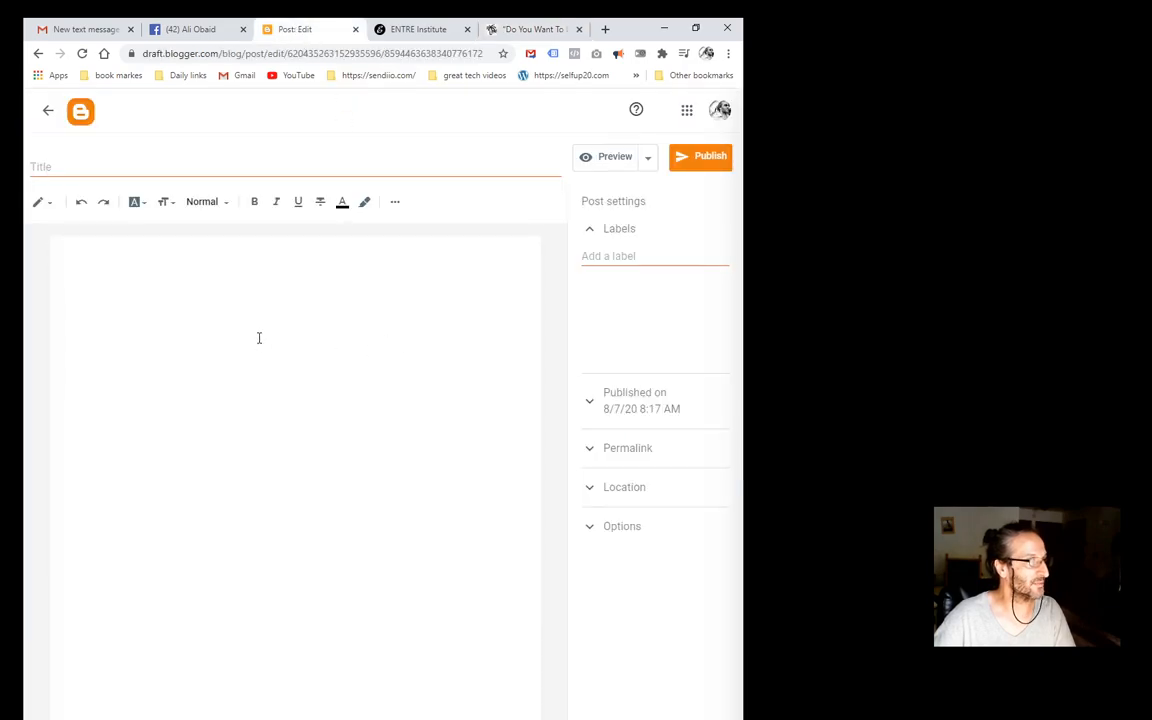
{"action": "type", "text": "\"Do You Want To Learn The Fastest Way To Become A Millionaire?\""}
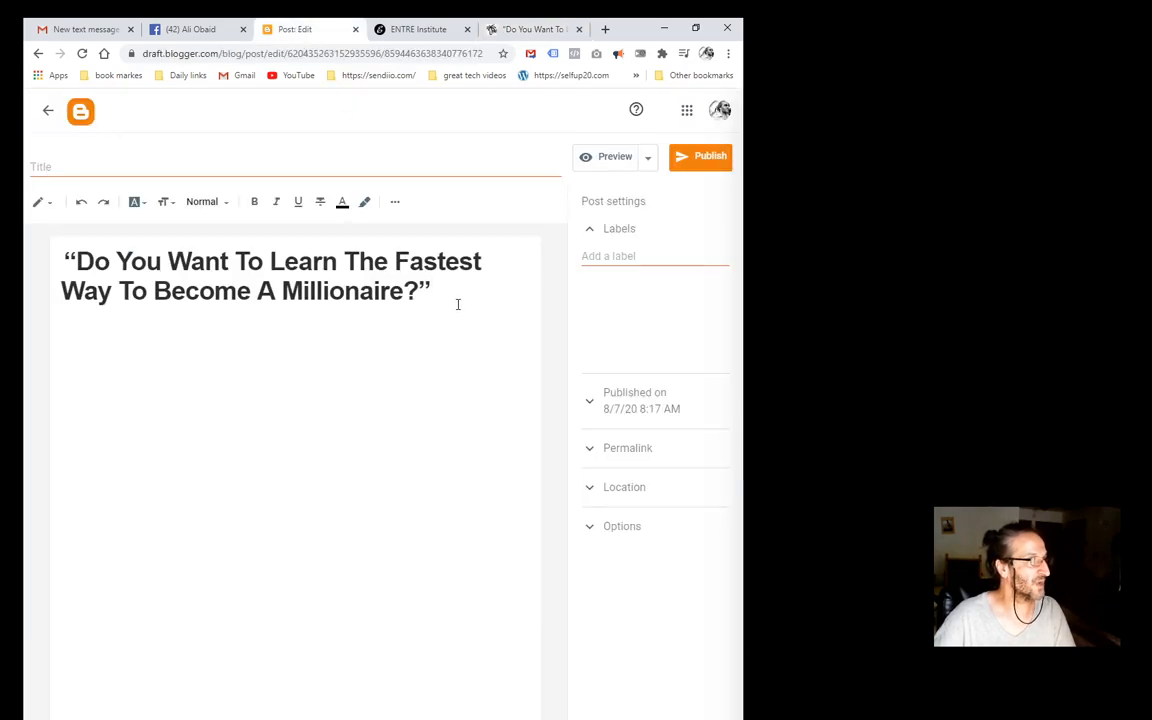
{"action": "left_click_drag", "start_coordinate": [68, 261], "coordinate": [431, 291]}
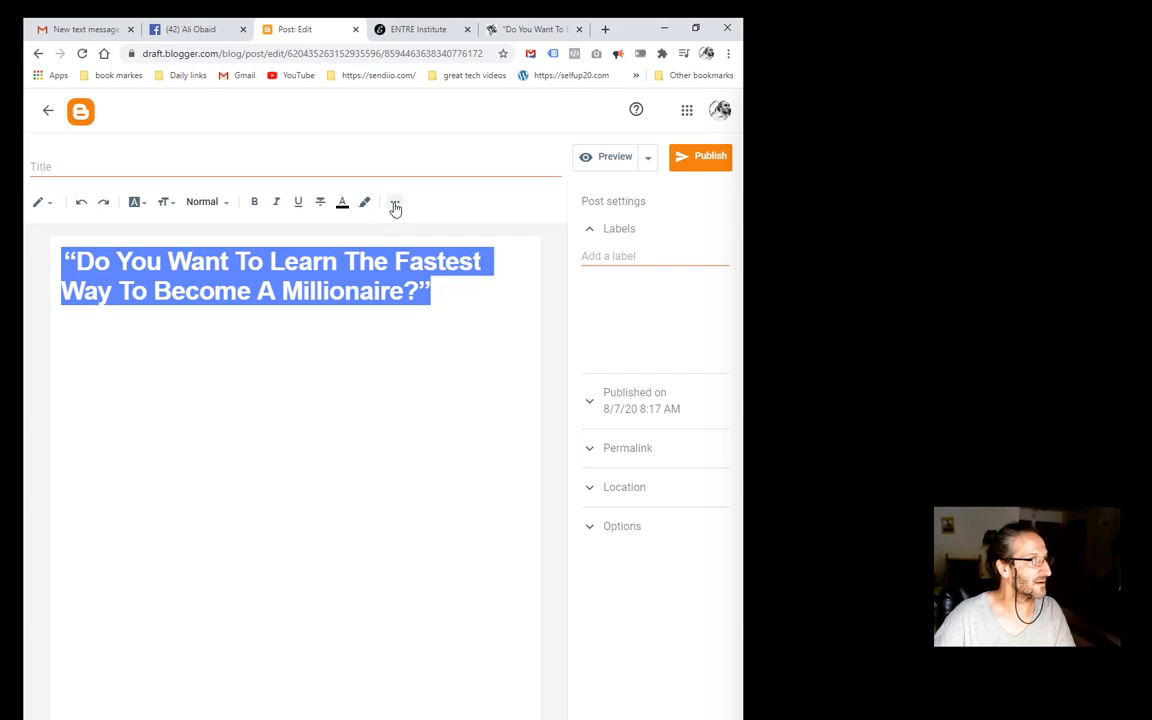
{"action": "left_click", "coordinate": [254, 202]}
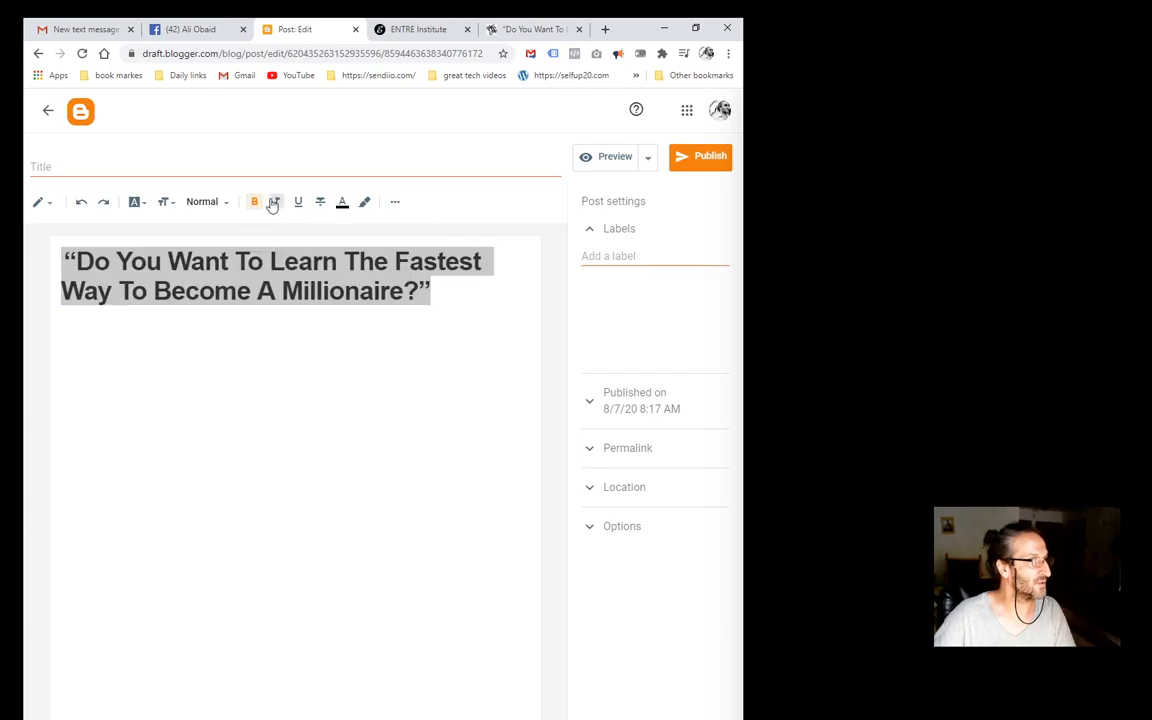
Center the headline via the extra formatting options and review it.
{"action": "left_click", "coordinate": [275, 201]}
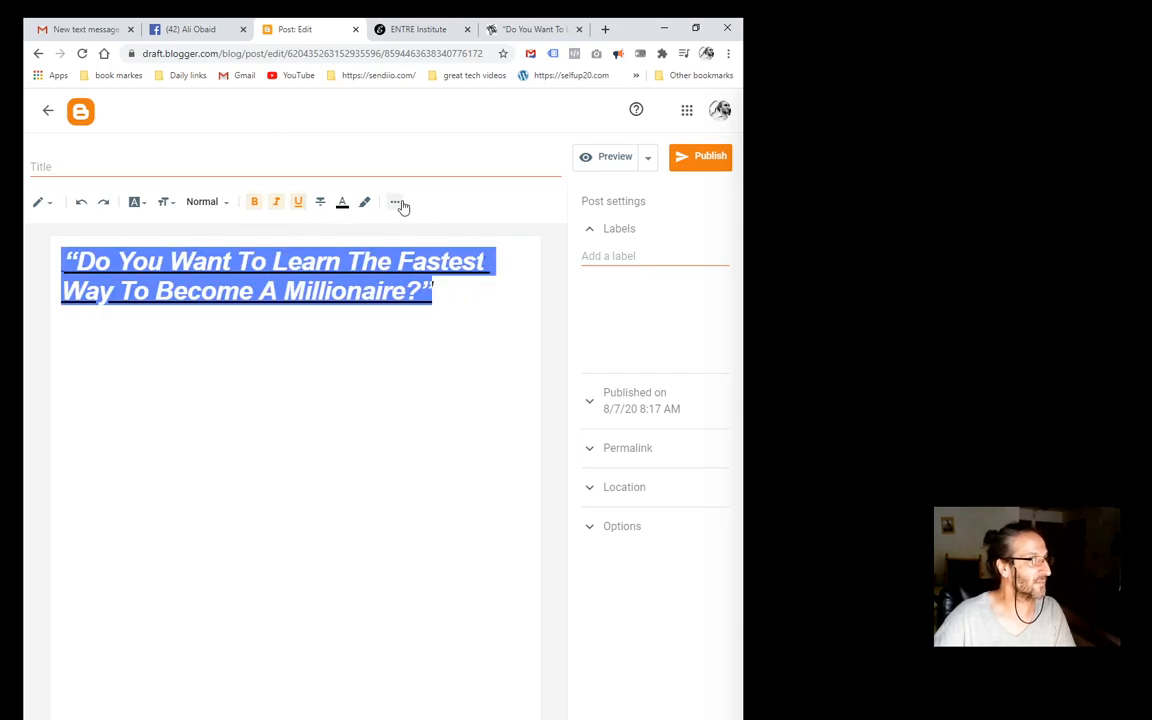
{"action": "left_click", "coordinate": [394, 202]}
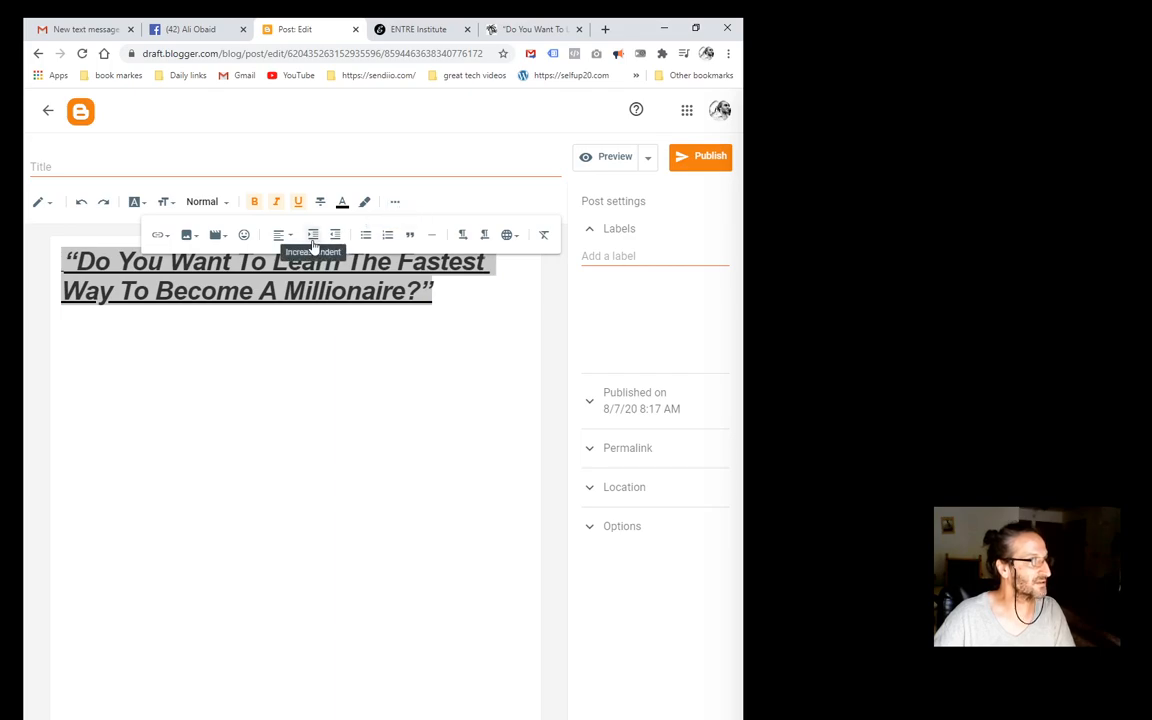
{"action": "left_click", "coordinate": [278, 235]}
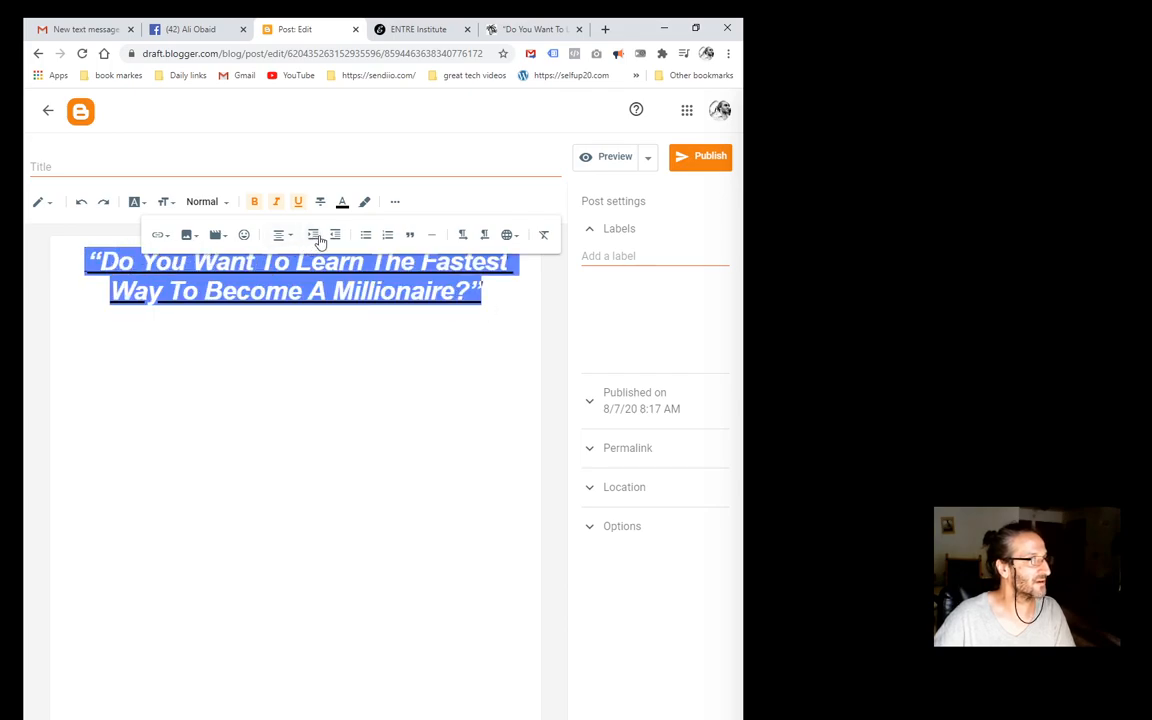
{"action": "left_click", "coordinate": [365, 202]}
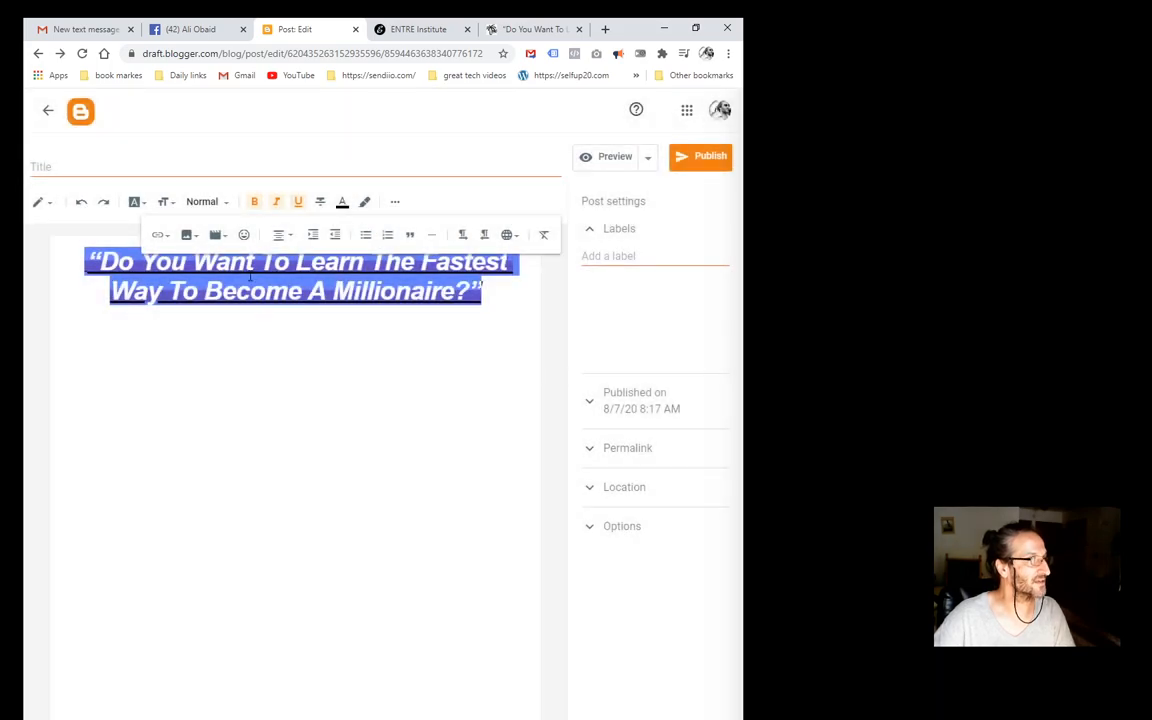
{"action": "left_click", "coordinate": [204, 201]}
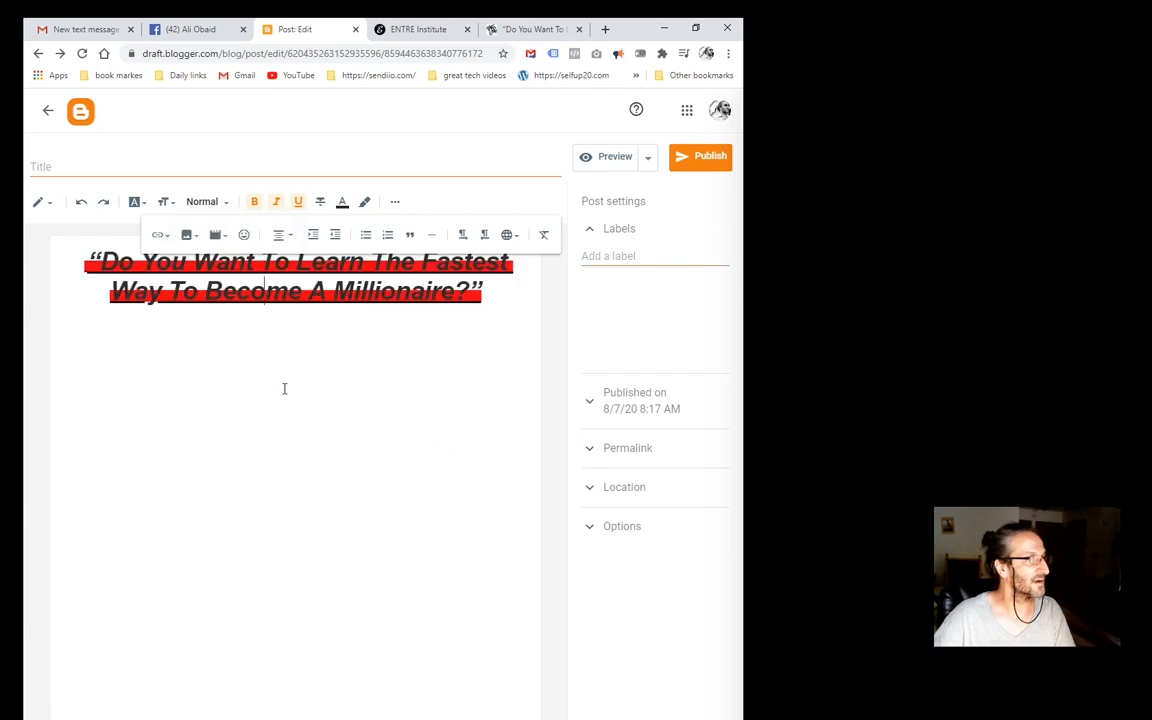
{"action": "mouse_move", "coordinate": [395, 202]}
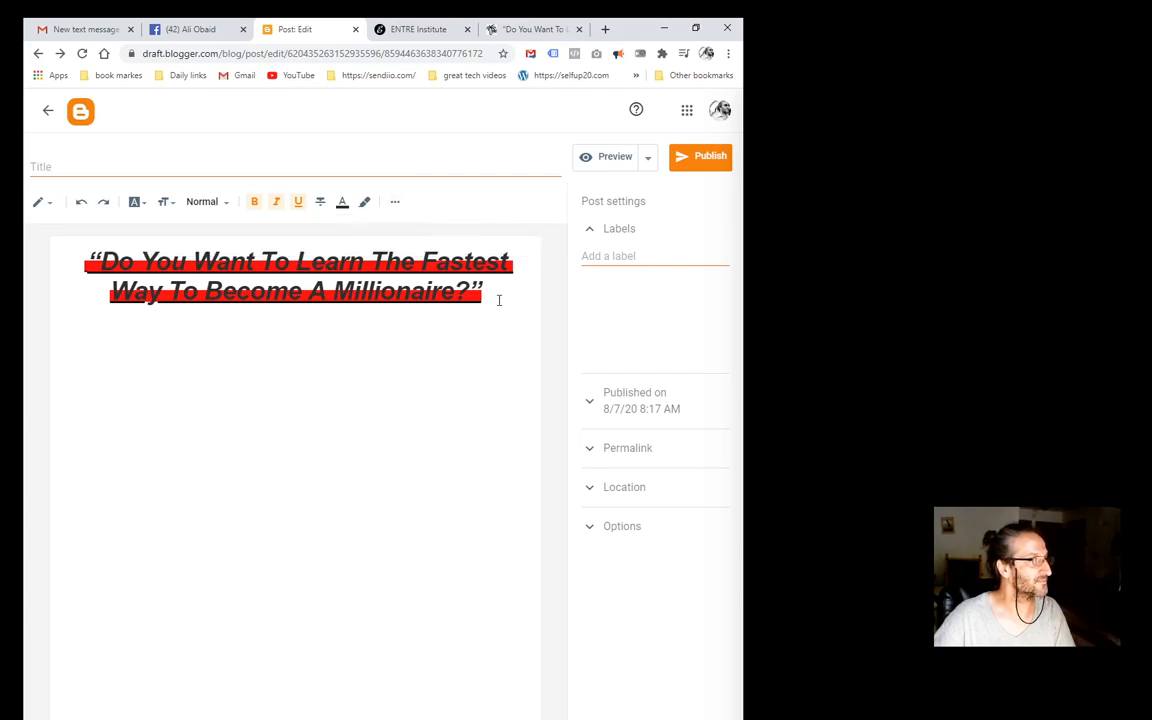
Reselect the whole headline and clear the selection to check its formatting.
{"action": "left_click", "coordinate": [343, 202]}
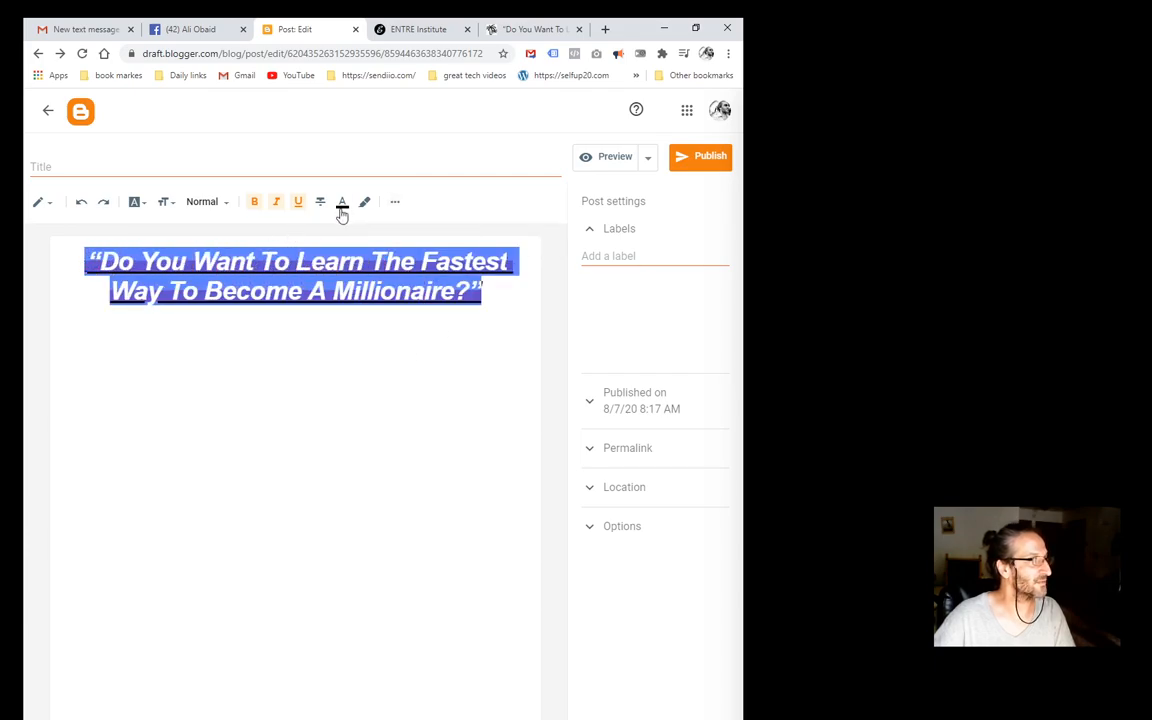
{"action": "left_click", "coordinate": [342, 202]}
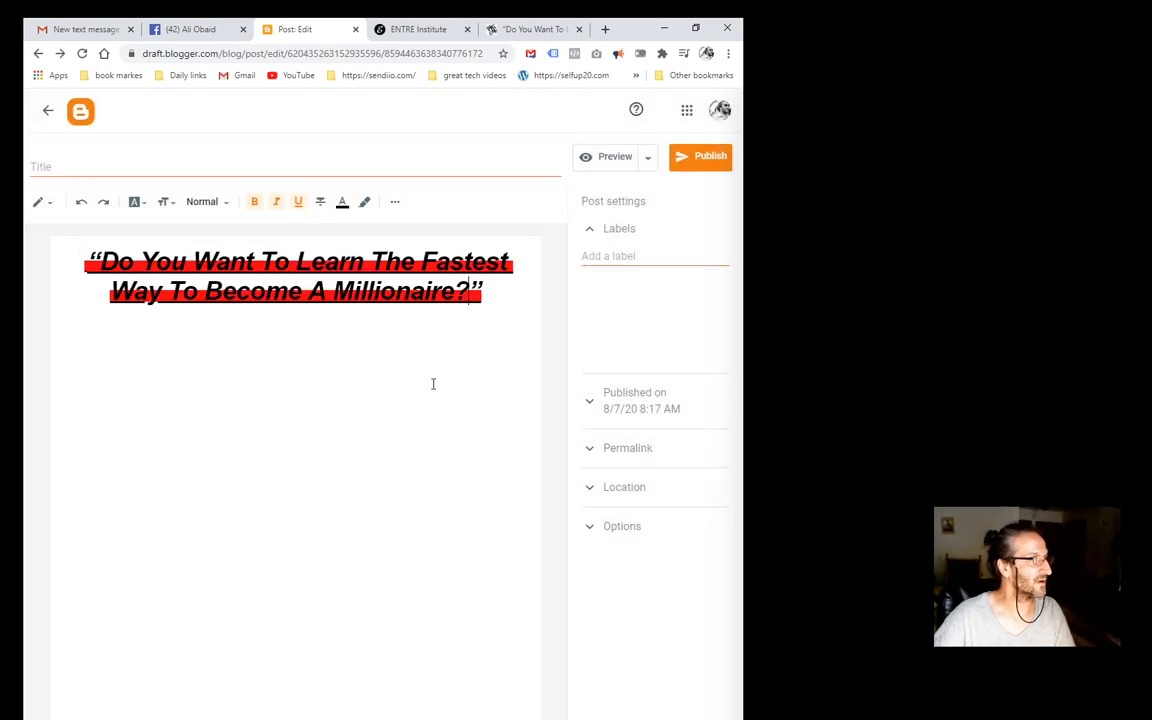
{"action": "triple_click", "coordinate": [300, 275]}
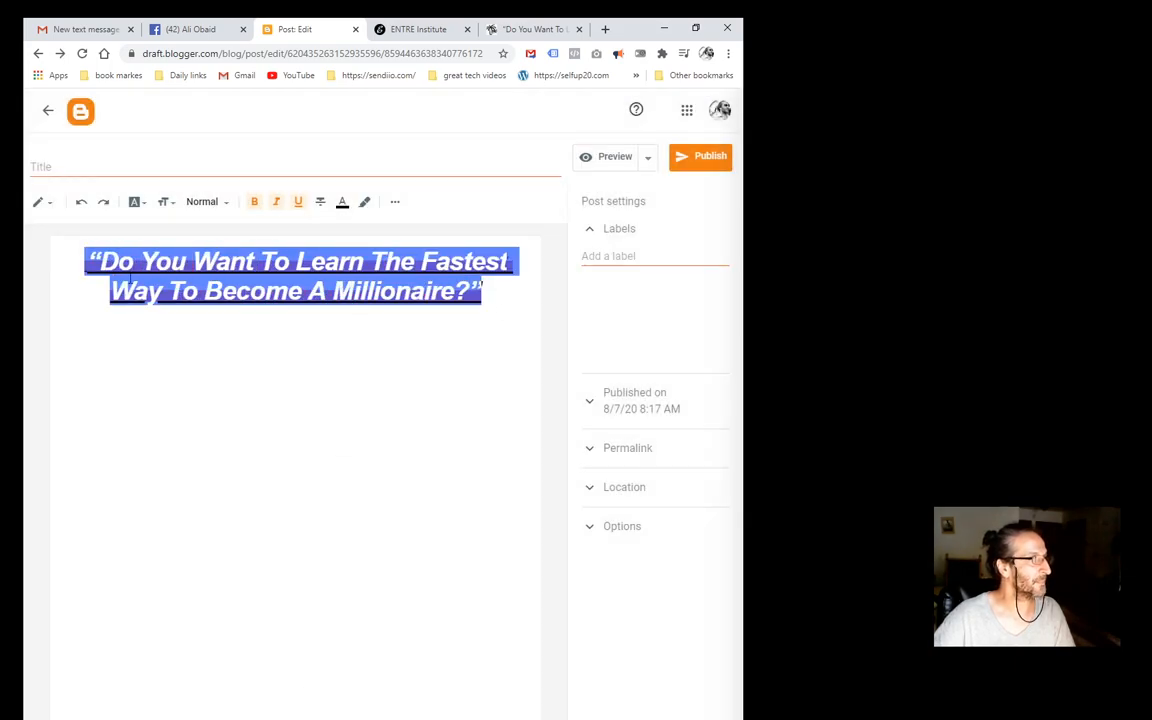
{"action": "left_click", "coordinate": [342, 202]}
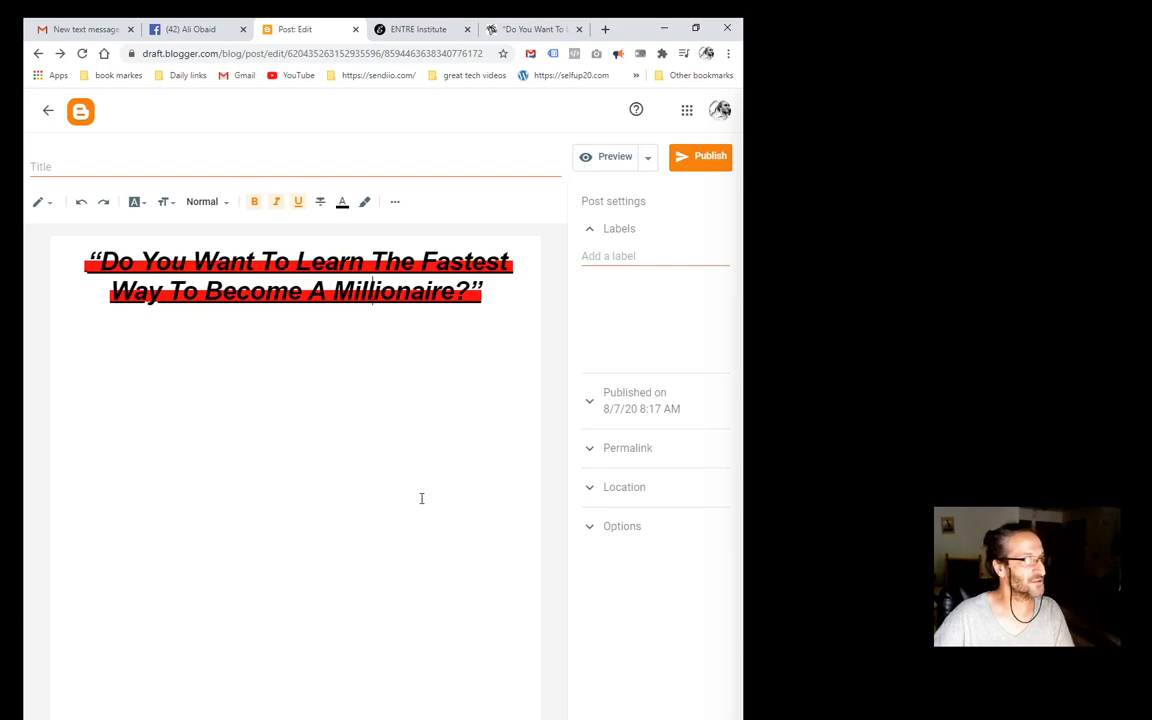
{"action": "mouse_move", "coordinate": [297, 370]}
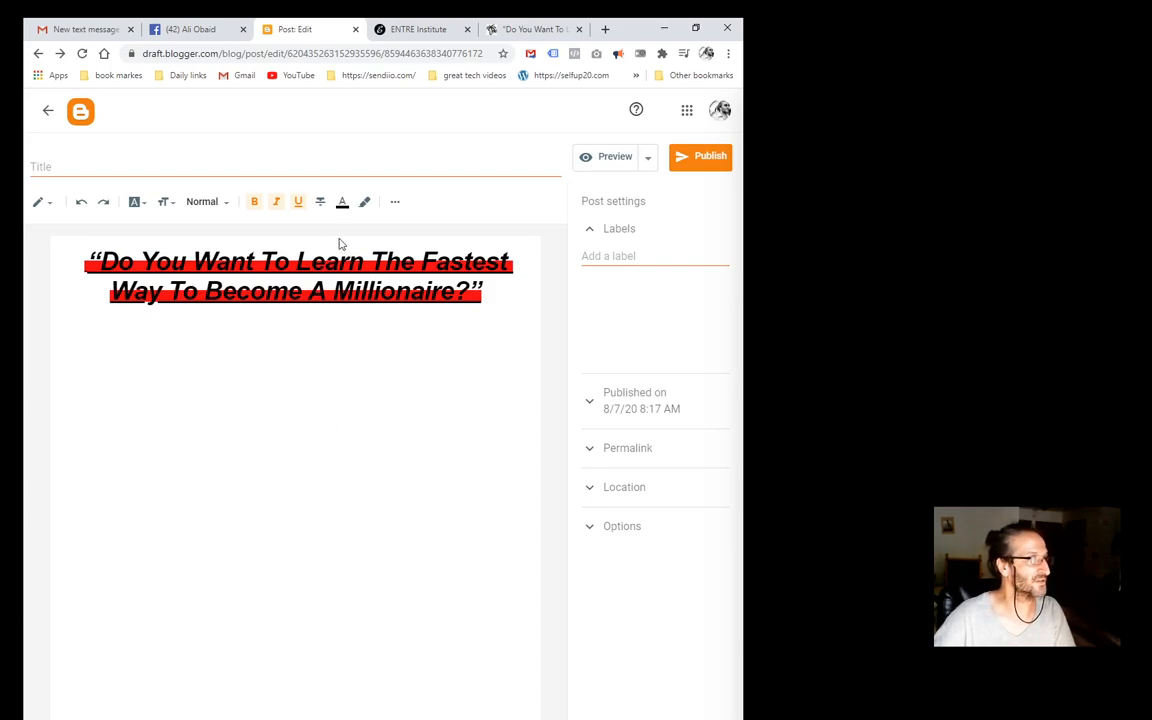
Copy the sales page #1 URL from the ENTRE Institute affiliate links.
{"action": "left_click", "coordinate": [535, 28]}
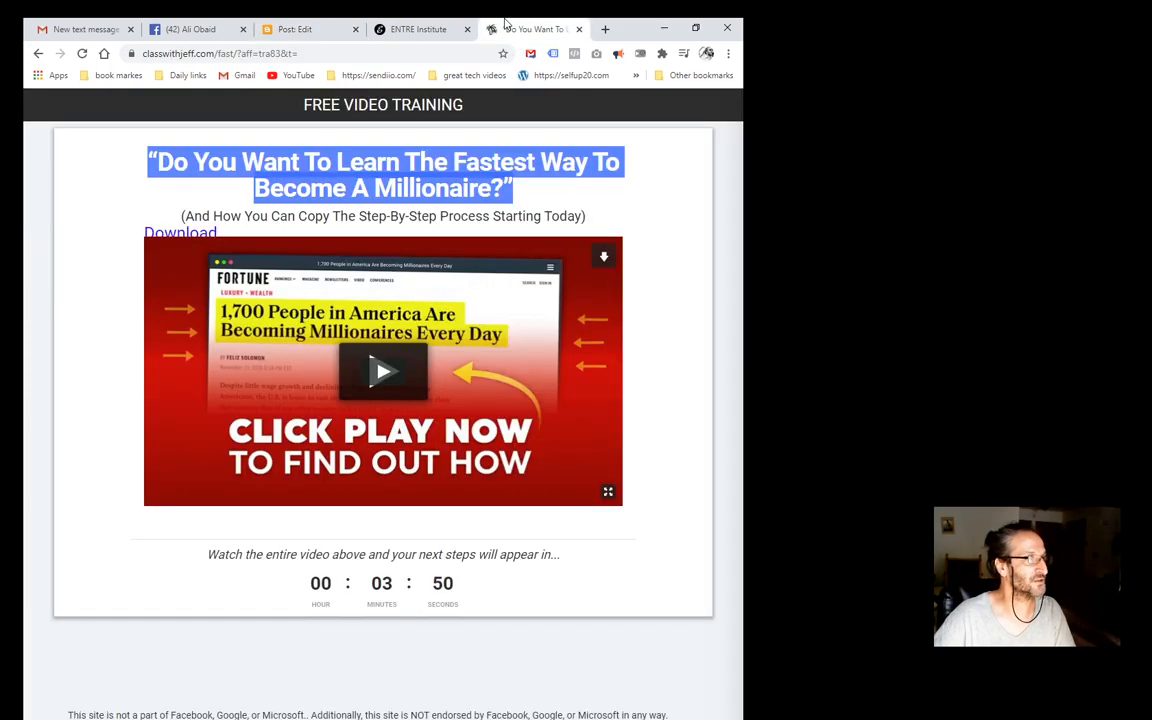
{"action": "left_click", "coordinate": [418, 28]}
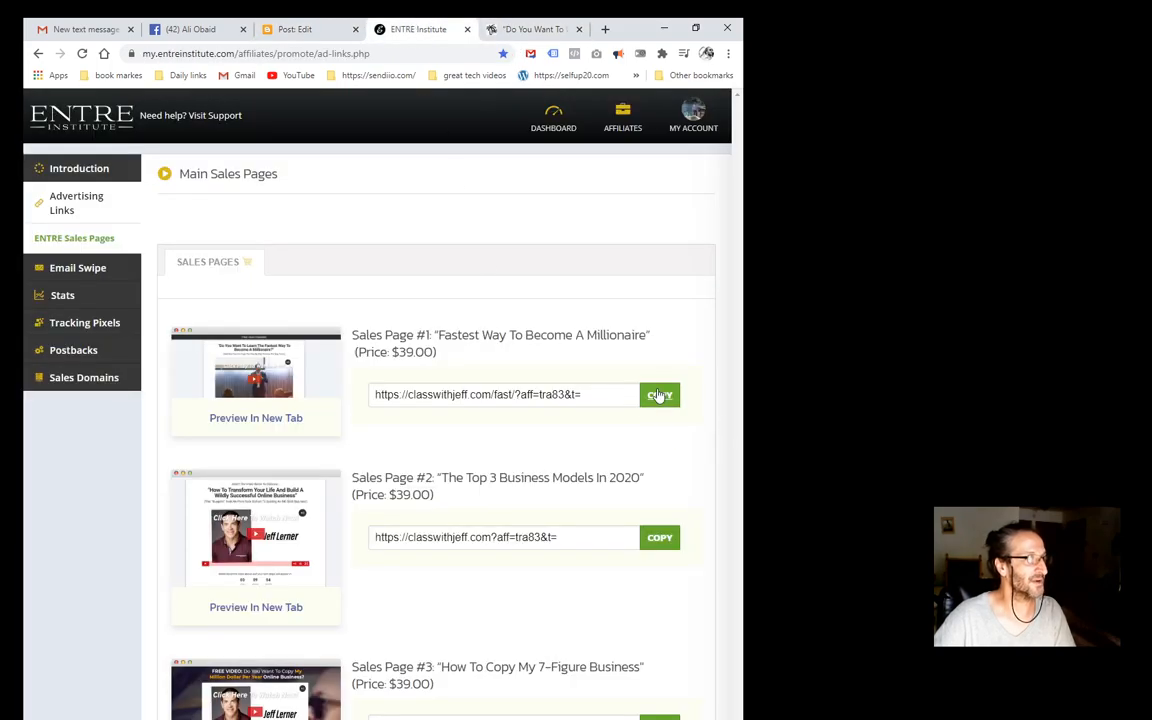
{"action": "left_click", "coordinate": [294, 28]}
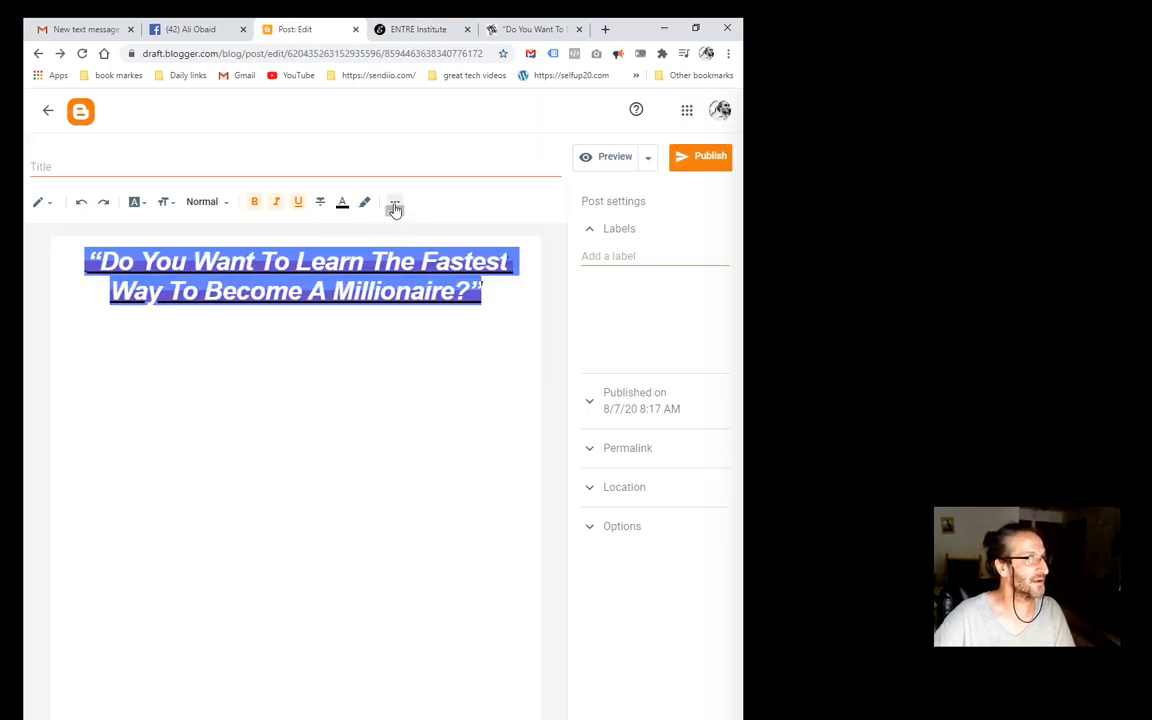
Link the selected headline to the copied classwithjeff.com fast sales page URL.
{"action": "left_click", "coordinate": [395, 202]}
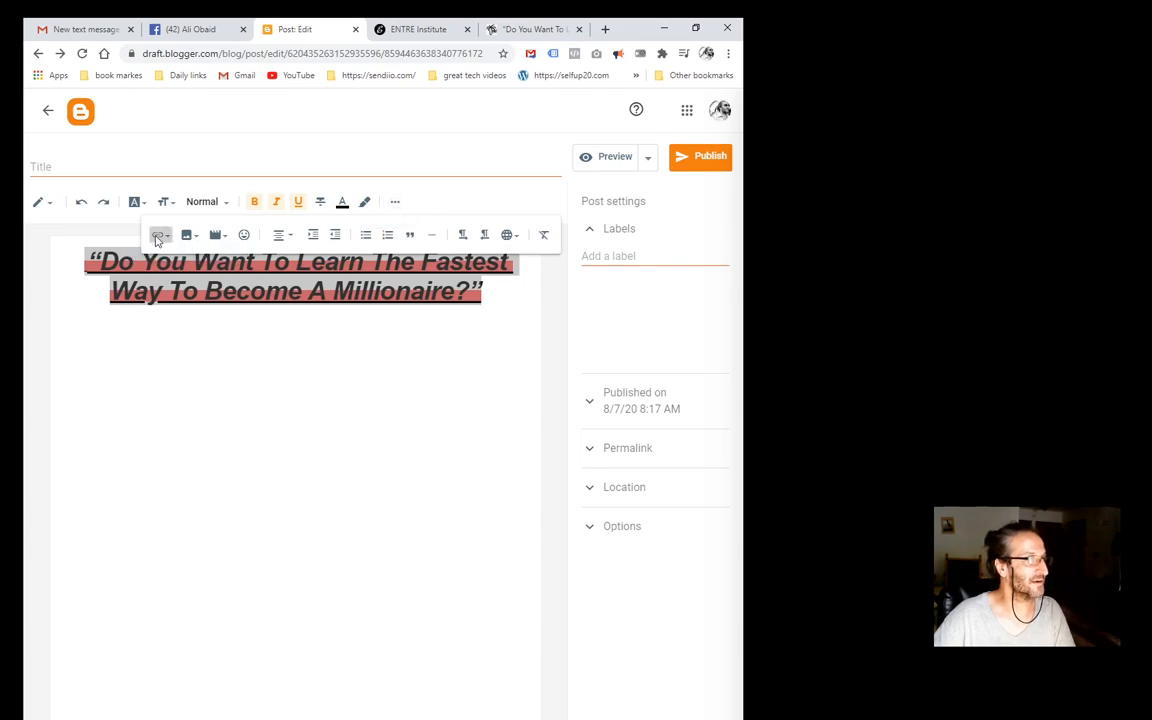
{"action": "left_click", "coordinate": [158, 234]}
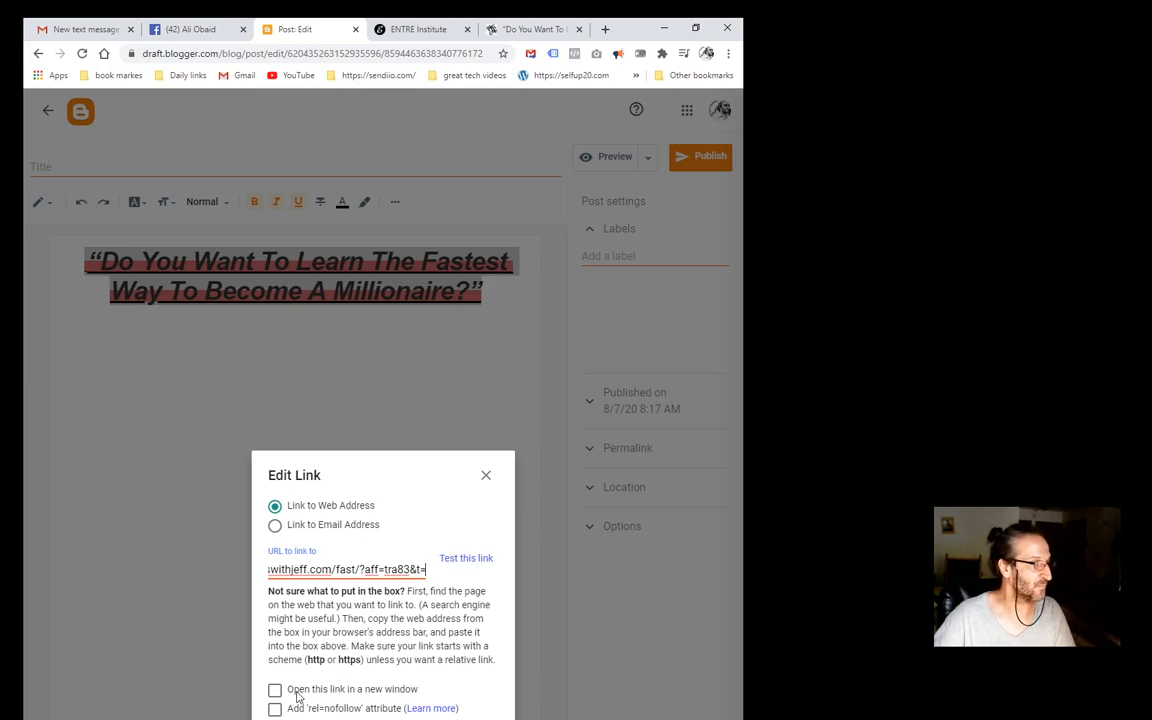
{"action": "left_click", "coordinate": [275, 689]}
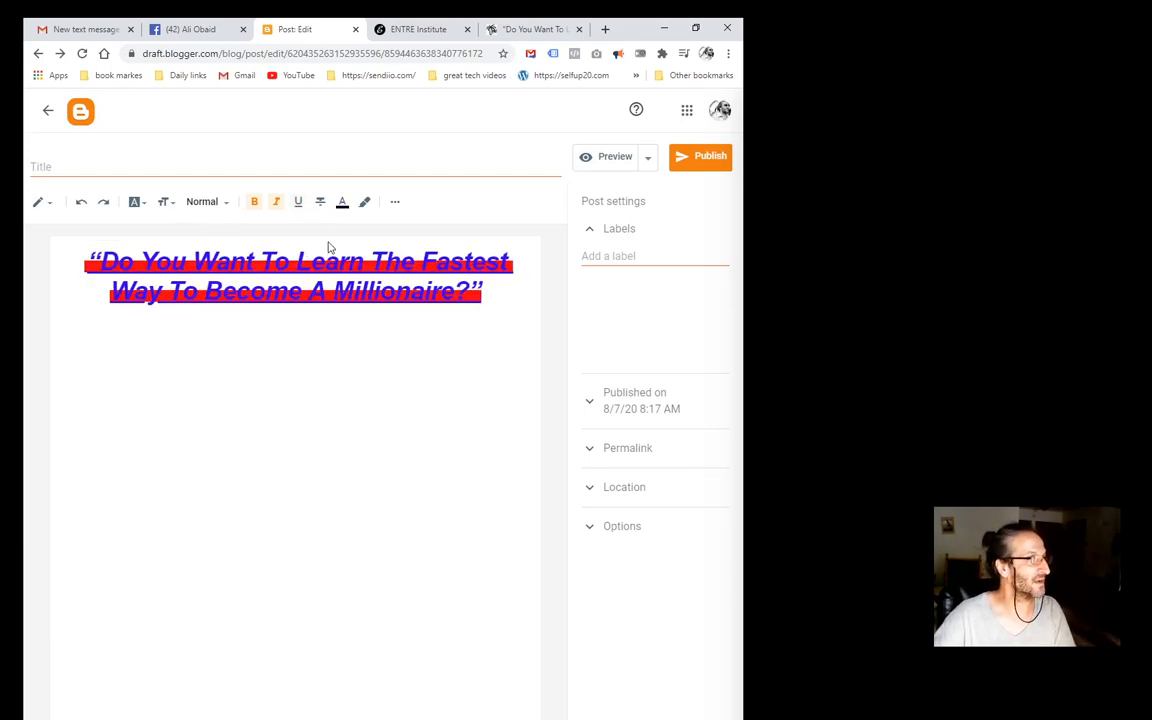
{"action": "left_click", "coordinate": [394, 202]}
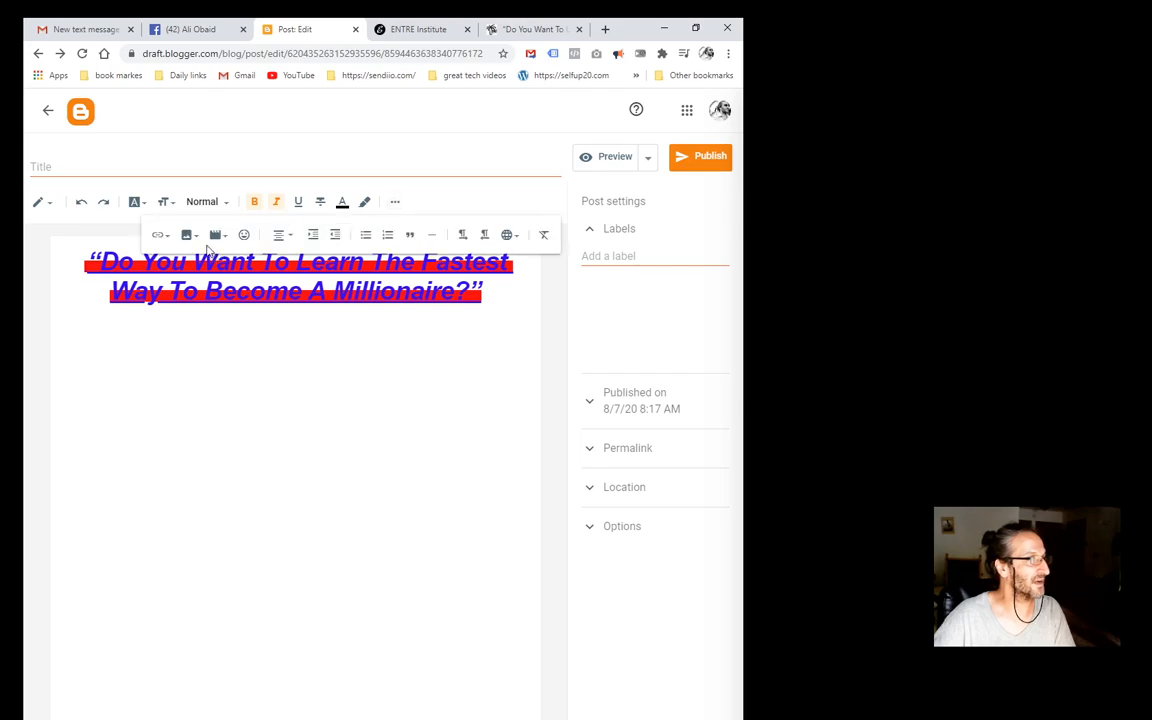
Check the image insertion and link options, closing the empty link window.
{"action": "left_click", "coordinate": [187, 234]}
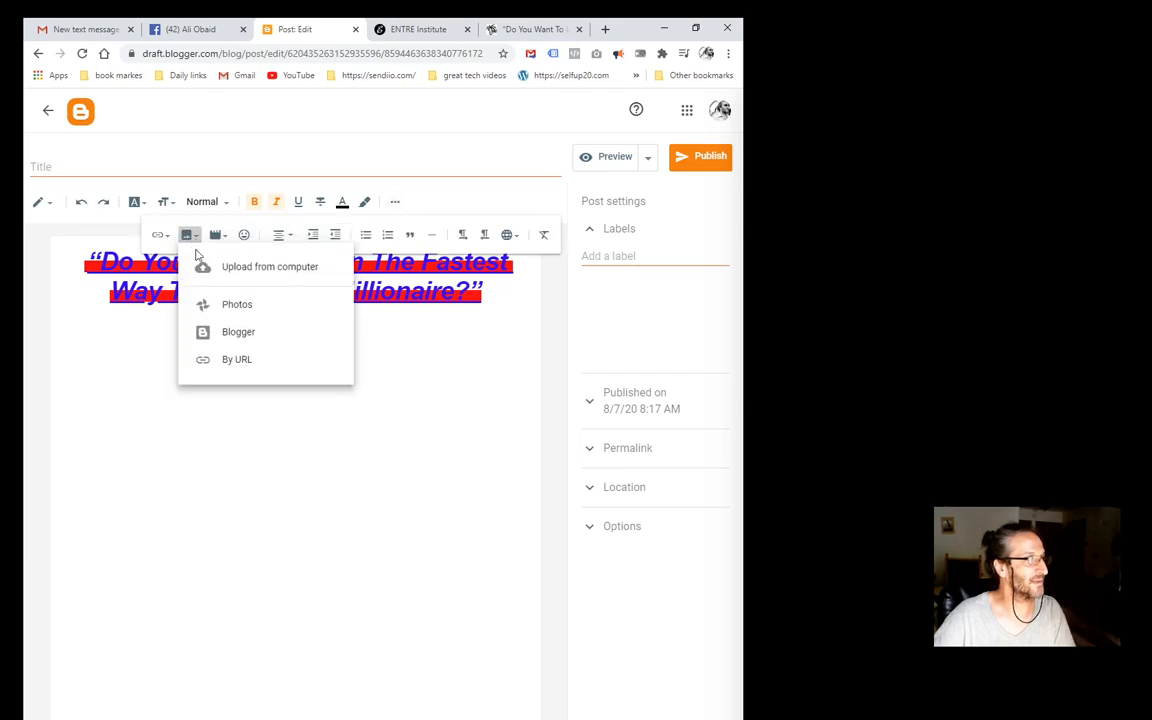
{"action": "left_click", "coordinate": [269, 266]}
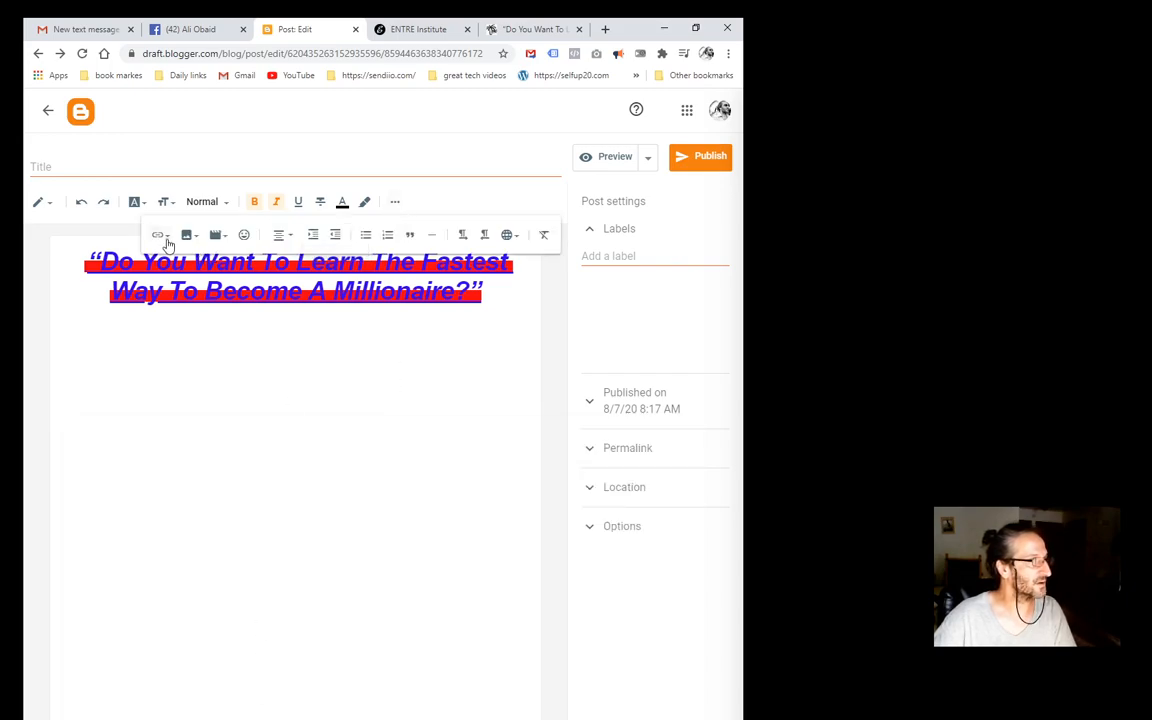
{"action": "left_click", "coordinate": [157, 234]}
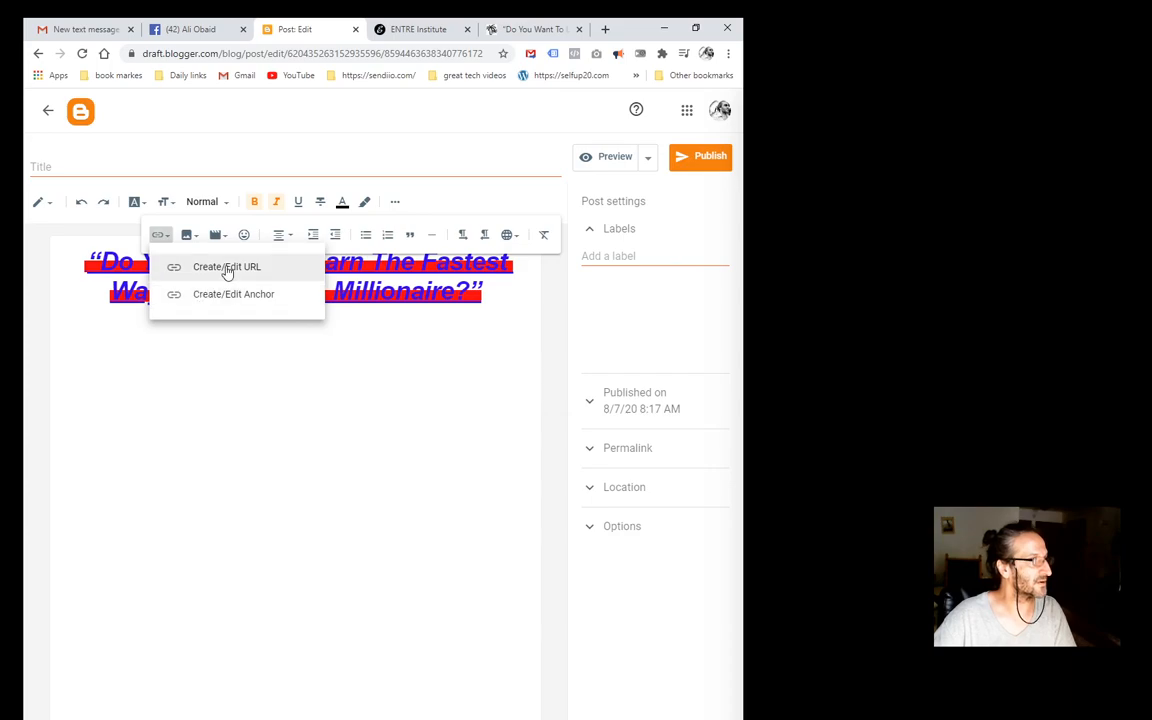
{"action": "left_click", "coordinate": [227, 267]}
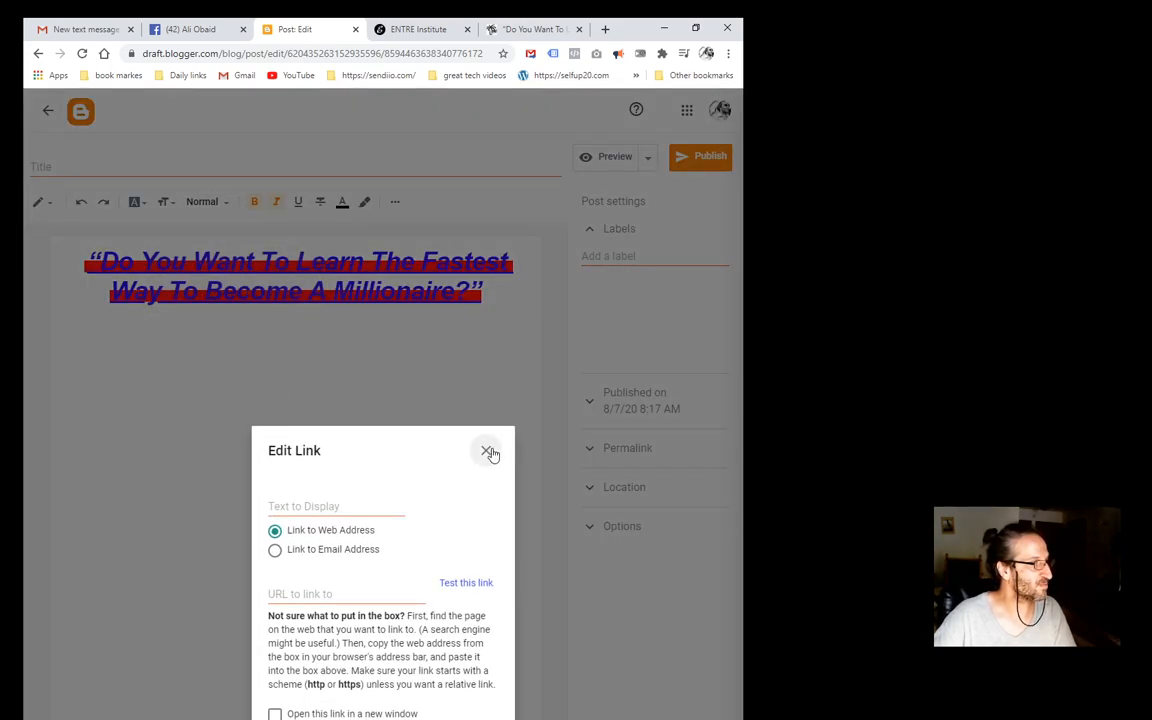
{"action": "left_click", "coordinate": [489, 452]}
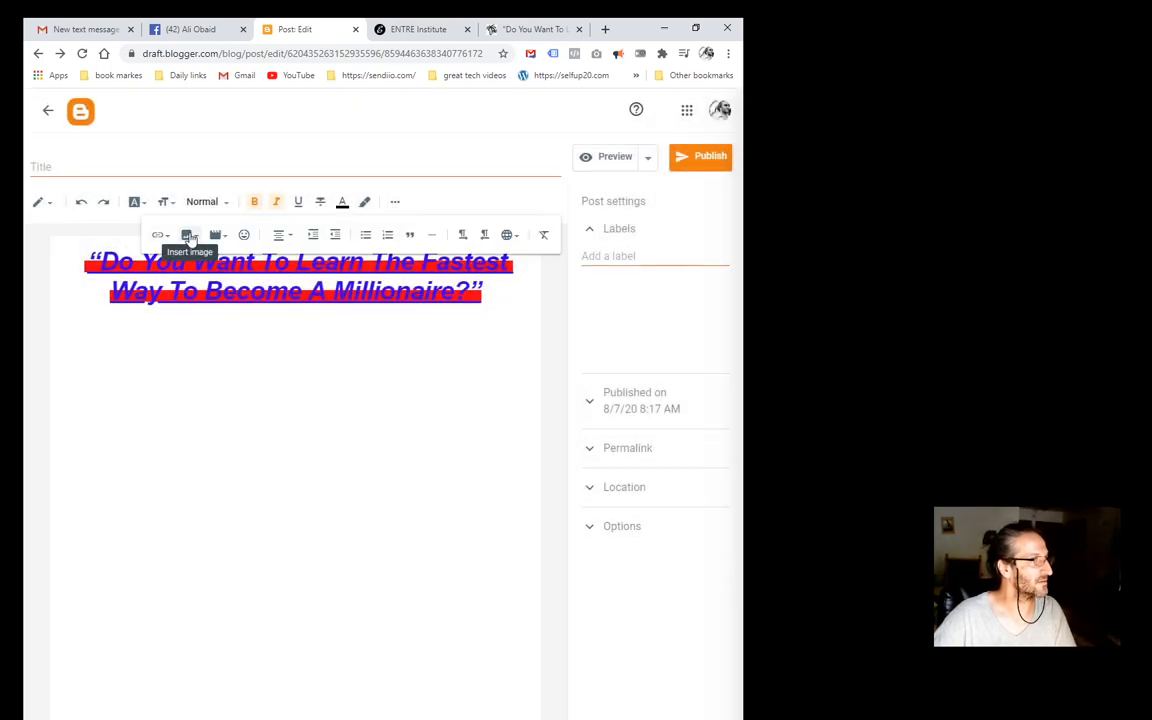
Choose Upload from computer in the Insert image options.
{"action": "left_click", "coordinate": [188, 234]}
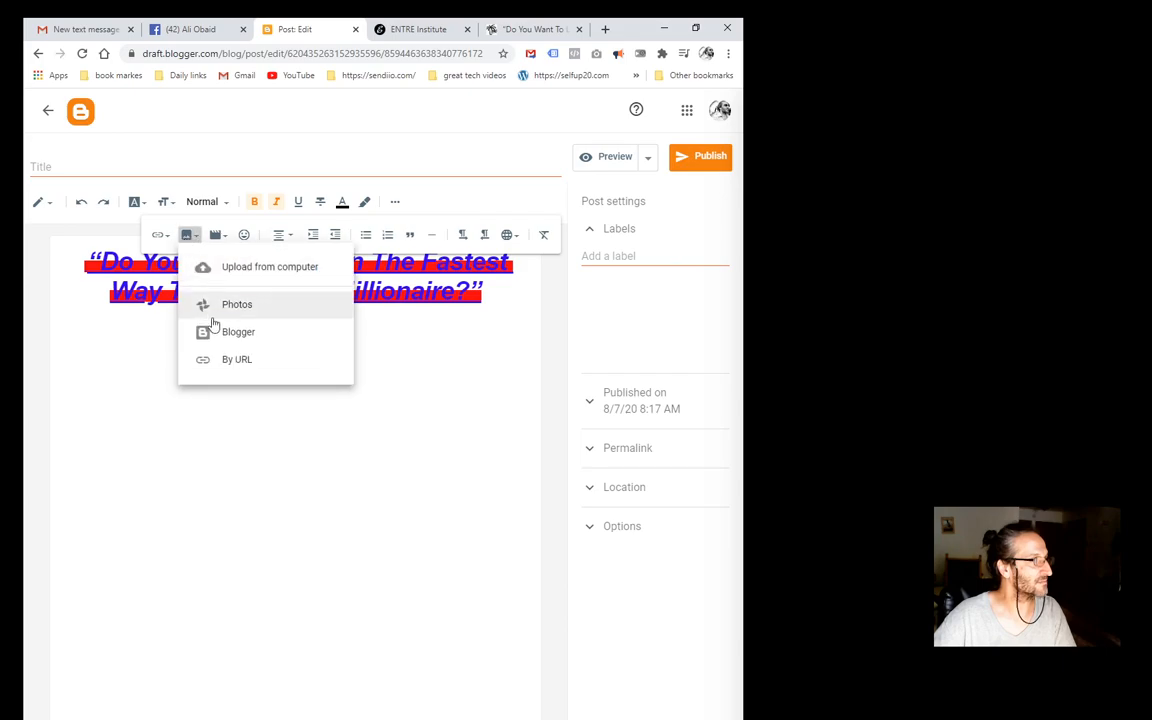
{"action": "mouse_move", "coordinate": [240, 310]}
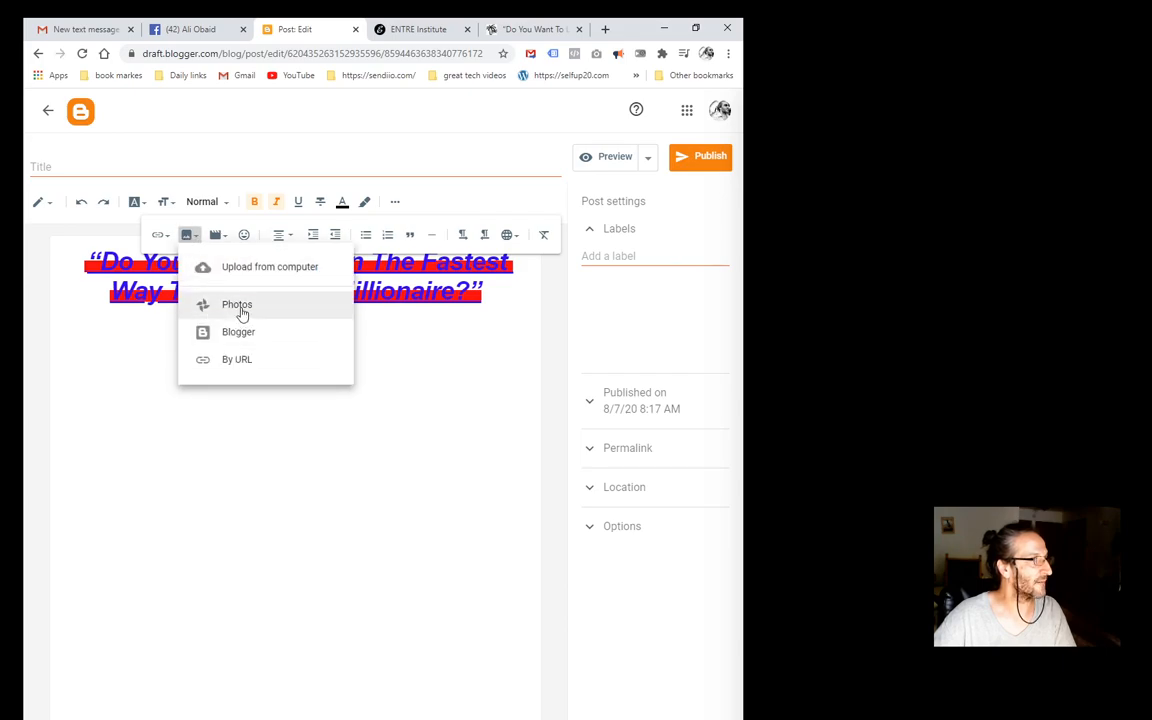
{"action": "mouse_move", "coordinate": [269, 267]}
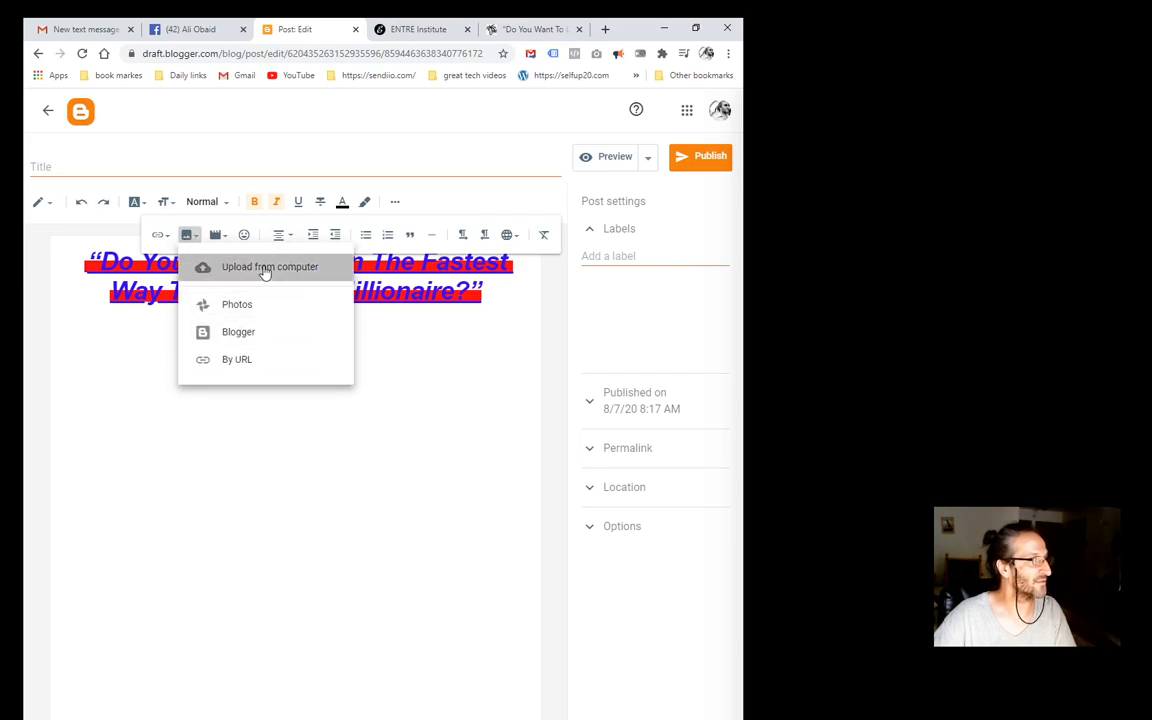
{"action": "left_click", "coordinate": [269, 266]}
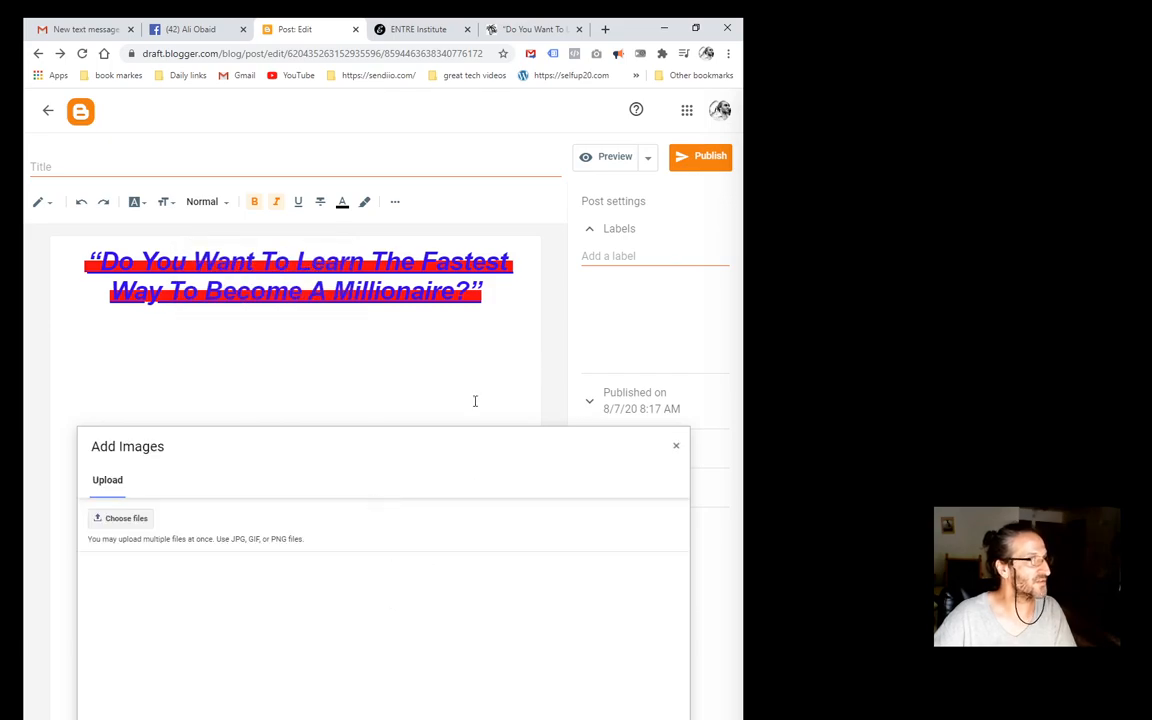
Paste the classwithjeff.com/copy affiliate link into a new tab's address bar to load it.
{"action": "left_click", "coordinate": [418, 29]}
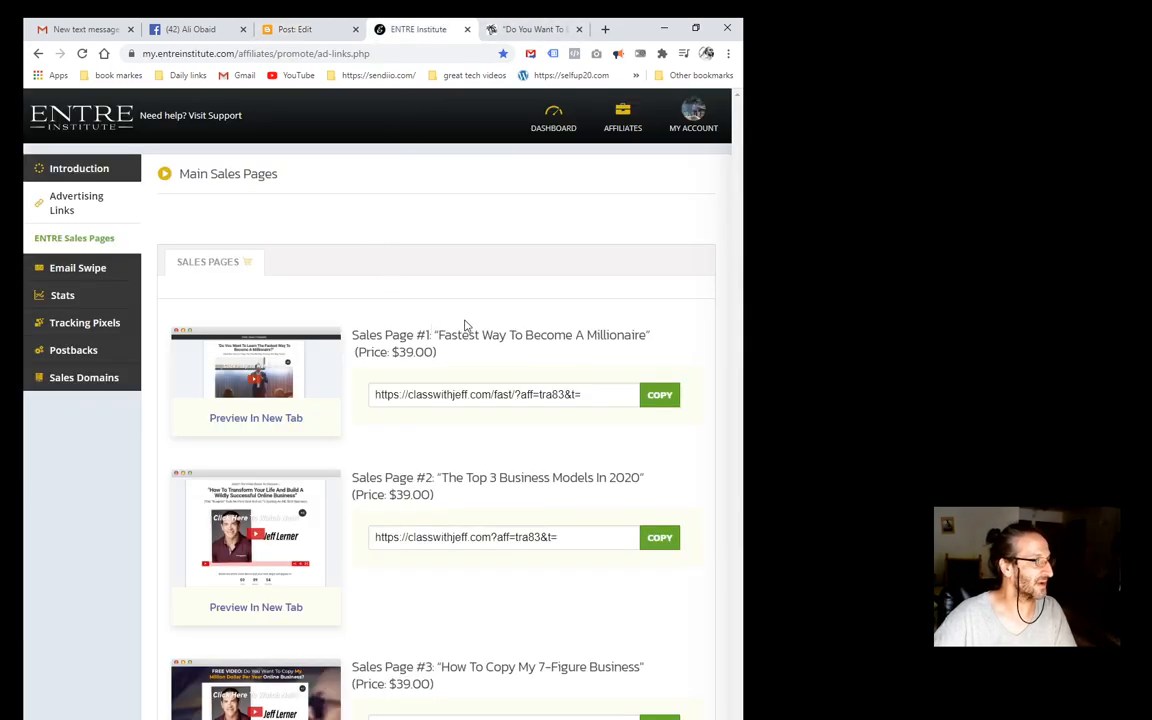
{"action": "mouse_move", "coordinate": [324, 270]}
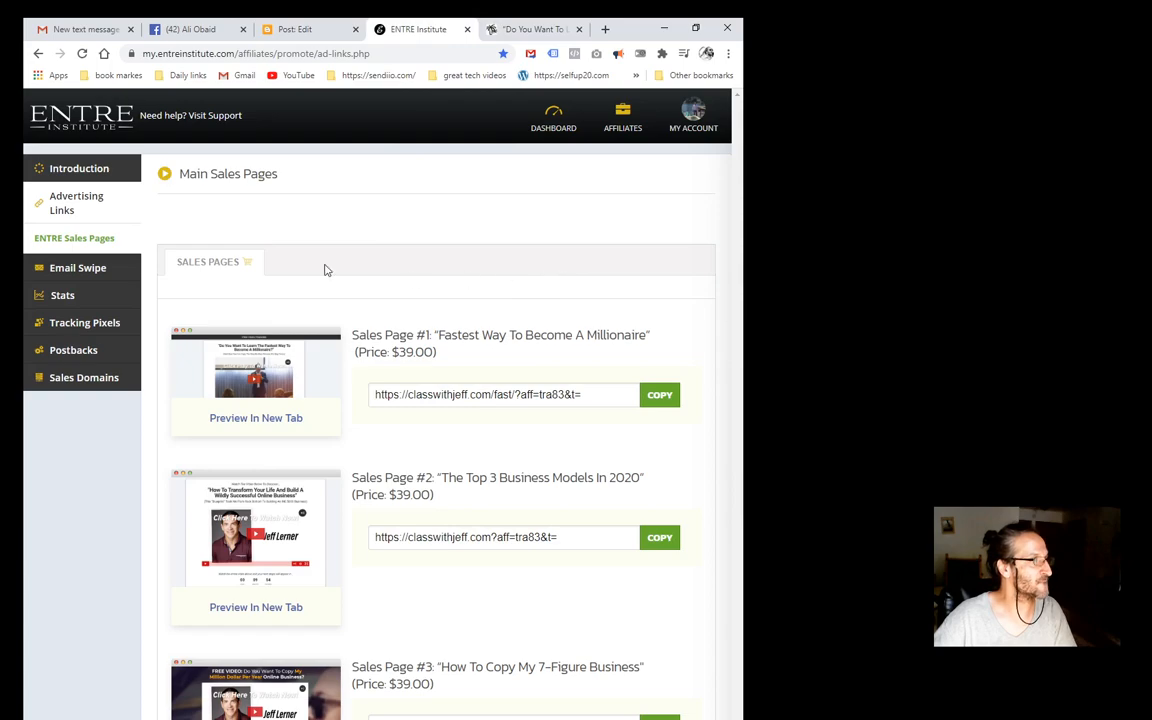
{"action": "mouse_move", "coordinate": [457, 247]}
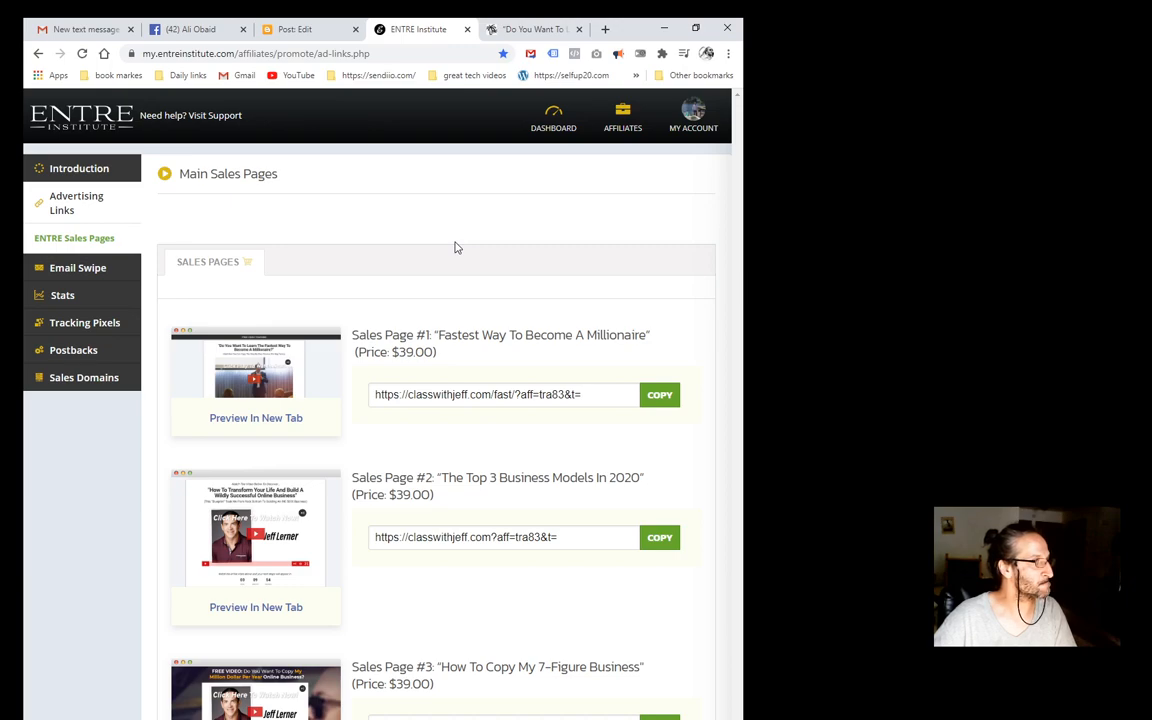
{"action": "mouse_move", "coordinate": [371, 280]}
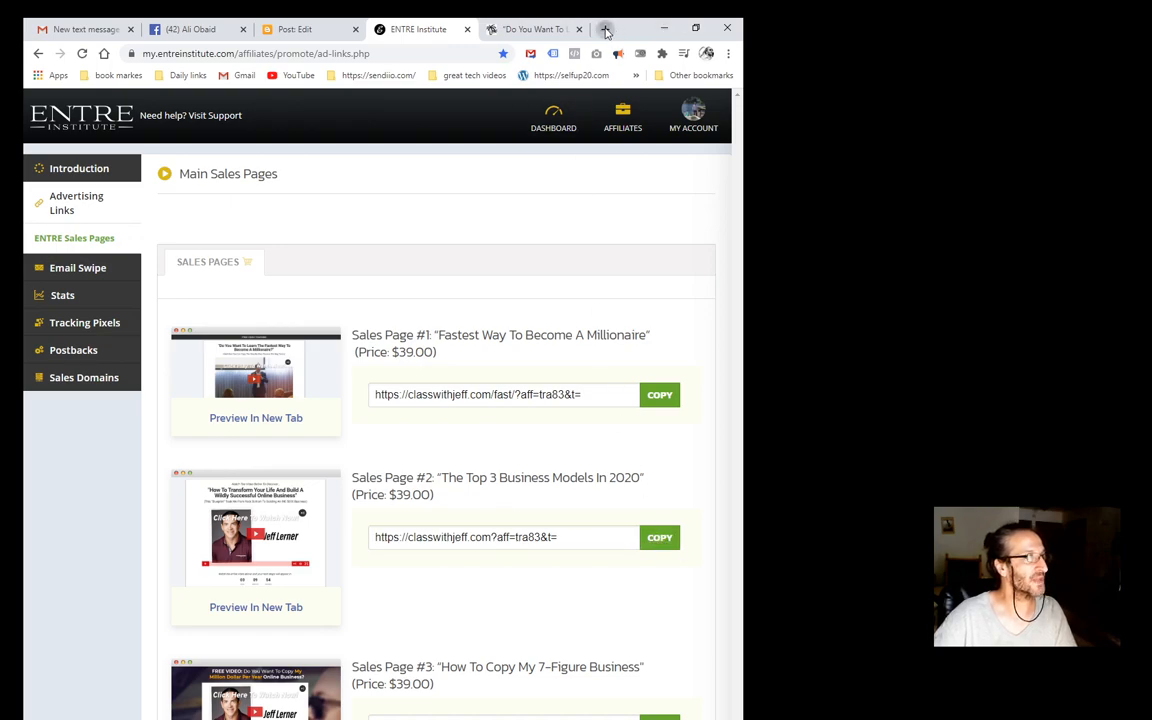
{"action": "left_click", "coordinate": [605, 28]}
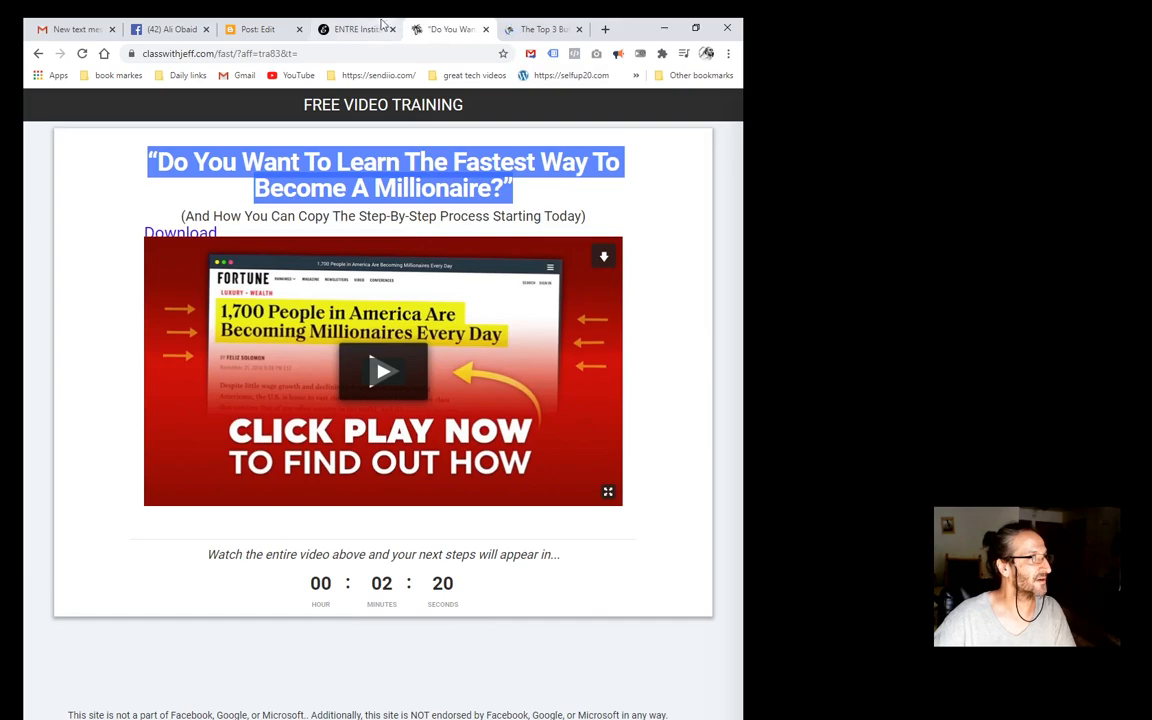
{"action": "left_click", "coordinate": [355, 29]}
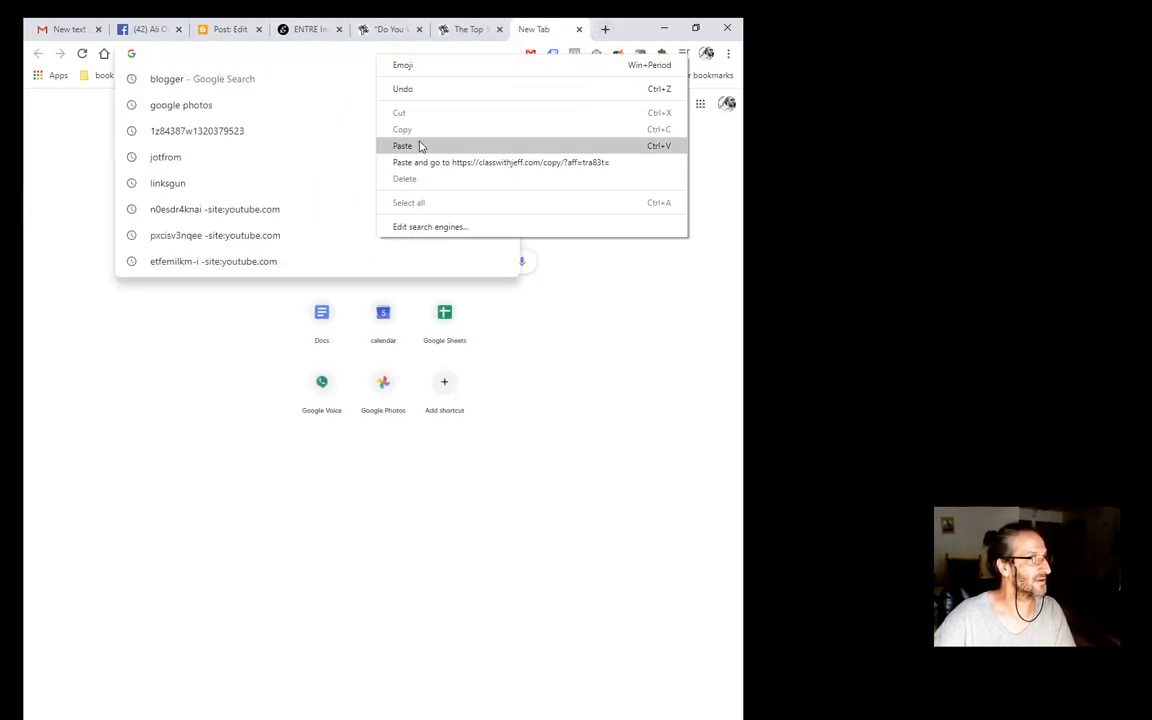
{"action": "left_click", "coordinate": [500, 162]}
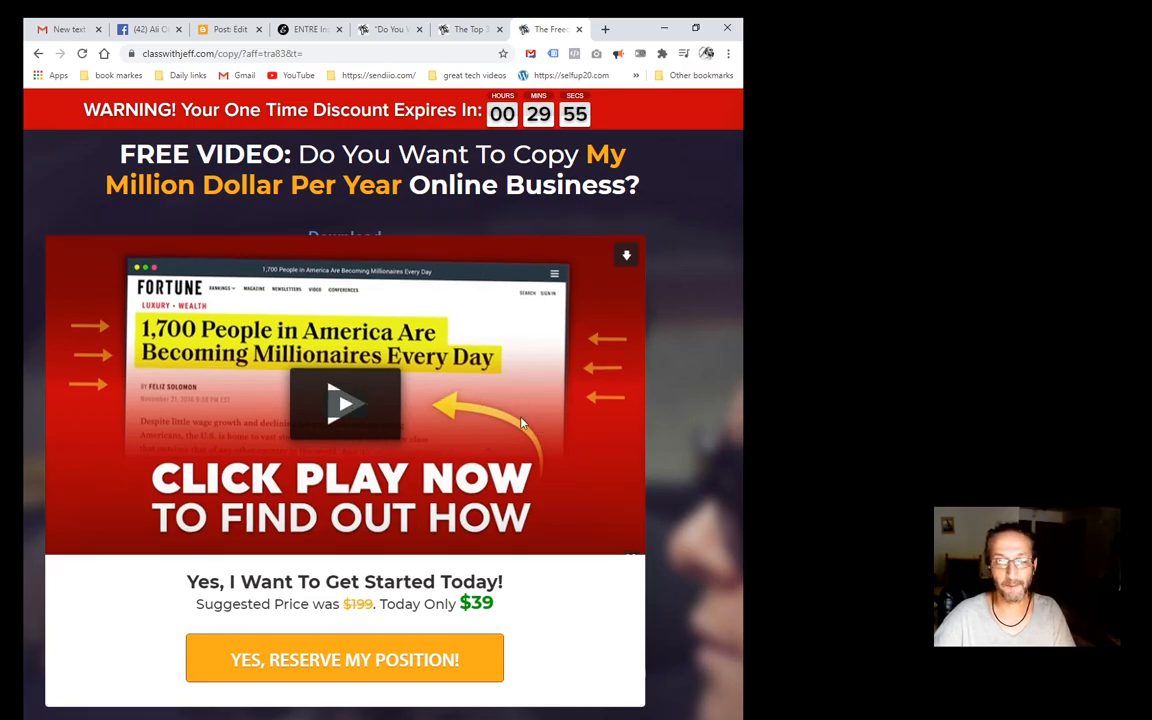
Play the sales video, pause at the '$40 Million Dollars' frame and snip it.
{"action": "left_click", "coordinate": [345, 404]}
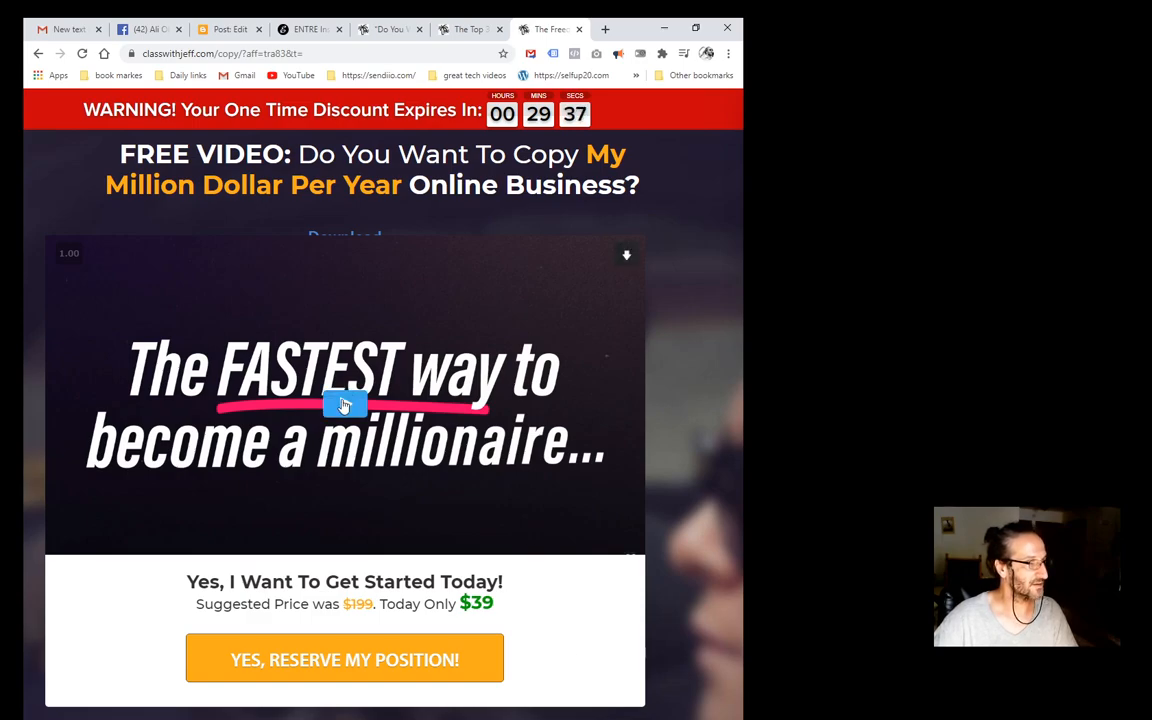
{"action": "left_click", "coordinate": [344, 404]}
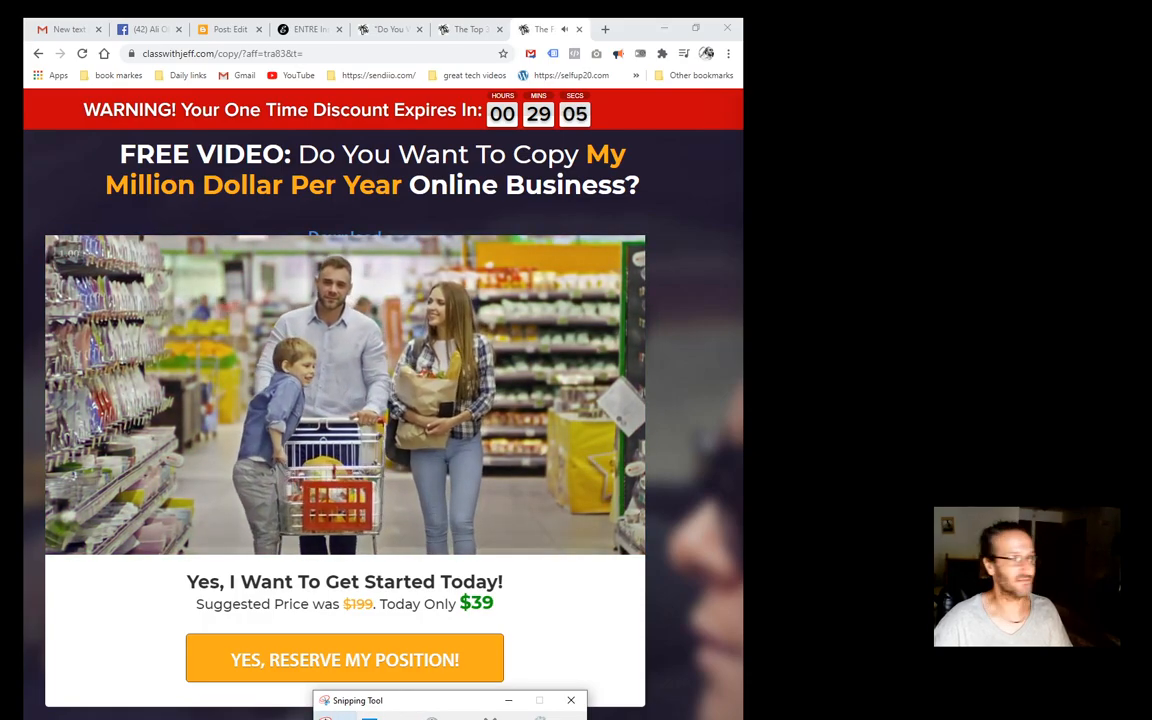
{"action": "left_click", "coordinate": [344, 403]}
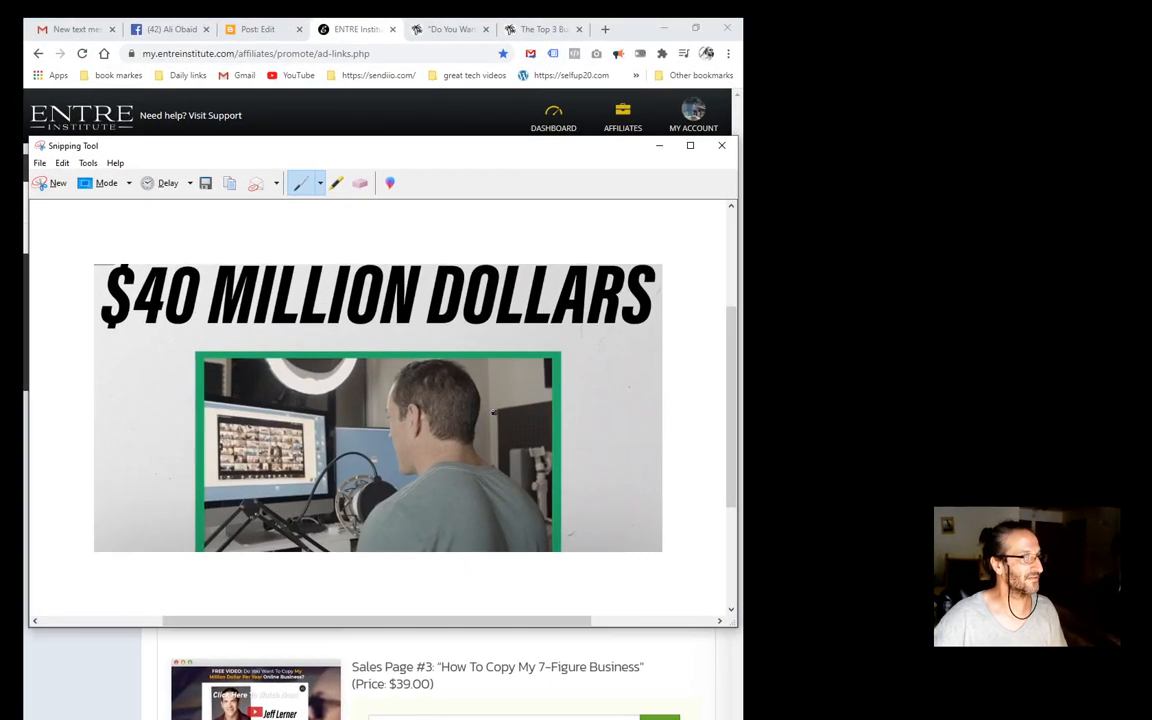
Save the capture via File > Save As as 'million' in Pictures.
{"action": "left_click", "coordinate": [40, 163]}
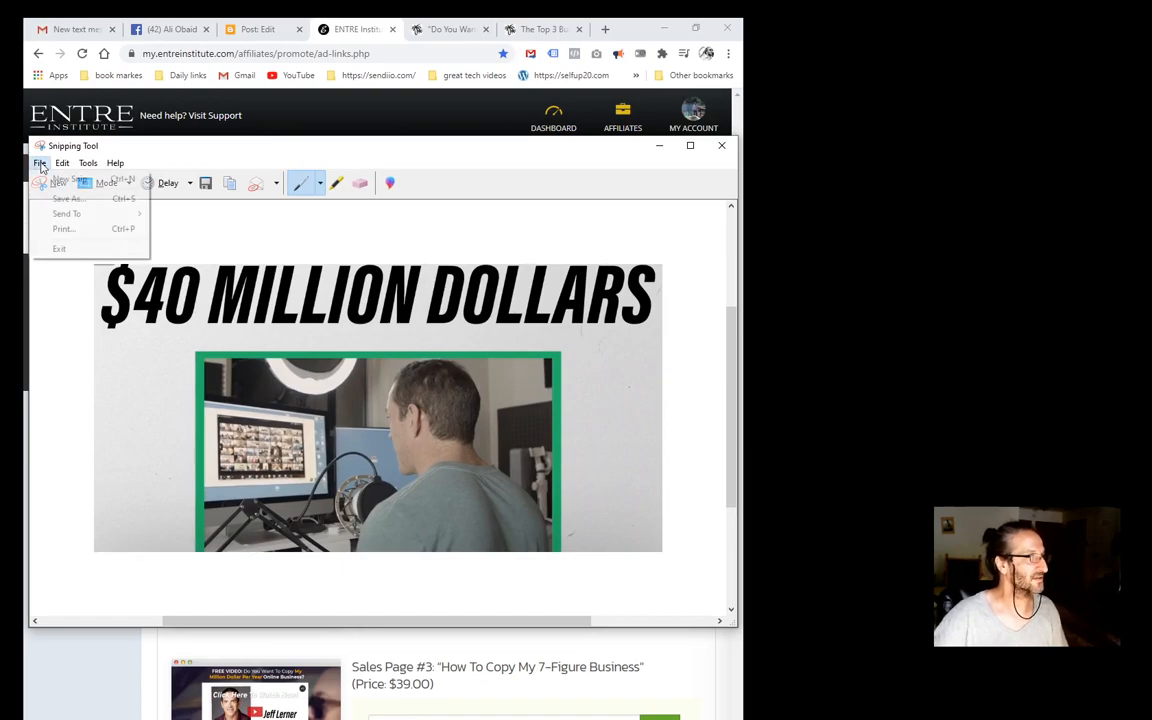
{"action": "mouse_move", "coordinate": [68, 198]}
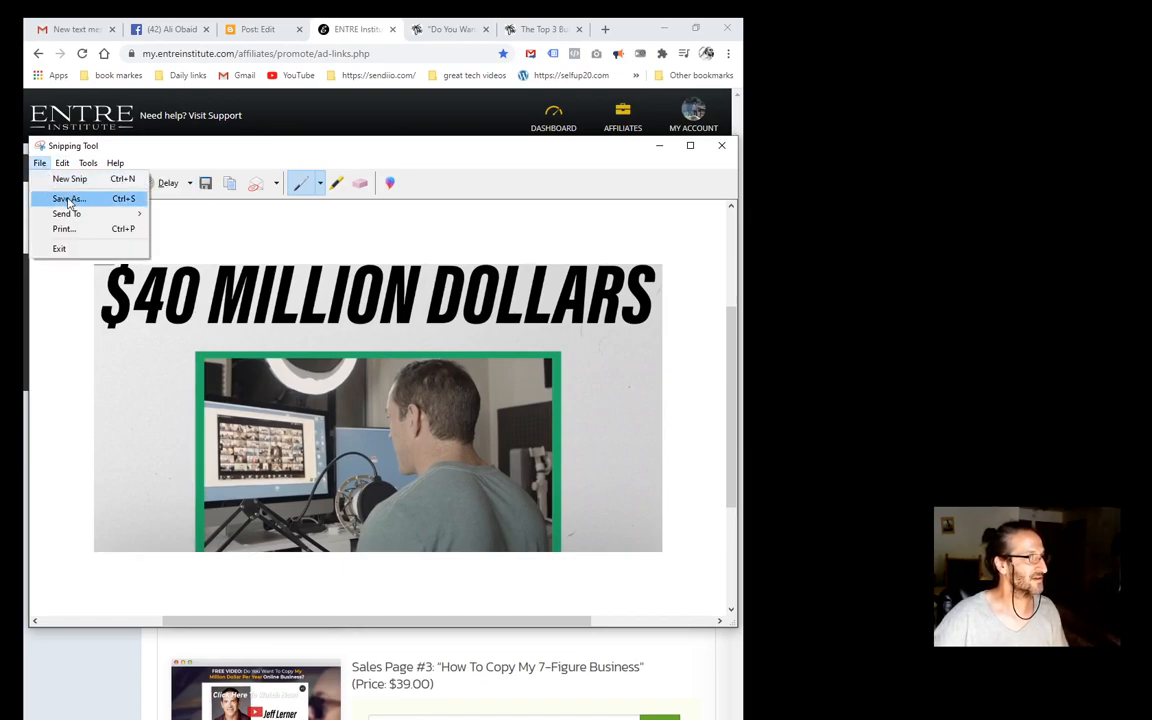
{"action": "left_click", "coordinate": [67, 198]}
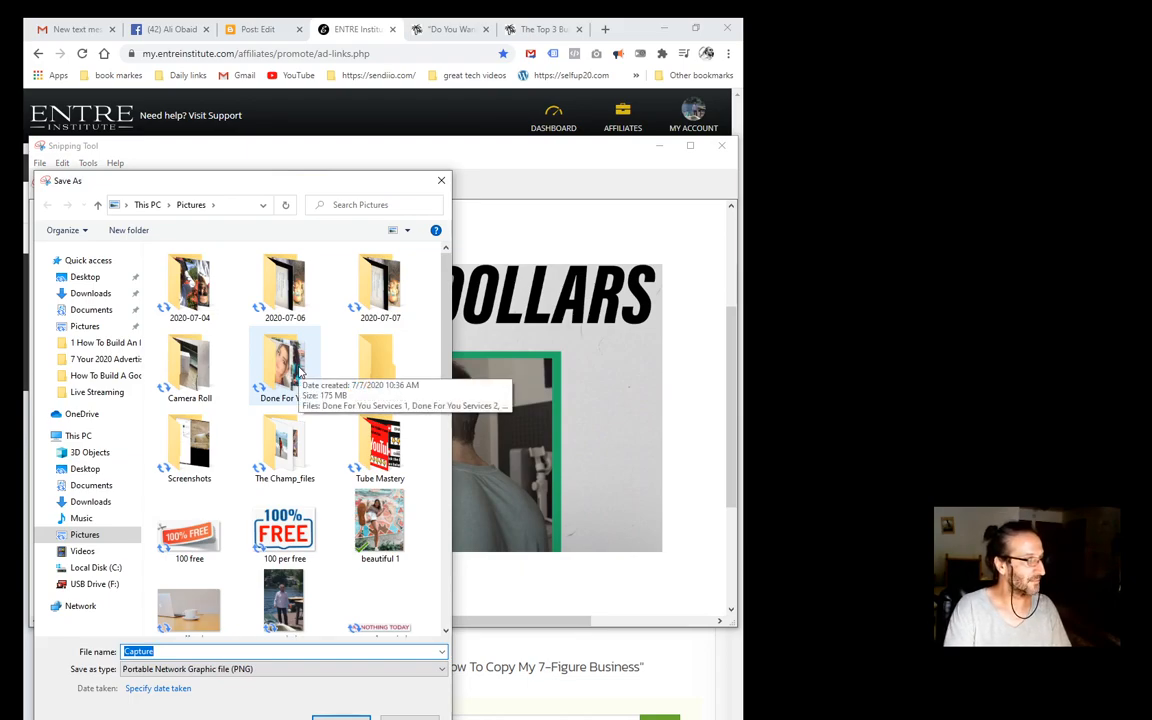
{"action": "type", "text": "million"}
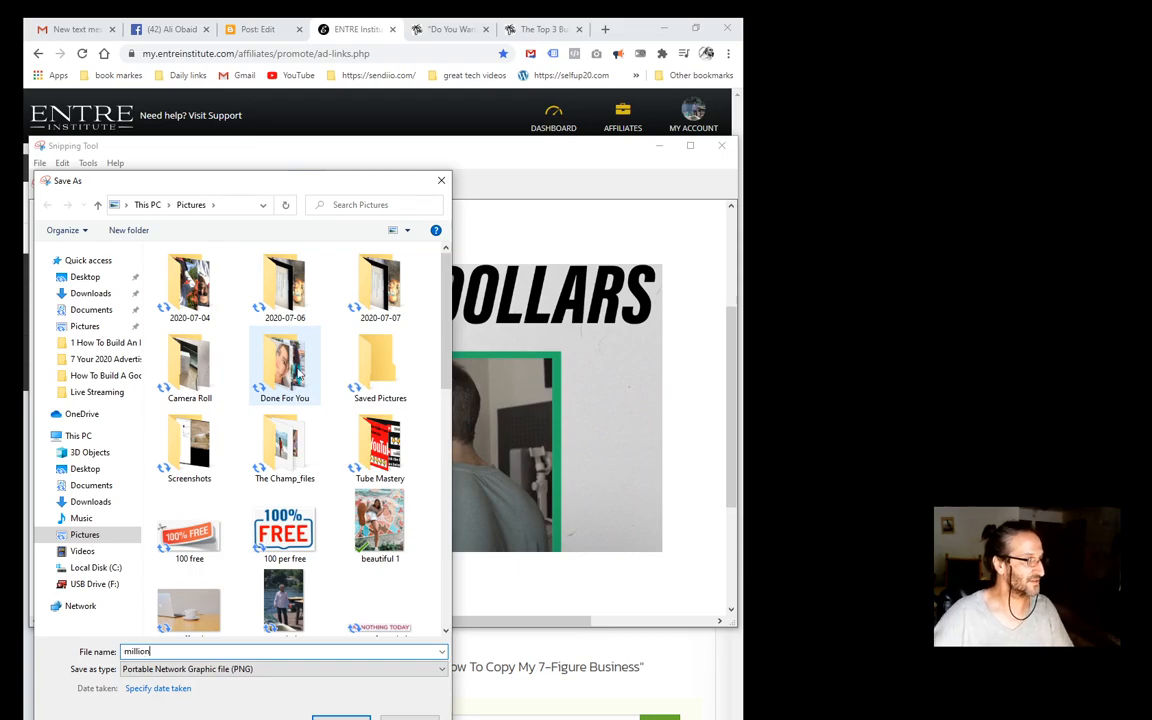
{"action": "left_click", "coordinate": [341, 717]}
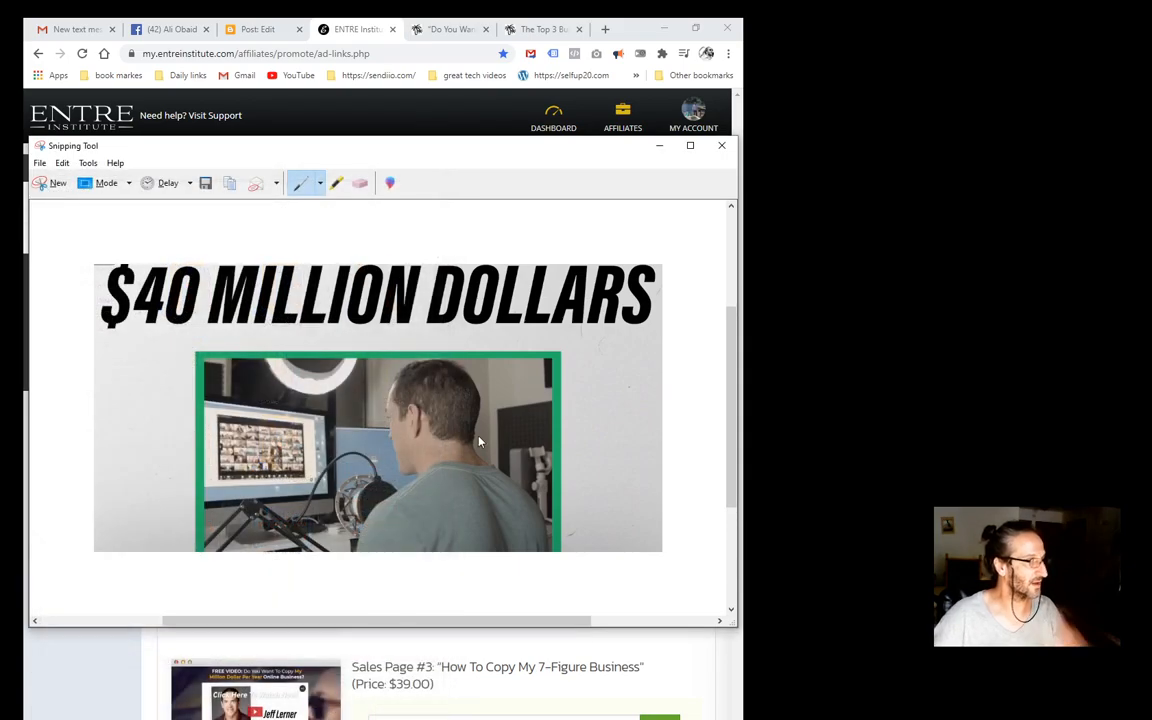
{"action": "left_click", "coordinate": [721, 145]}
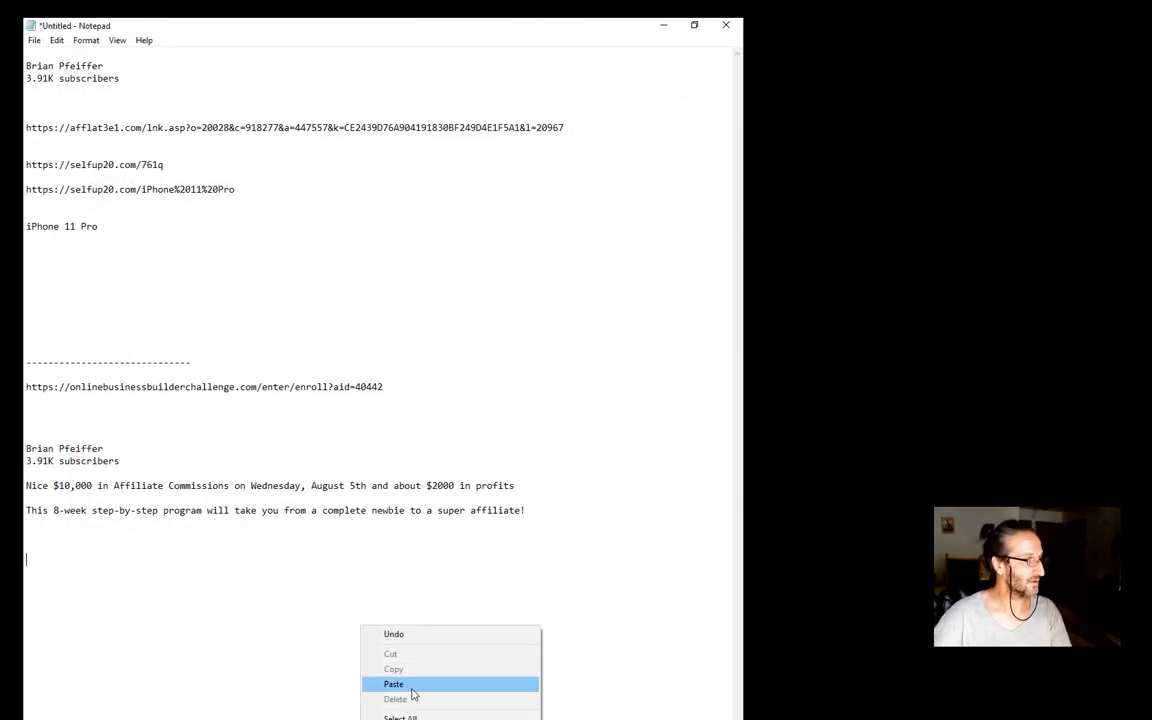
Paste the copied content into the Notepad notes.
{"action": "left_click", "coordinate": [393, 684]}
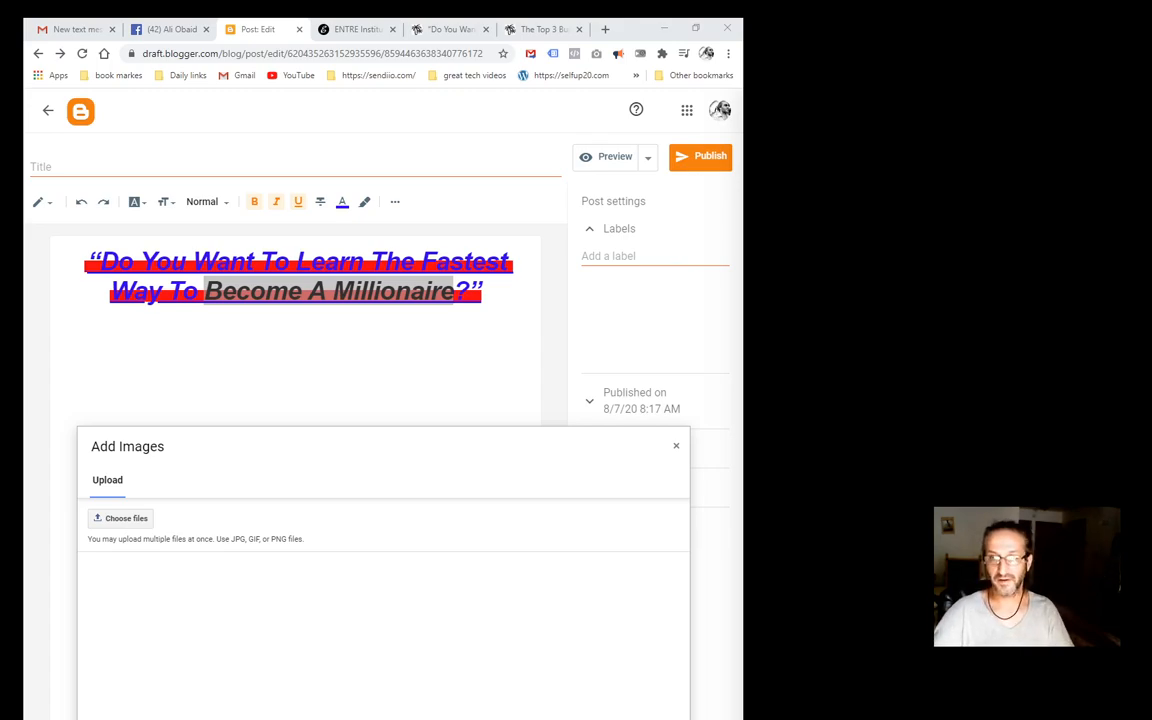
{"action": "mouse_move", "coordinate": [164, 574]}
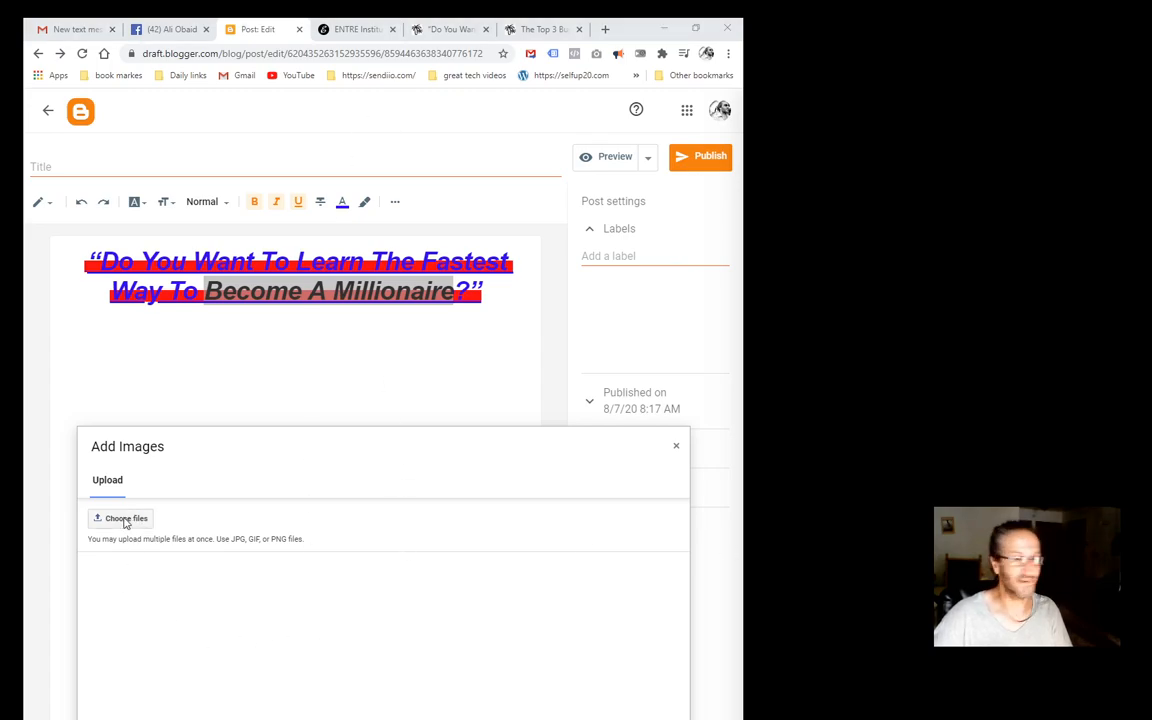
Upload the saved '$40 Million Dollars' capture from Pictures into the post.
{"action": "left_click", "coordinate": [120, 518]}
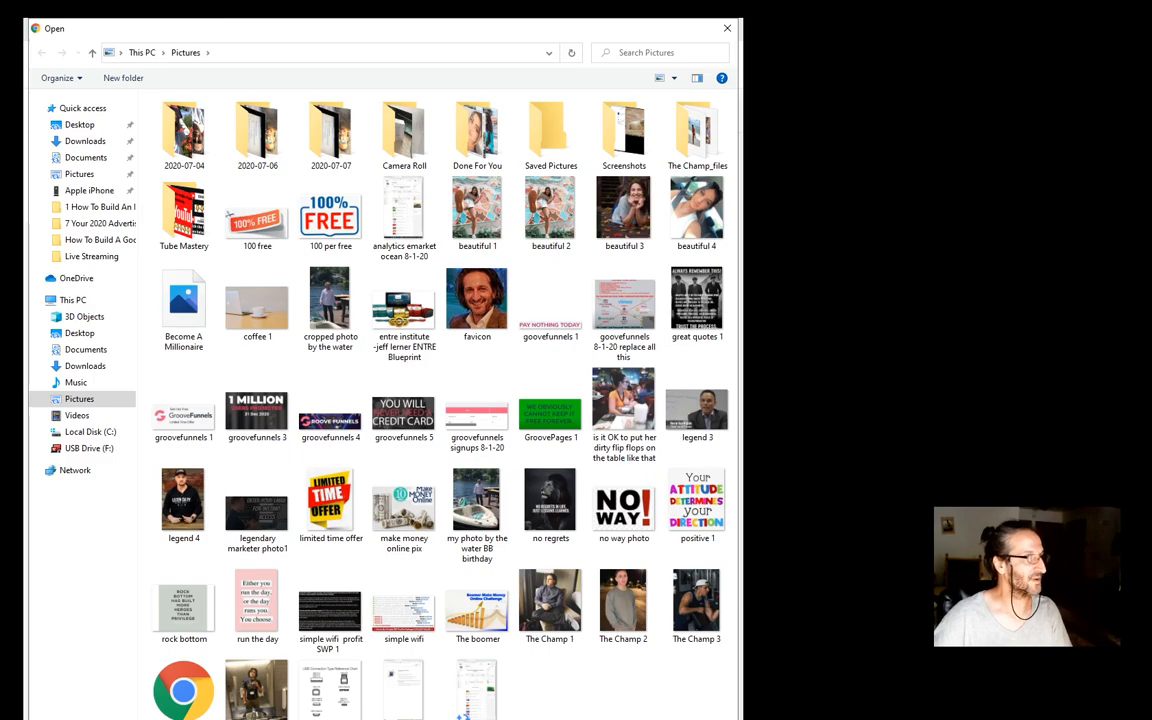
{"action": "mouse_move", "coordinate": [477, 410]}
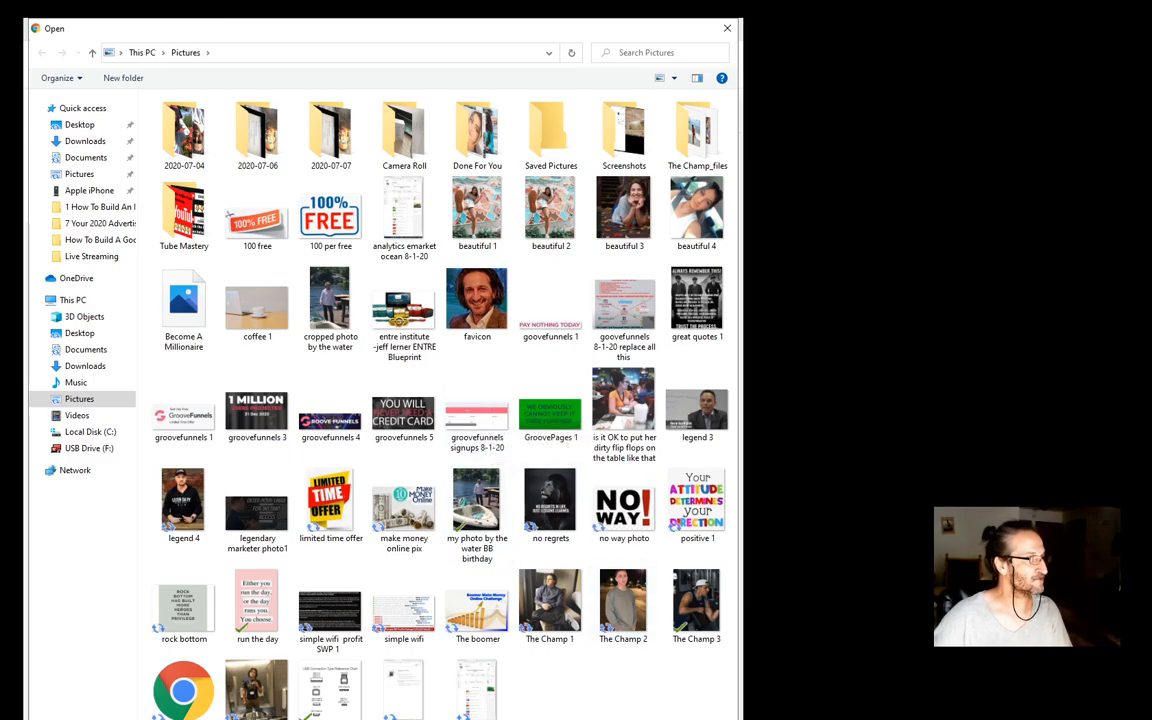
{"action": "left_click", "coordinate": [183, 300]}
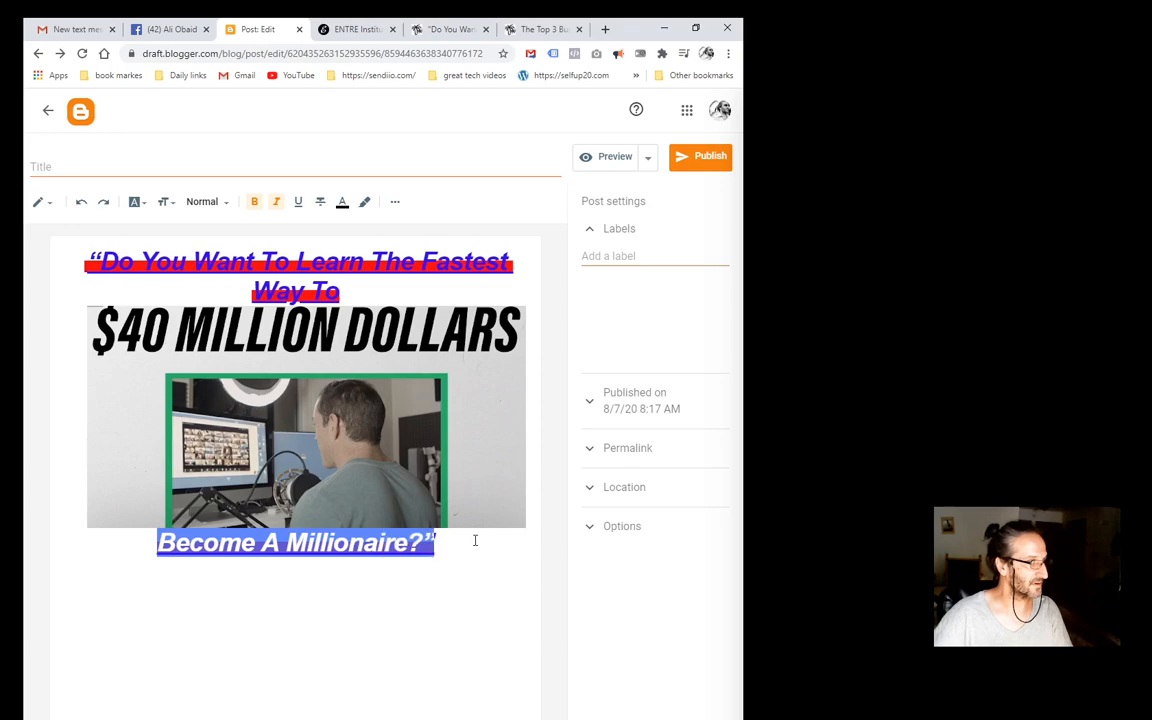
Cut the detached 'Become A Millionaire?' text and retype it after 'Way To', then select the whole headline.
{"action": "right_click", "coordinate": [295, 542]}
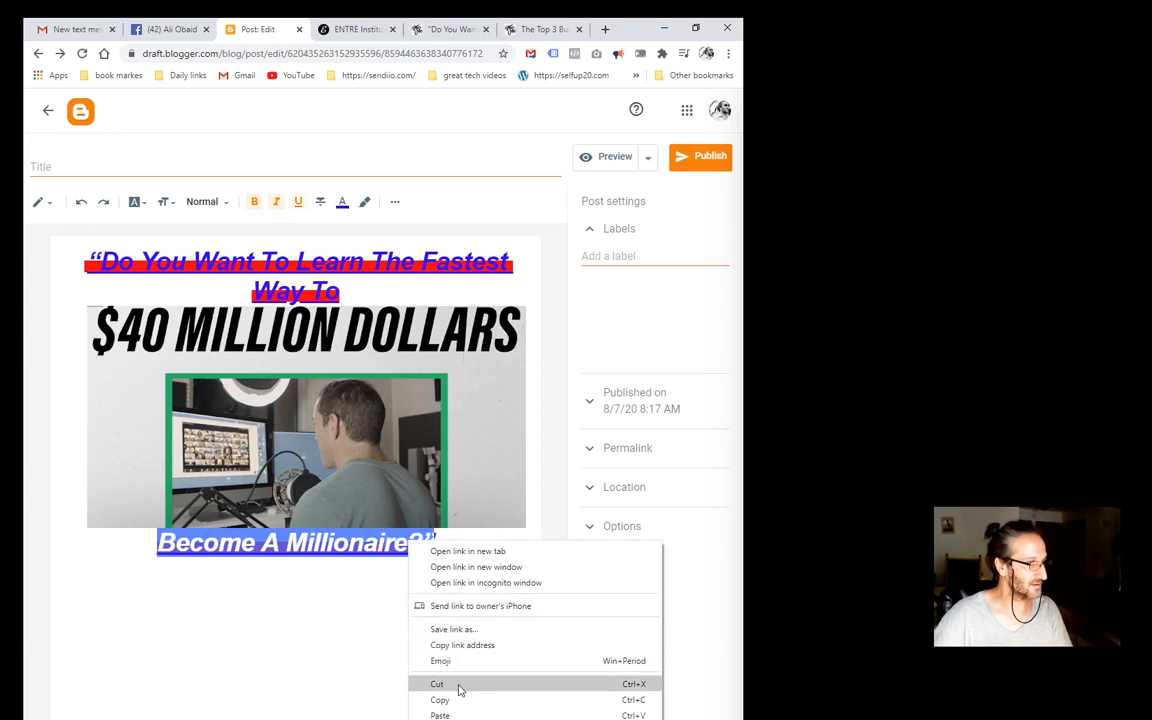
{"action": "left_click", "coordinate": [437, 684]}
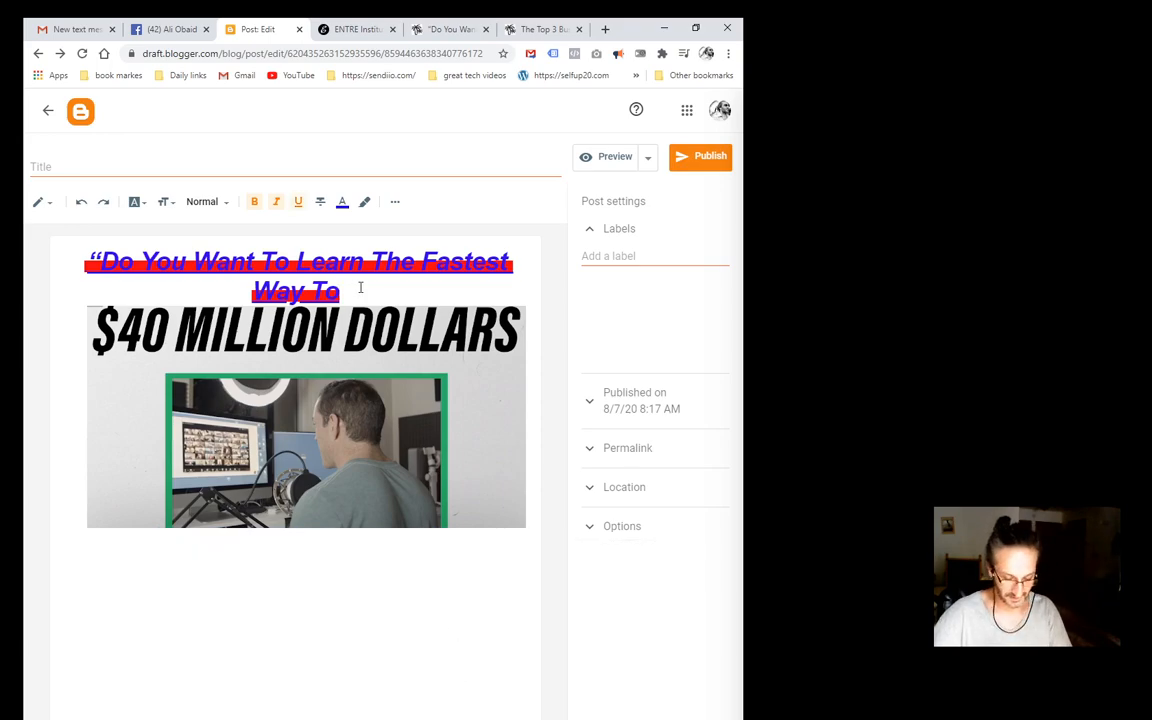
{"action": "type", "text": "Become A Millionaire?\""}
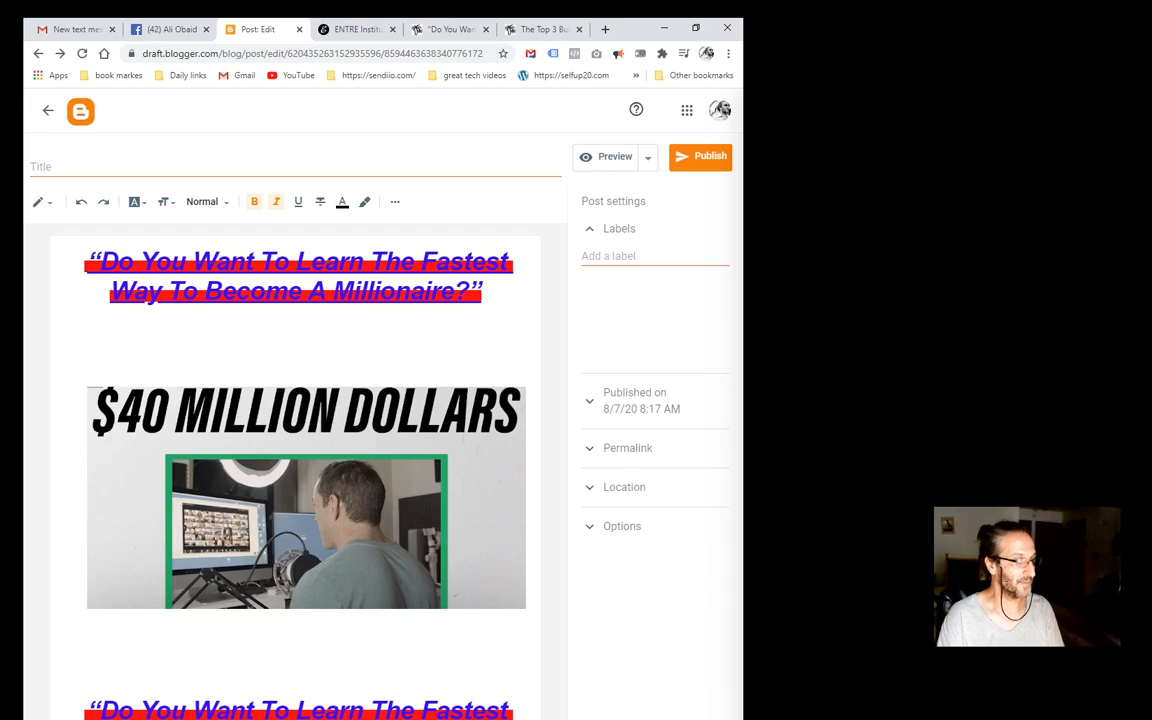
{"action": "mouse_move", "coordinate": [486, 486]}
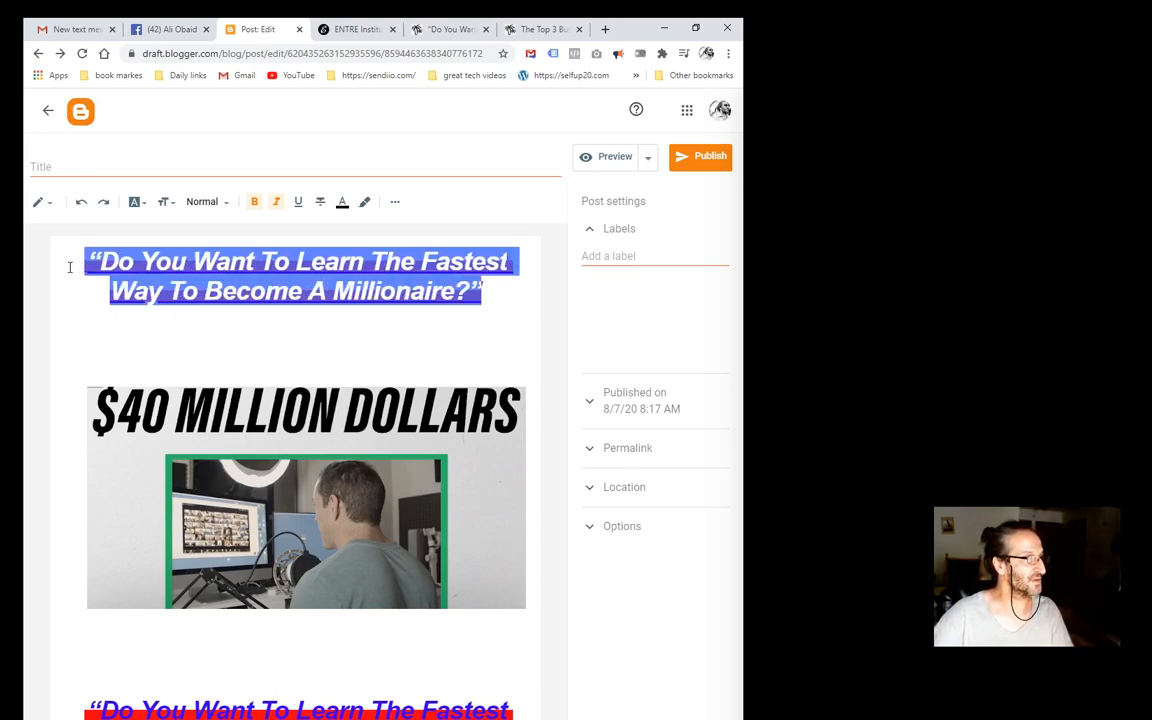
{"action": "left_click", "coordinate": [298, 201]}
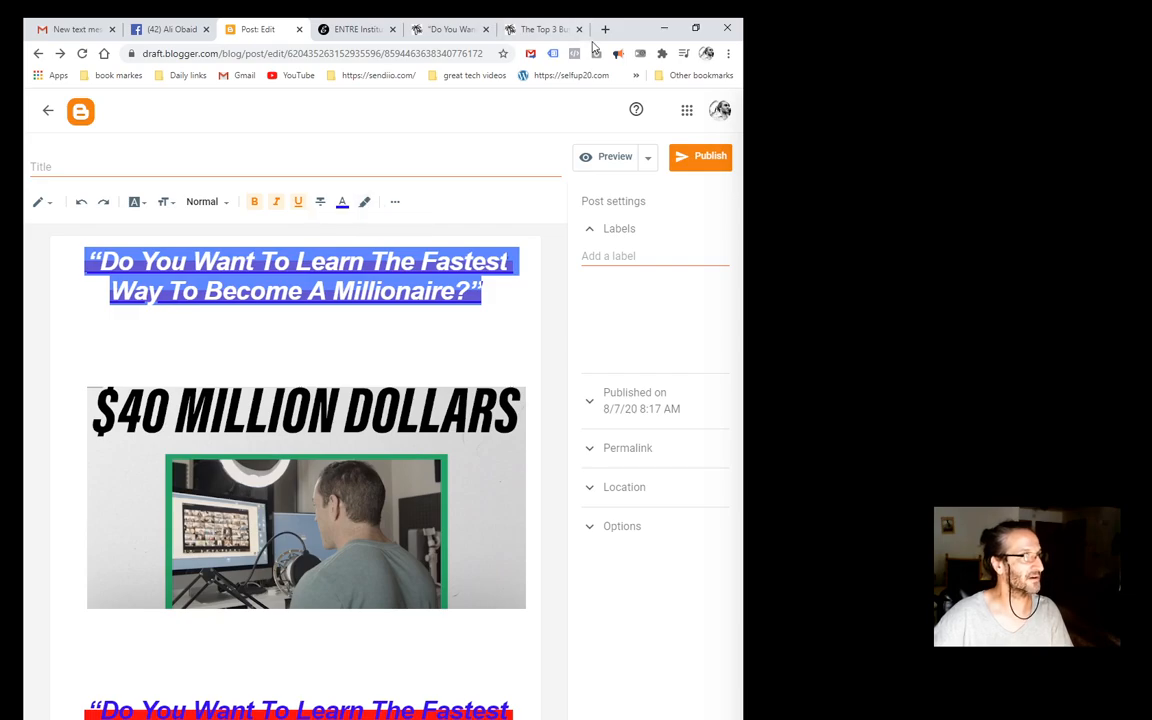
{"action": "left_click", "coordinate": [543, 28]}
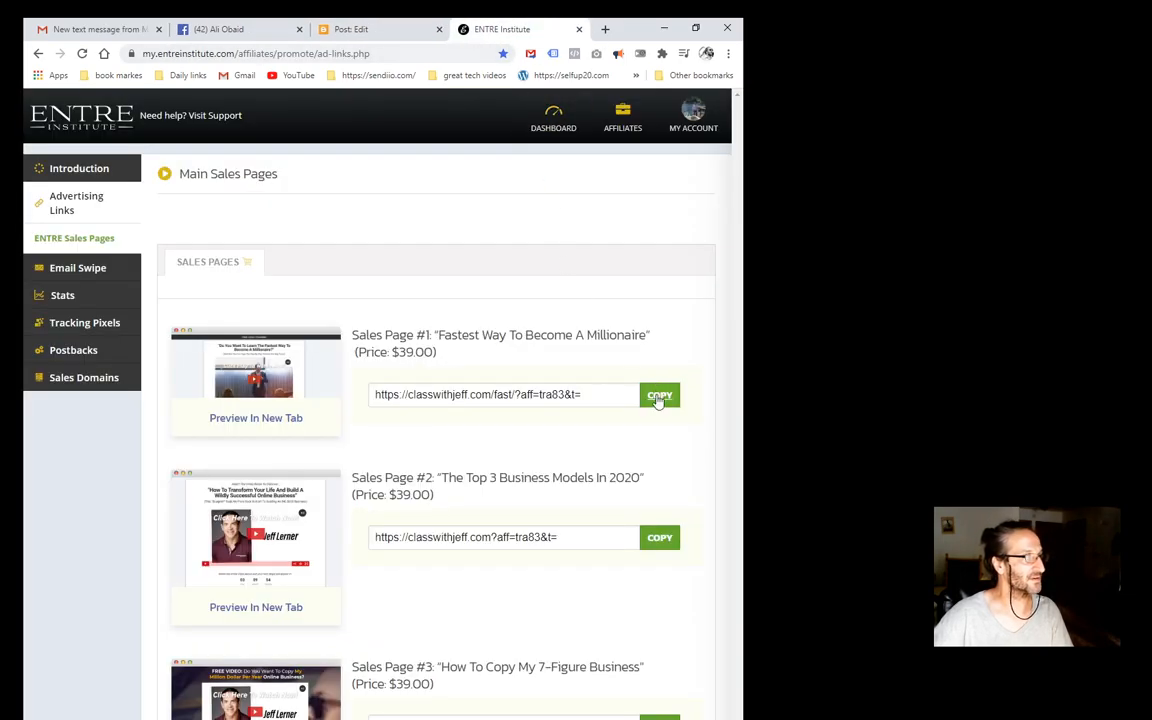
Paste the headline at the top of the post and link it to the classwithjeff.com sales URL, opening in a new window.
{"action": "left_click", "coordinate": [351, 29]}
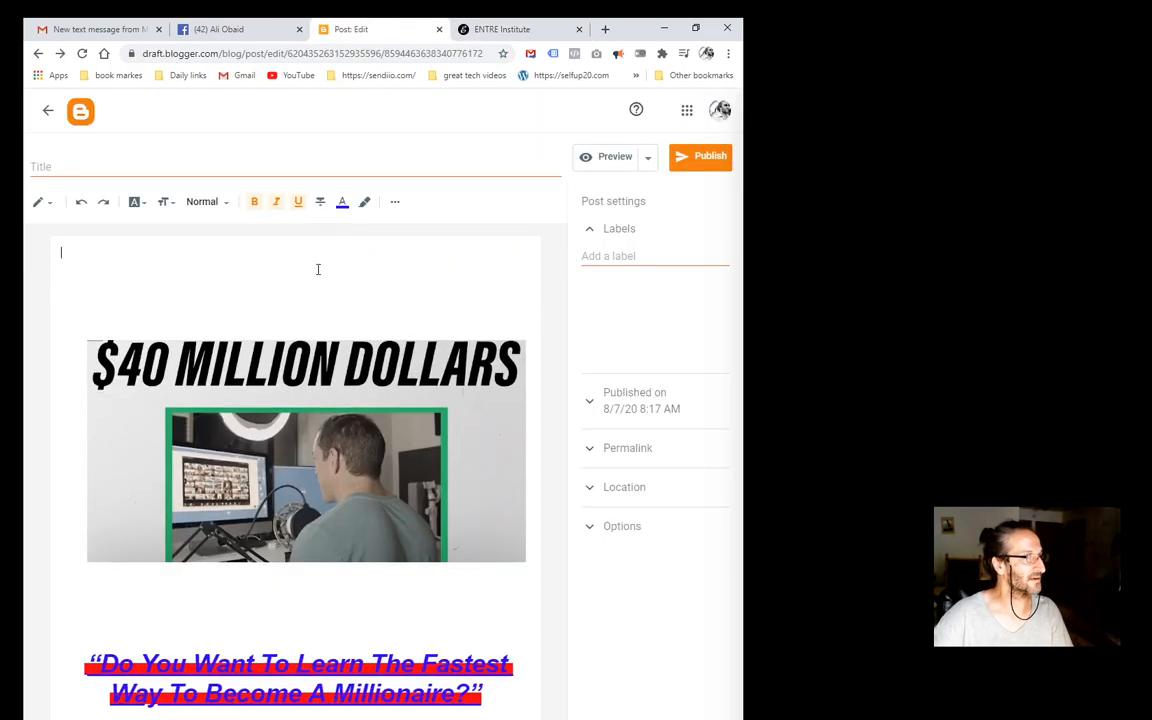
{"action": "left_click", "coordinate": [295, 285]}
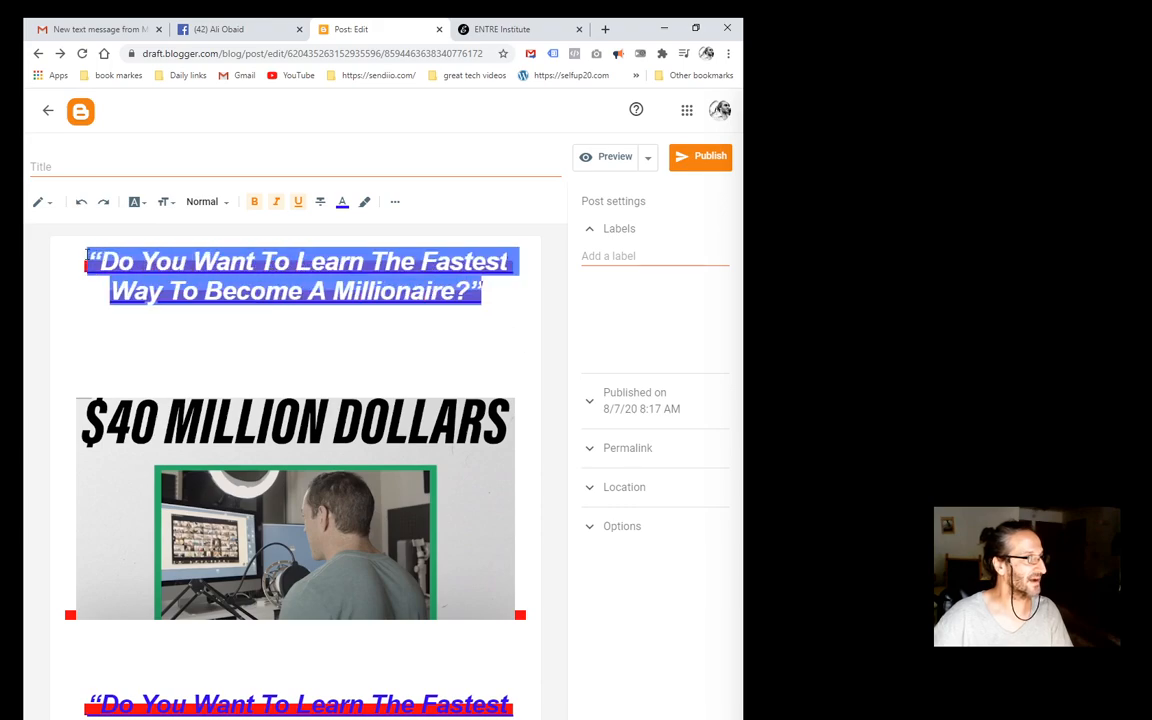
{"action": "mouse_move", "coordinate": [394, 202]}
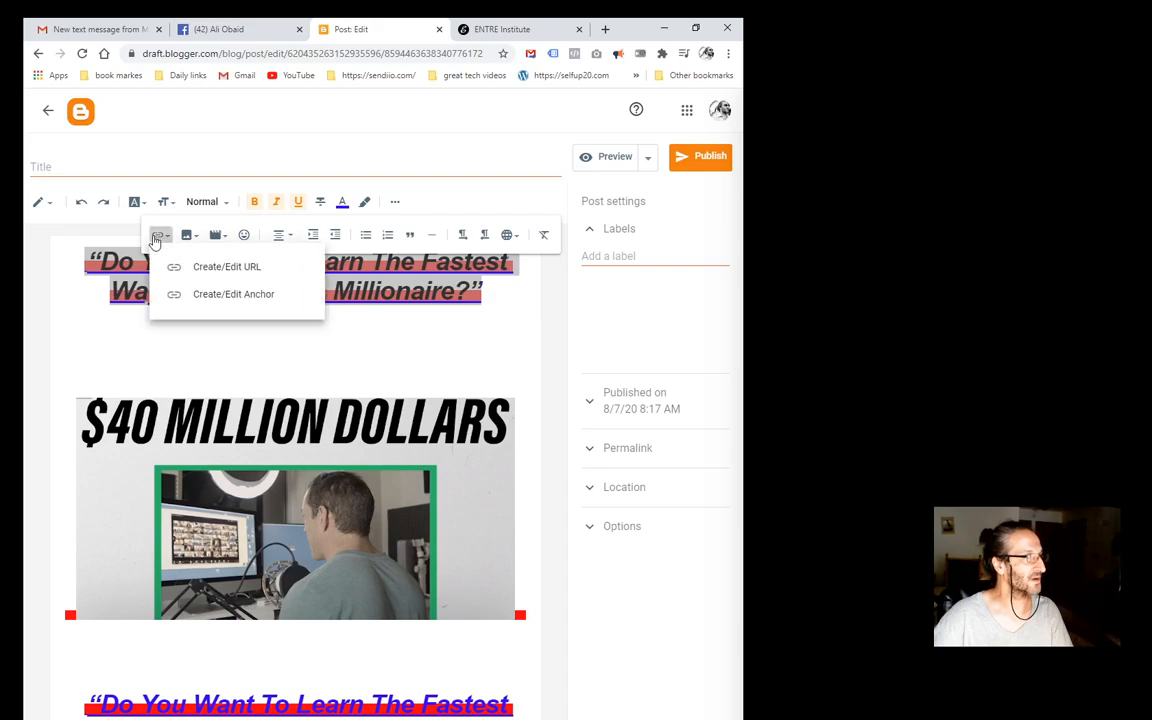
{"action": "left_click", "coordinate": [226, 266]}
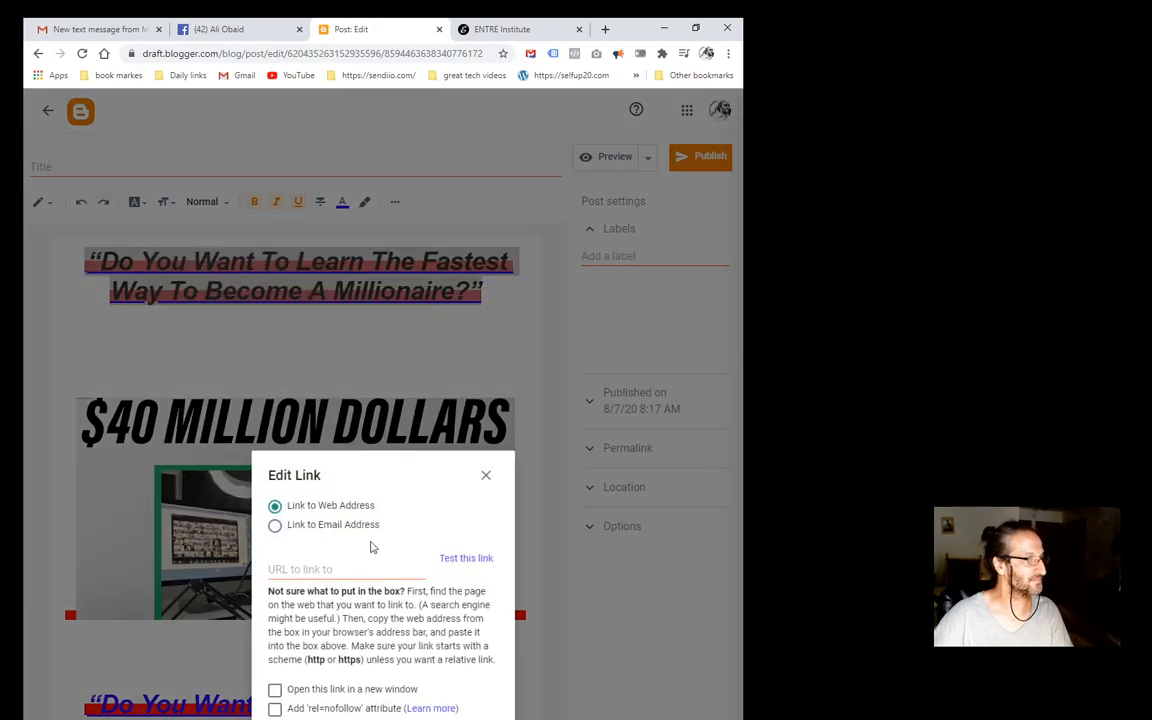
{"action": "type", "text": "withjeff.com/fast/?aff=tra83&t="}
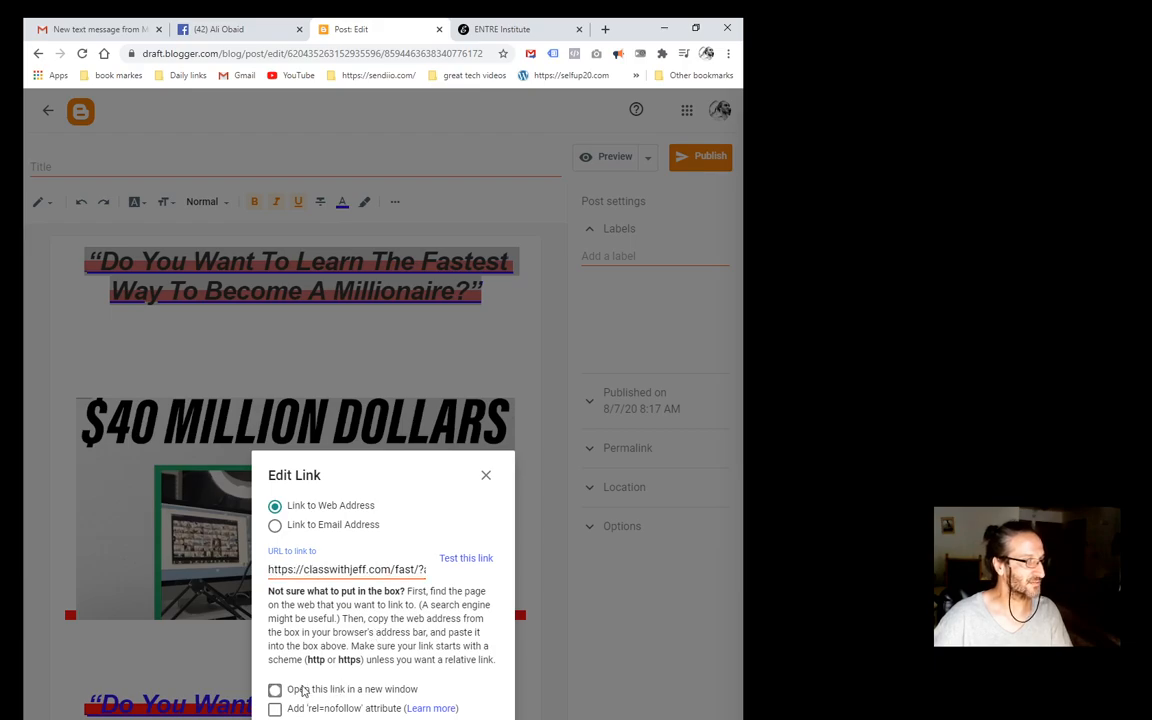
{"action": "left_click", "coordinate": [275, 689]}
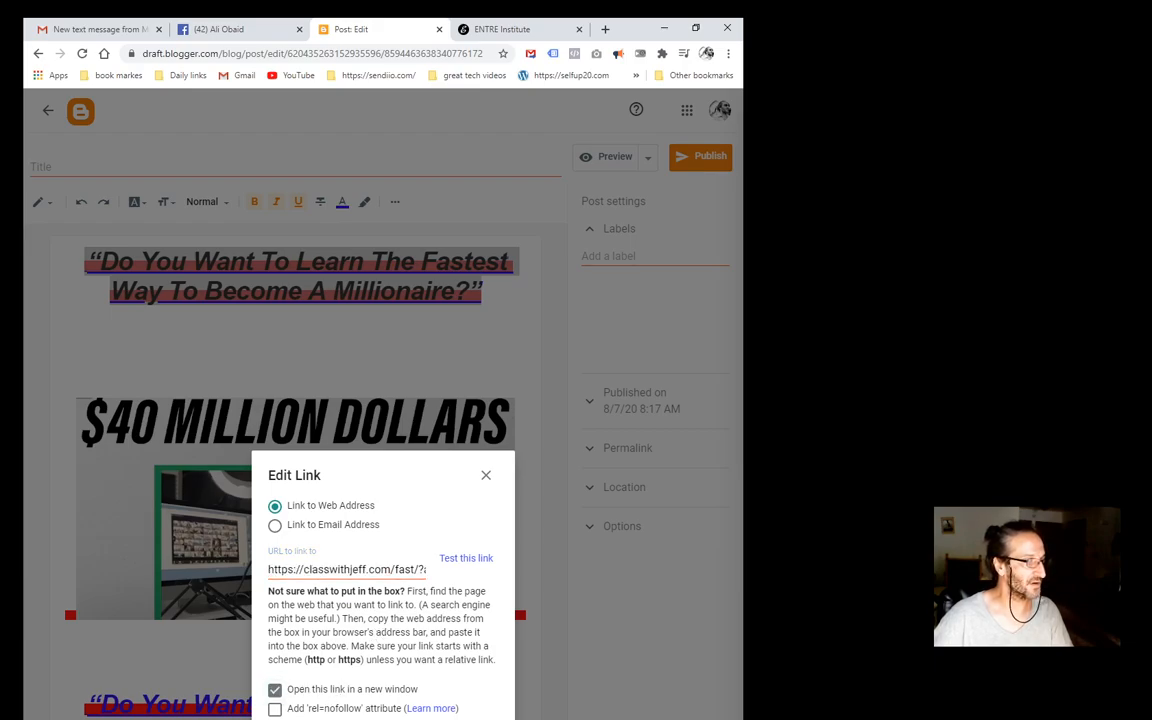
{"action": "left_click", "coordinate": [486, 475]}
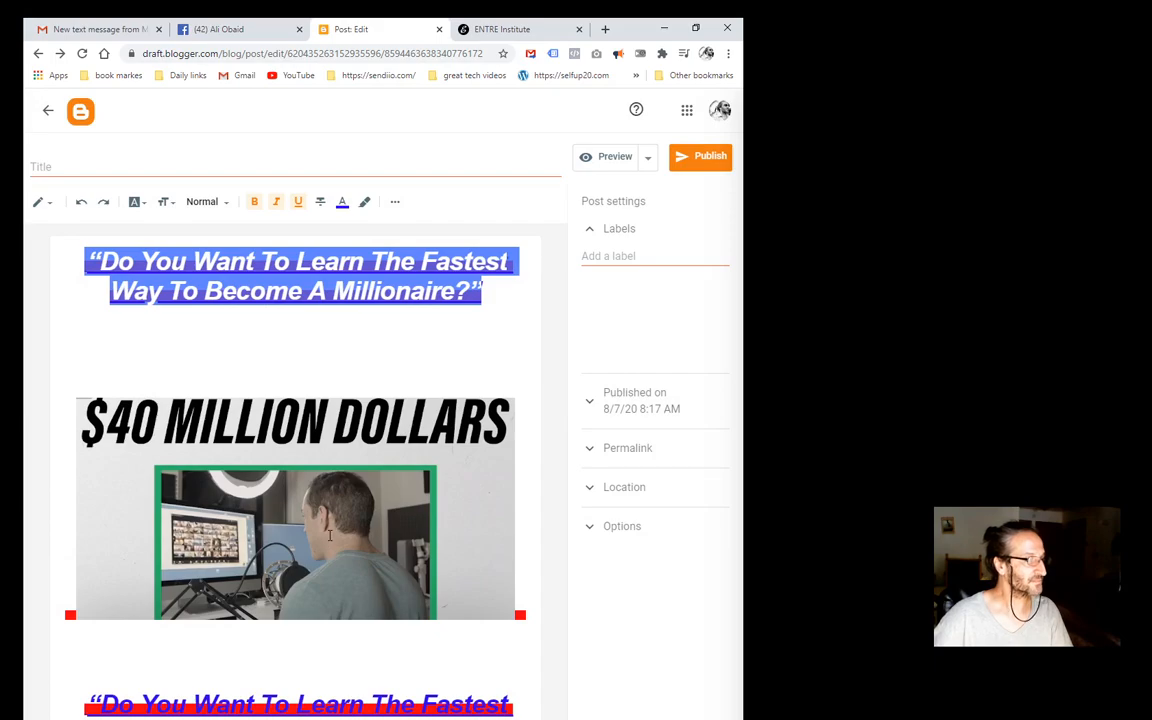
{"action": "left_click", "coordinate": [294, 510]}
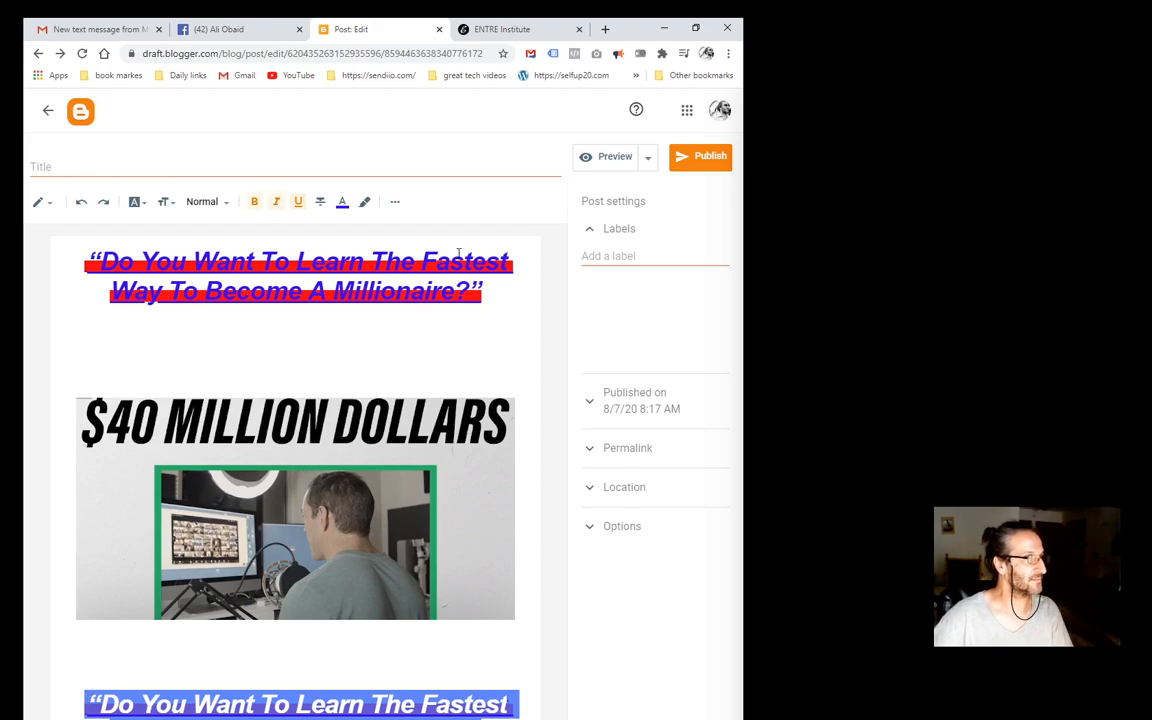
Link the lower headline to the pasted classwithjeff.com sales URL, opening in a new window.
{"action": "left_click", "coordinate": [394, 202]}
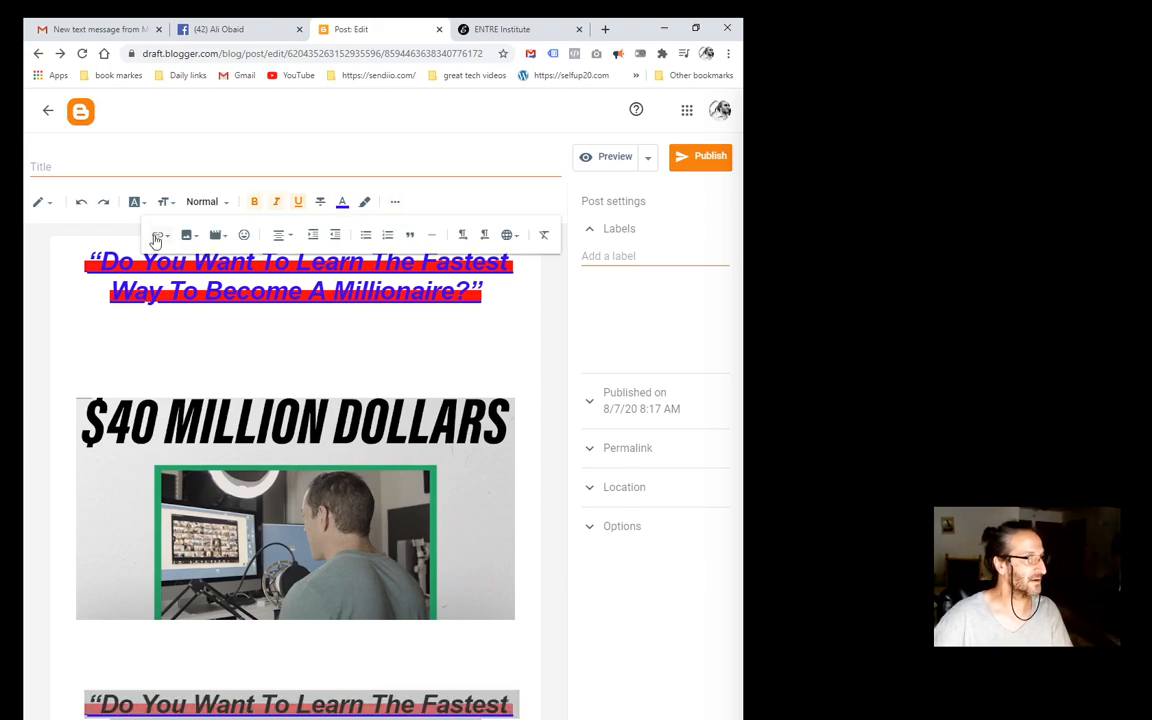
{"action": "left_click", "coordinate": [157, 234]}
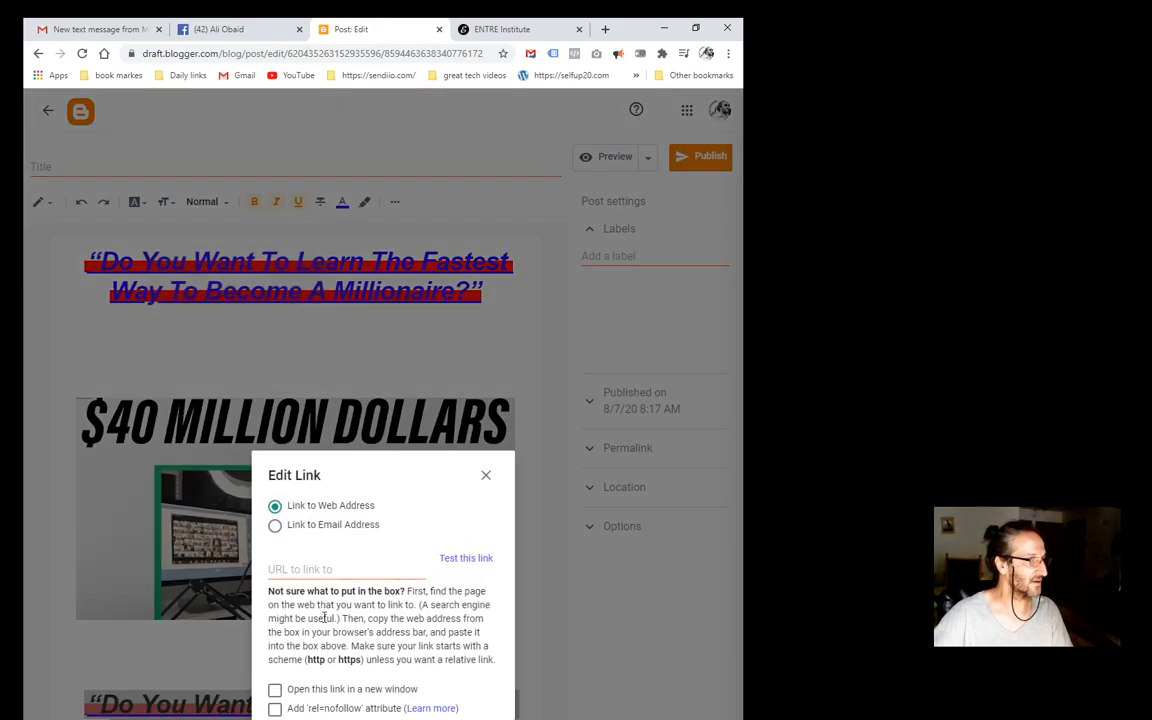
{"action": "right_click", "coordinate": [345, 569]}
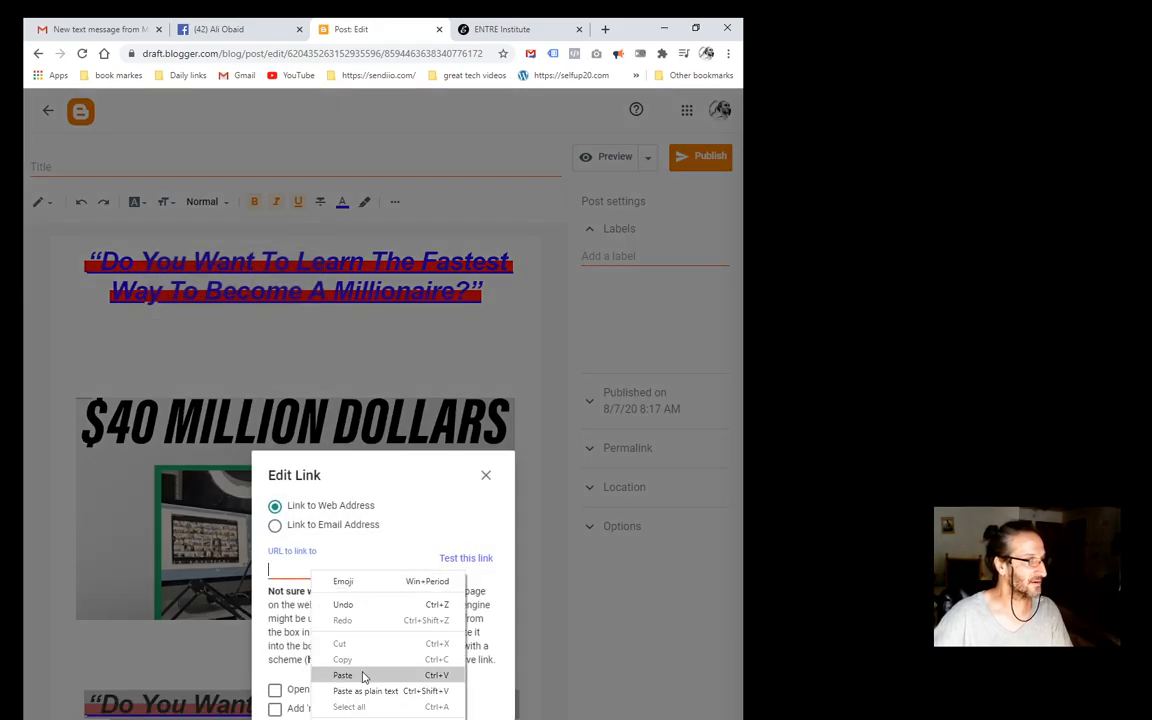
{"action": "left_click", "coordinate": [343, 675]}
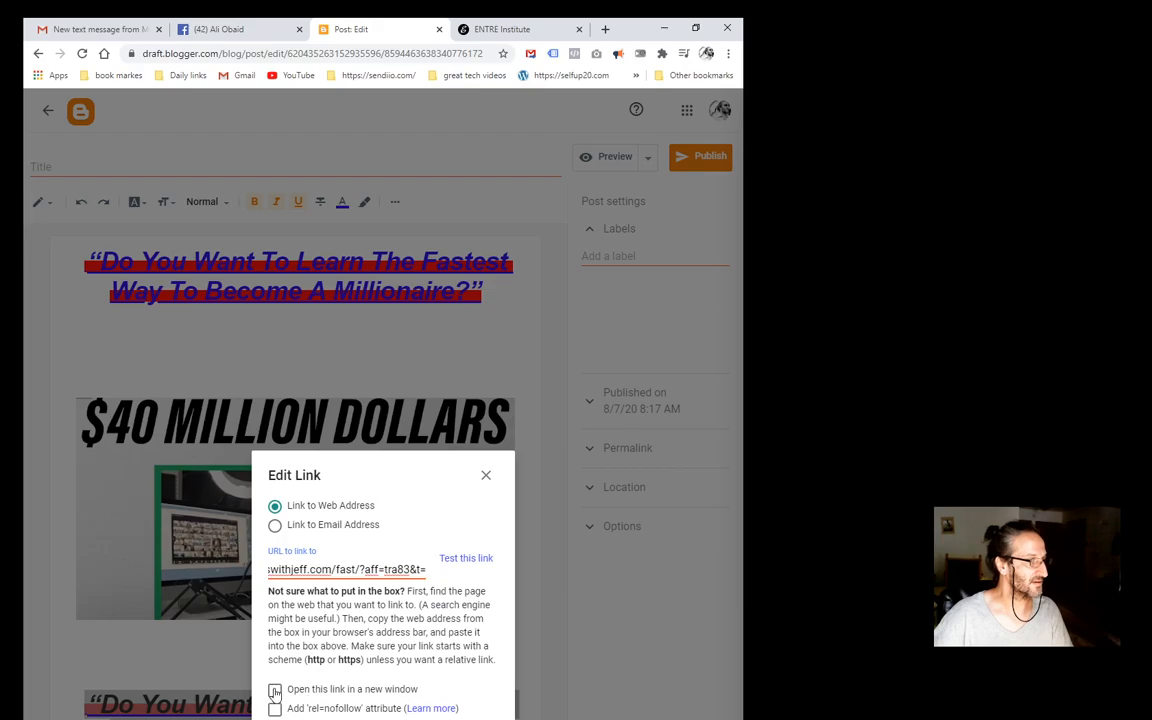
{"action": "left_click", "coordinate": [486, 475]}
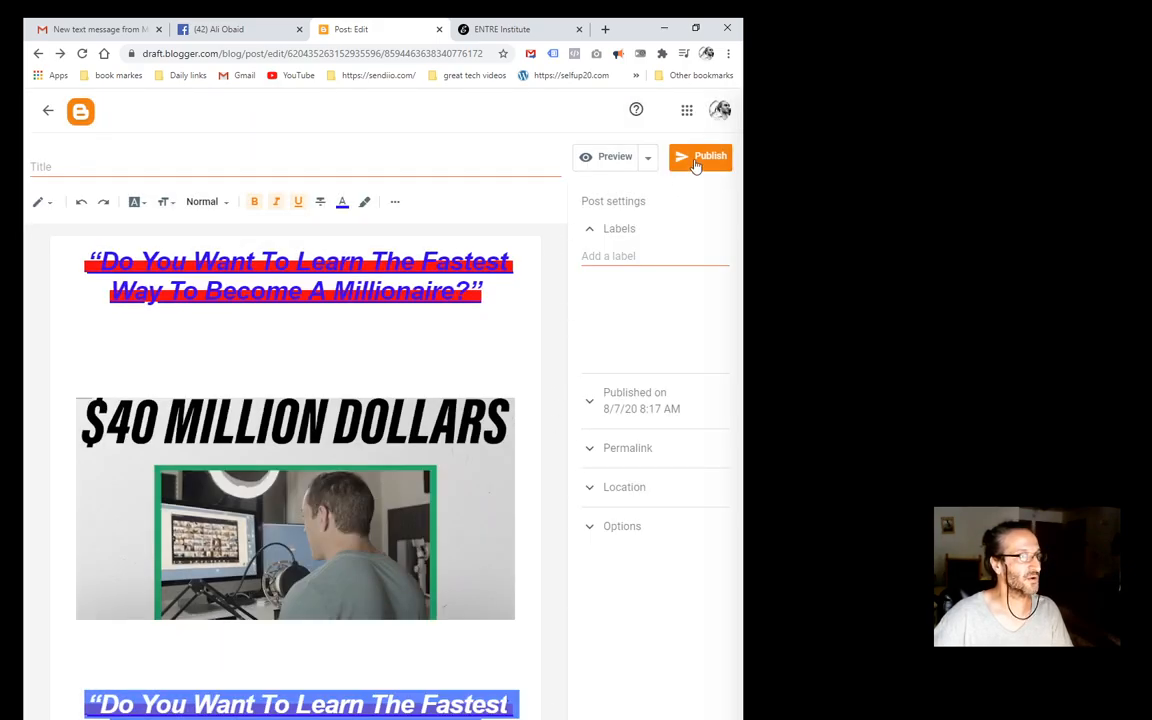
Publish the post and confirm publishing.
{"action": "left_click", "coordinate": [700, 156]}
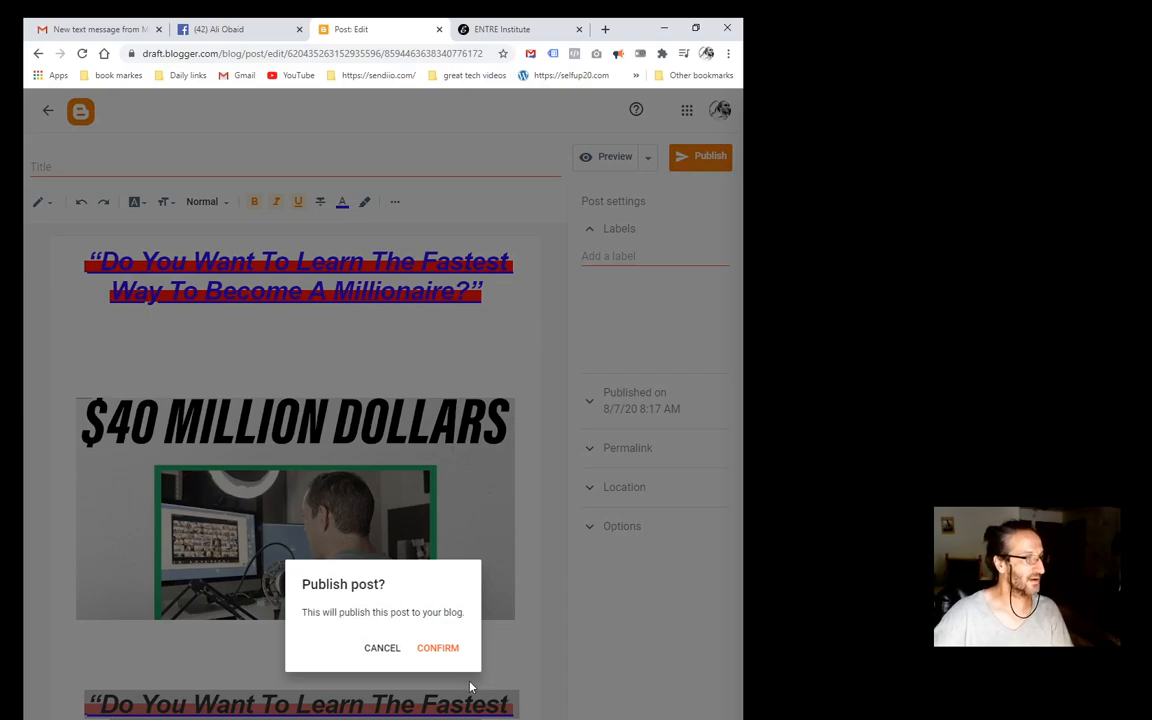
{"action": "left_click", "coordinate": [437, 647]}
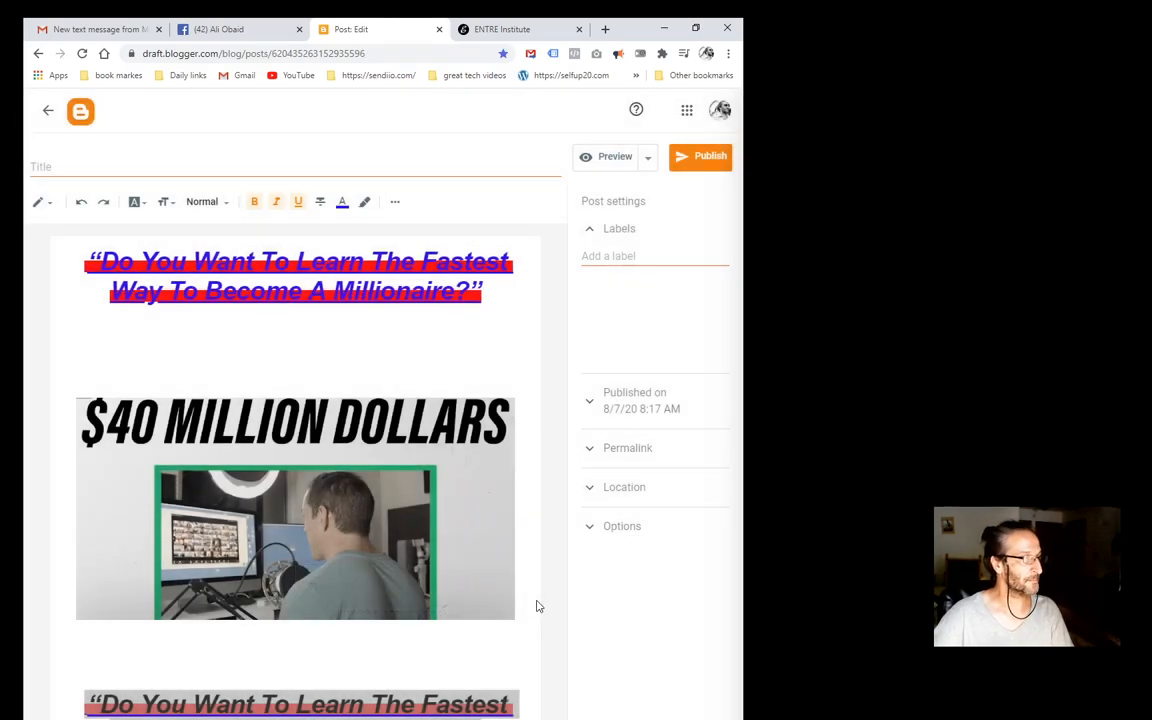
View the newly published post on the live blog and choose Facebook from its share menu.
{"action": "left_click", "coordinate": [48, 111]}
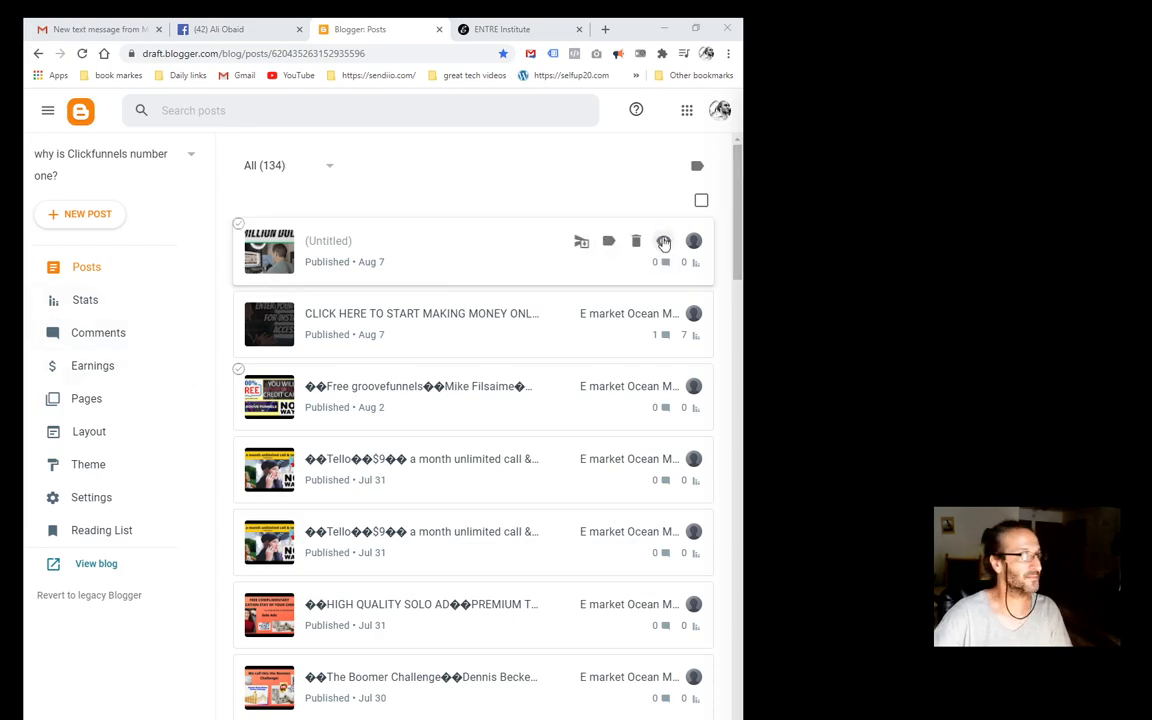
{"action": "left_click", "coordinate": [663, 240]}
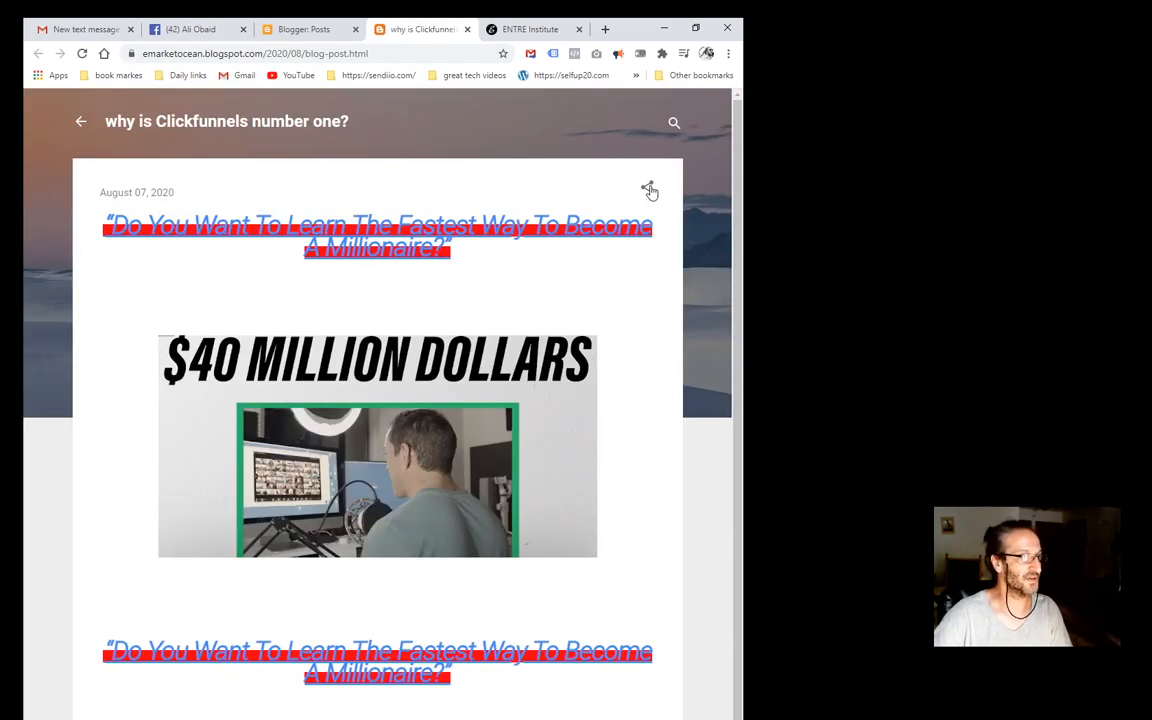
{"action": "left_click", "coordinate": [649, 190]}
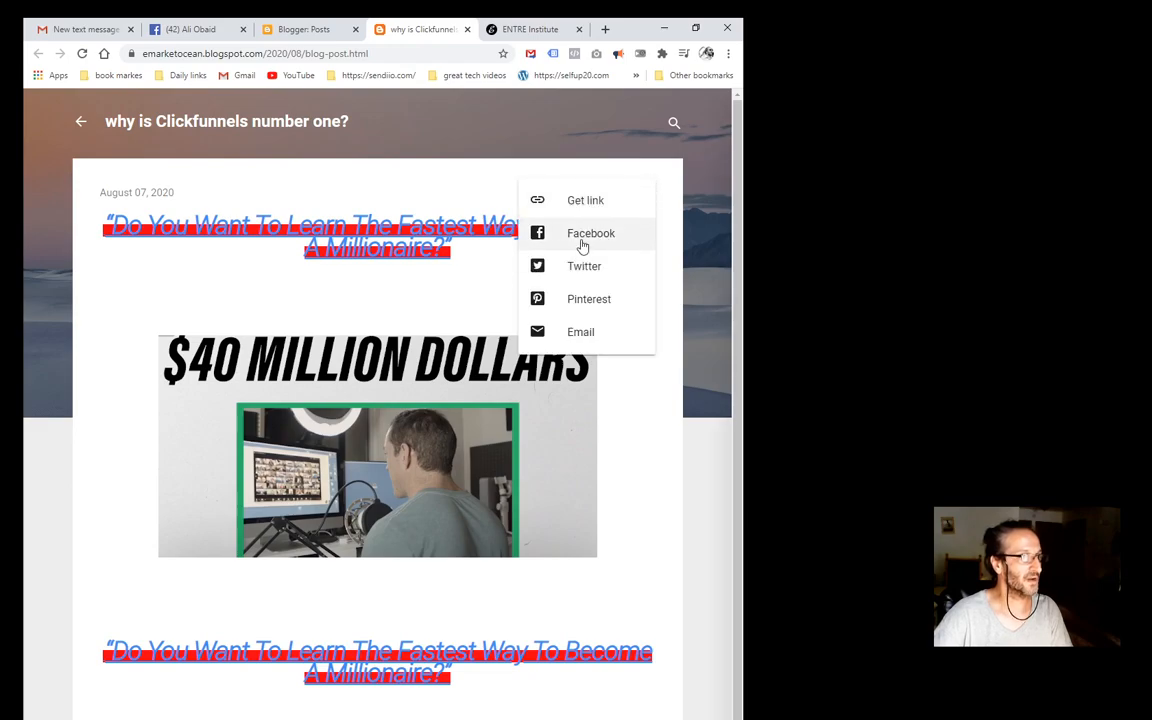
{"action": "left_click", "coordinate": [591, 233]}
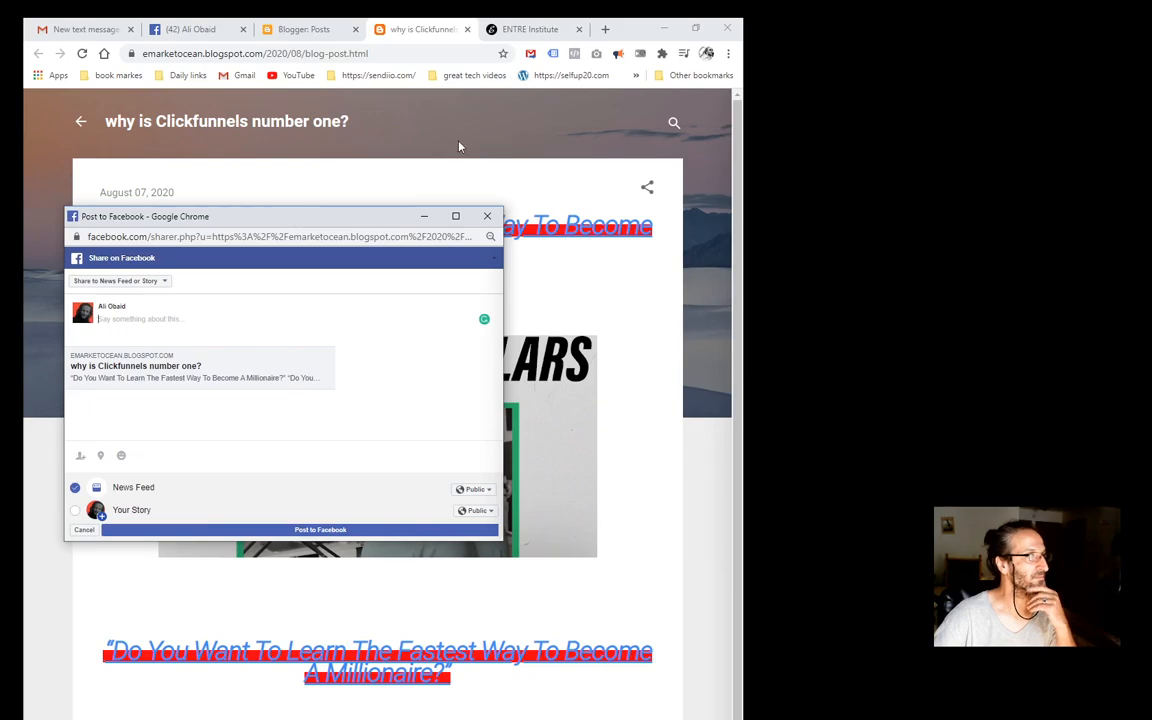
In the ENTRE Institute affiliate page, go to Email Swipe and load the swipe copy document.
{"action": "left_click", "coordinate": [530, 29]}
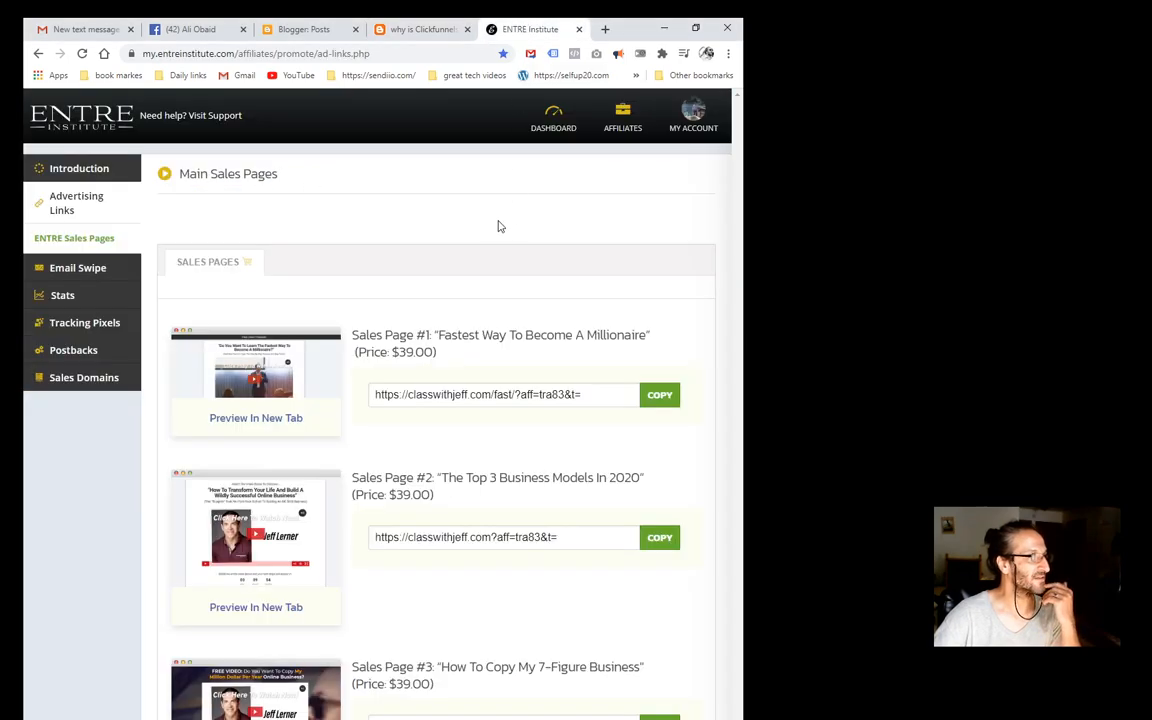
{"action": "mouse_move", "coordinate": [488, 225]}
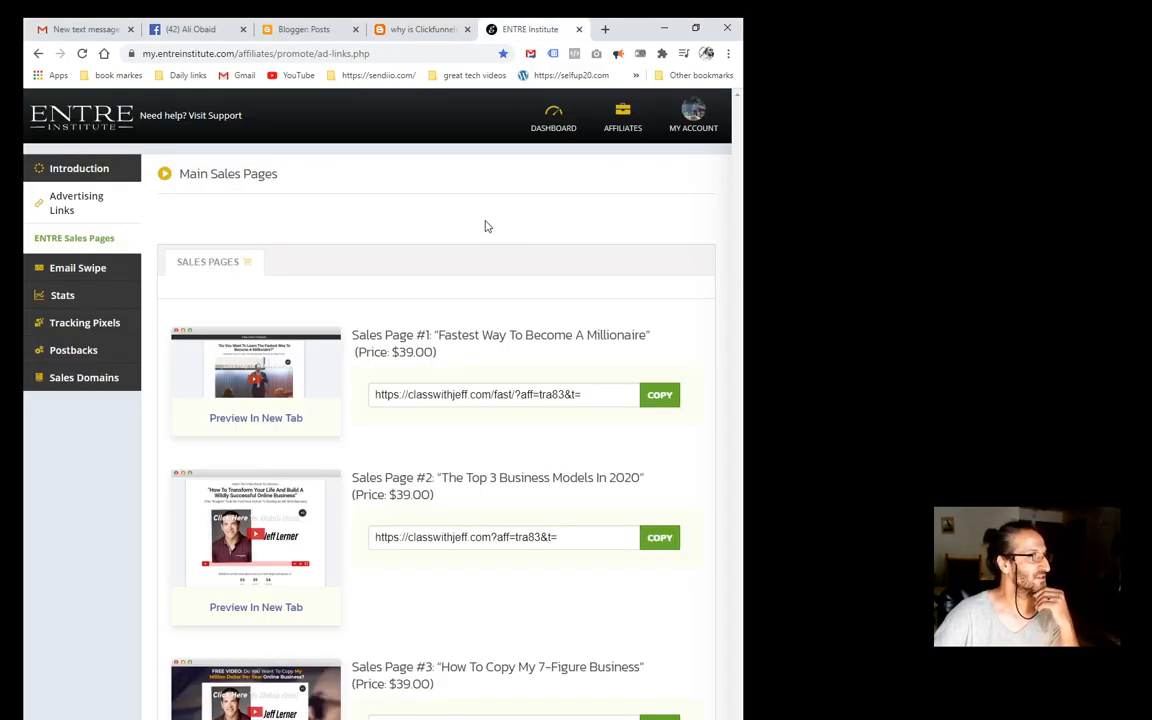
{"action": "mouse_move", "coordinate": [76, 202]}
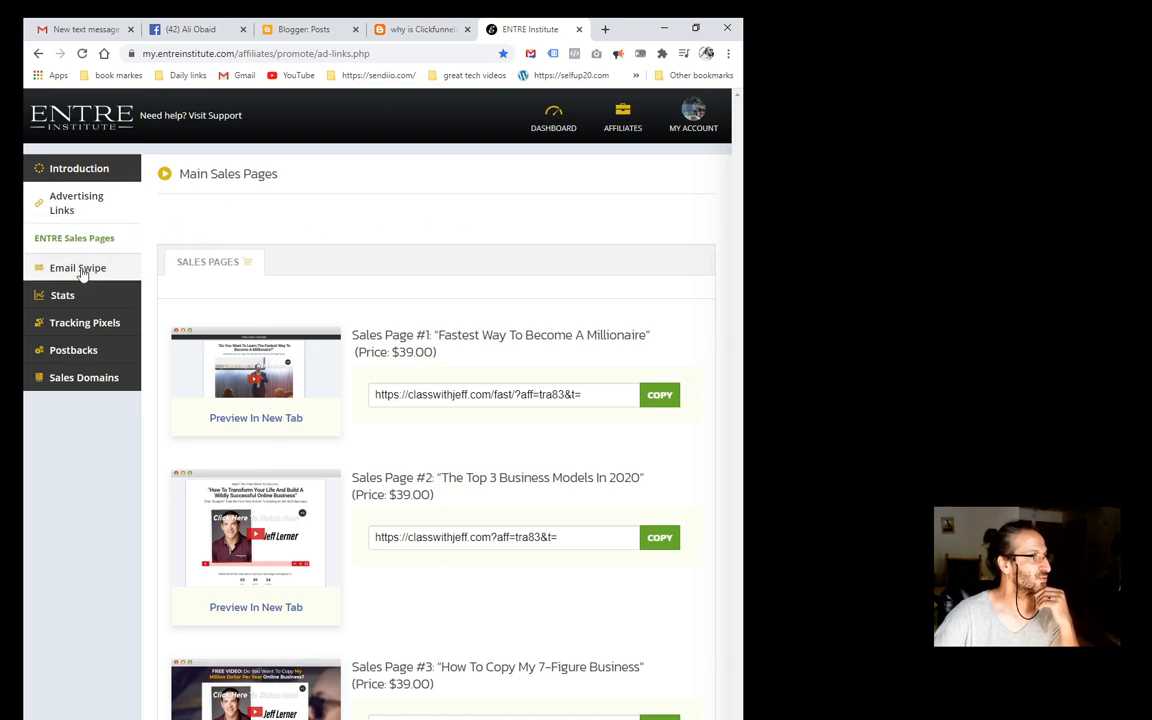
{"action": "left_click", "coordinate": [77, 267]}
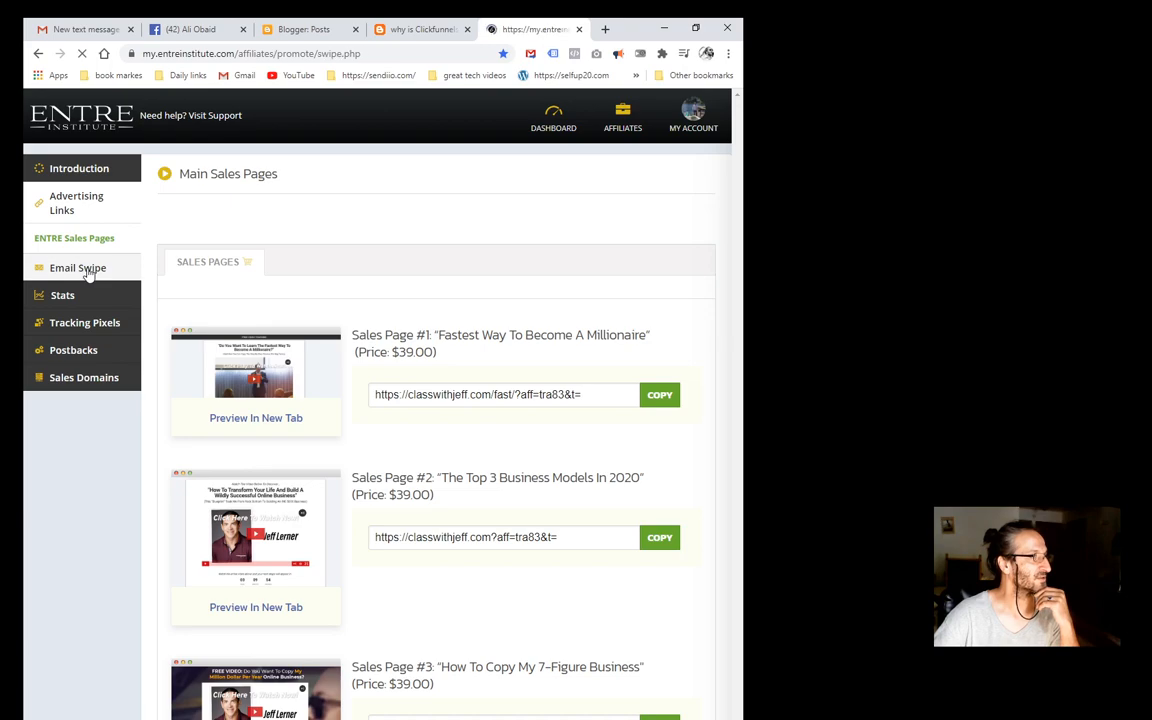
{"action": "left_click", "coordinate": [77, 267]}
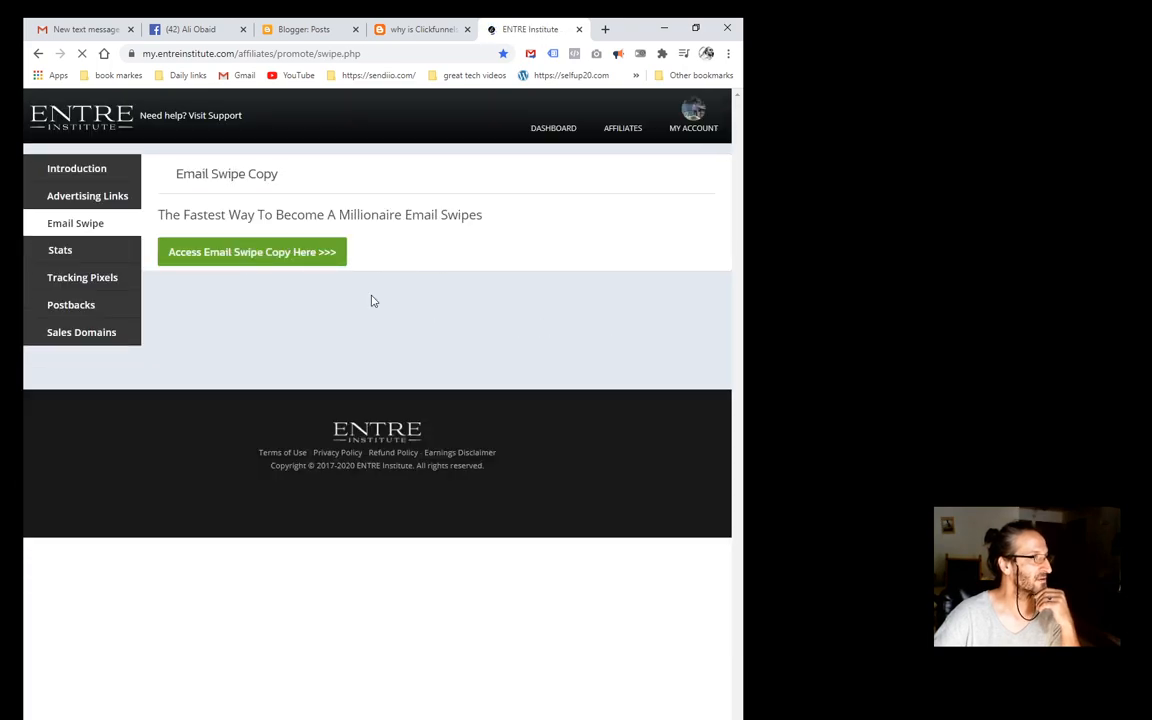
{"action": "left_click", "coordinate": [252, 252]}
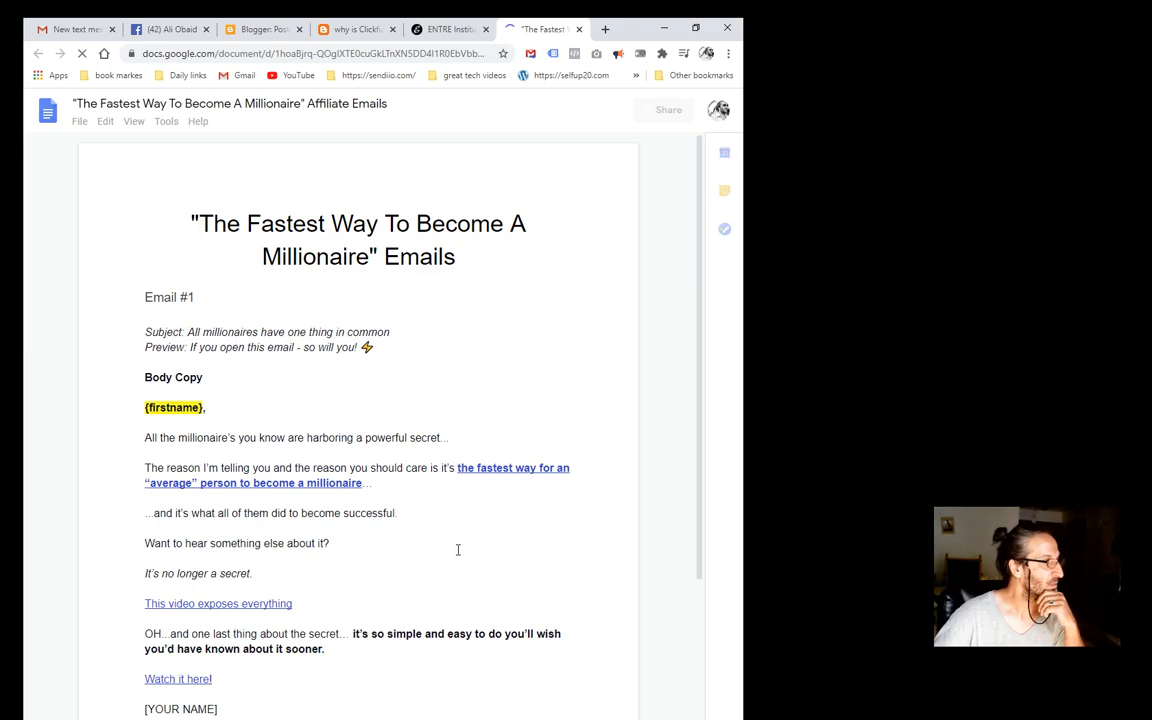
Read through the swipe document's emails and copy Email #1's opening line about millionaires' powerful secret.
{"action": "scroll", "scroll_direction": "down", "scroll_amount": 3}
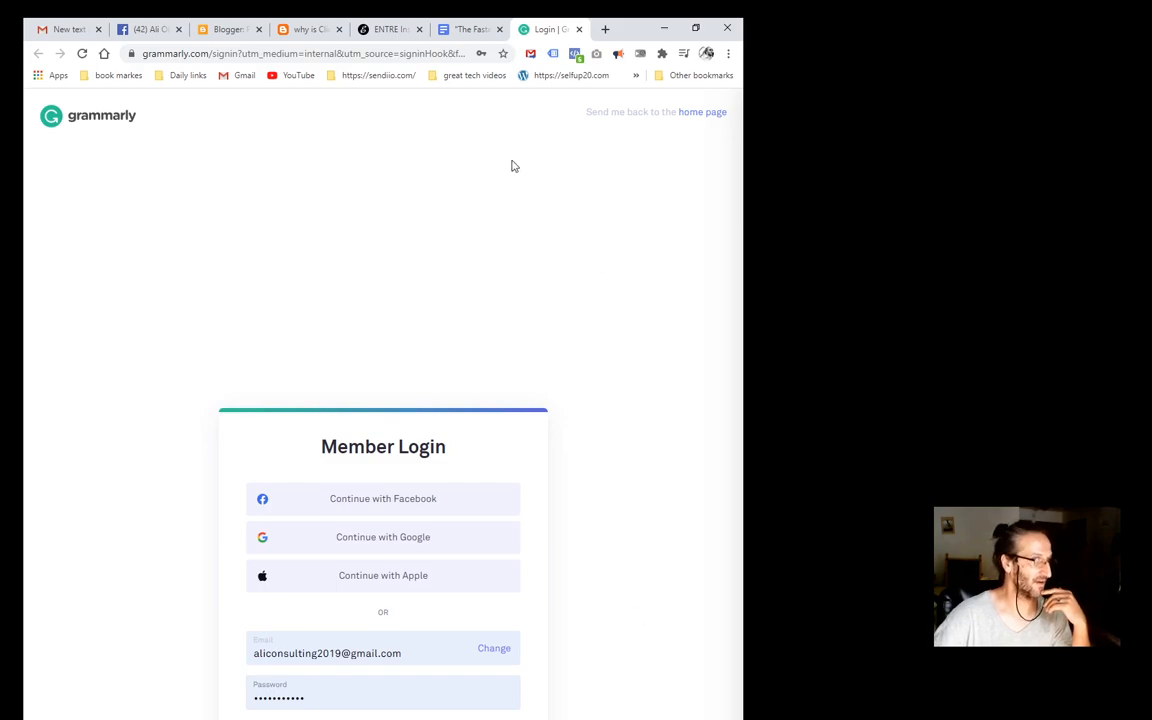
{"action": "left_click", "coordinate": [540, 29]}
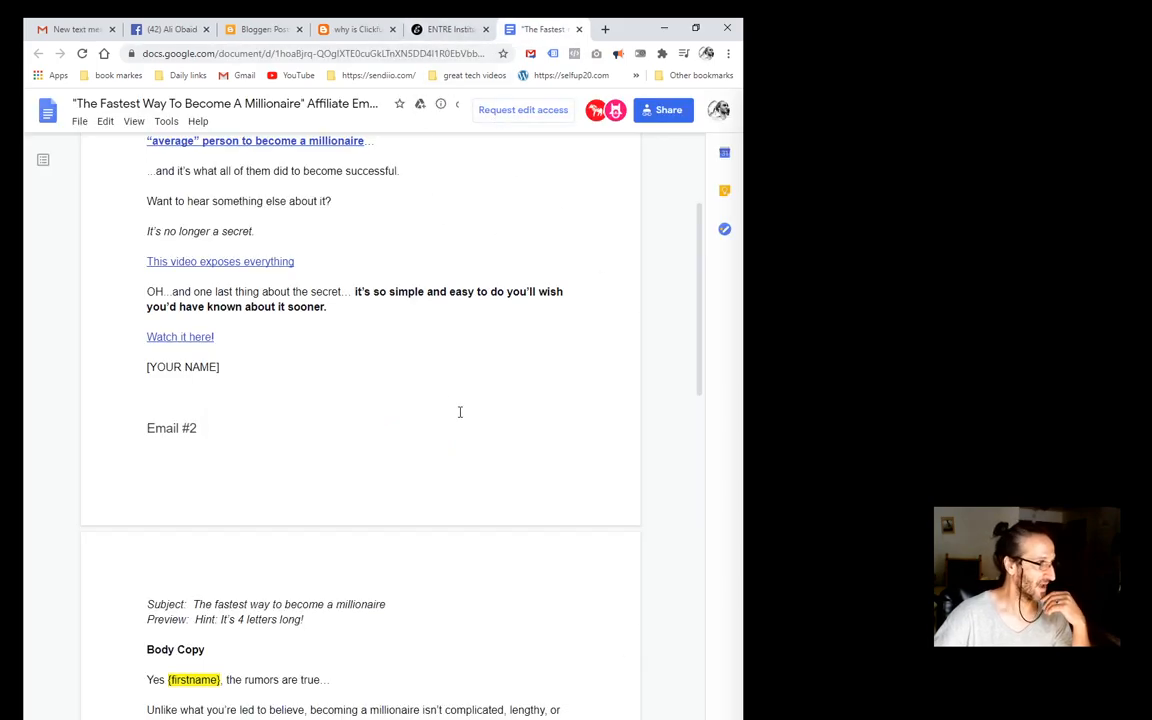
{"action": "mouse_move", "coordinate": [452, 428]}
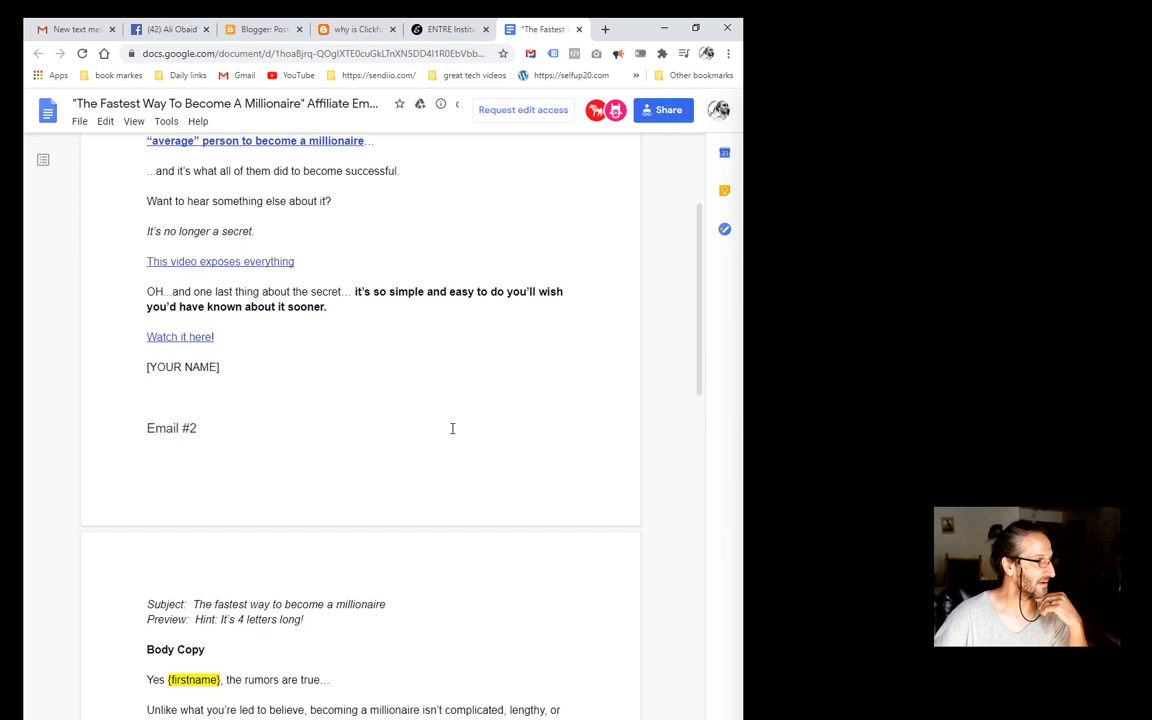
{"action": "scroll", "scroll_direction": "down", "scroll_amount": 3}
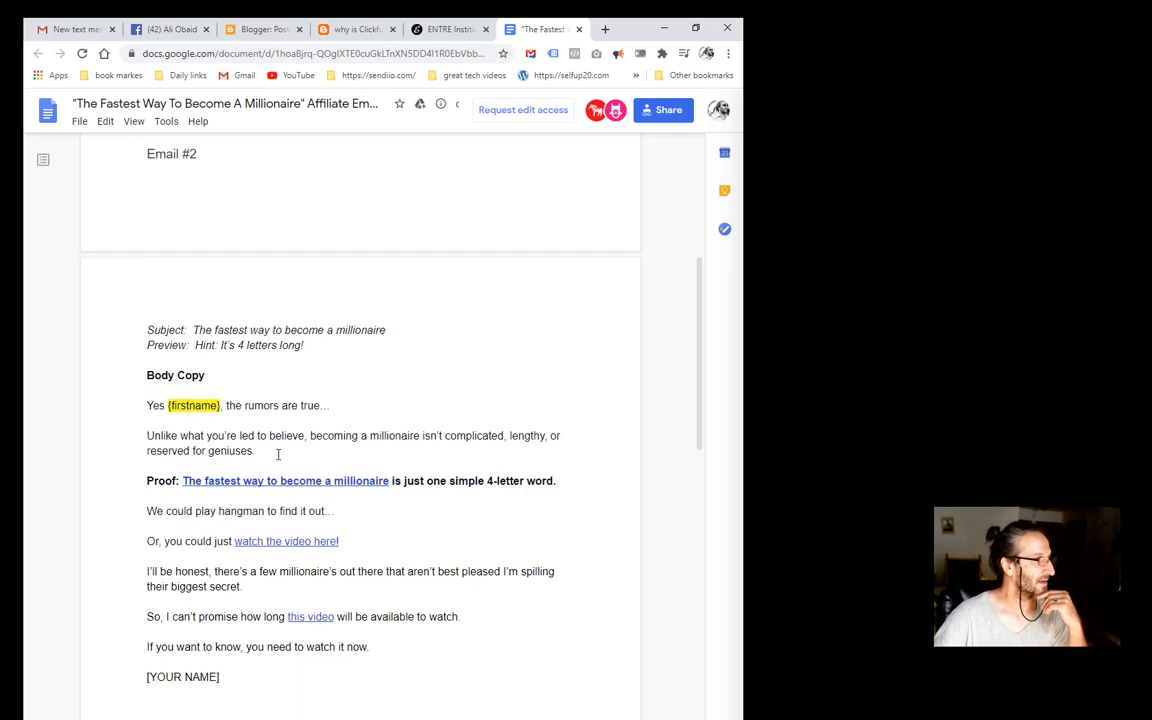
{"action": "scroll", "scroll_direction": "down", "scroll_amount": 3}
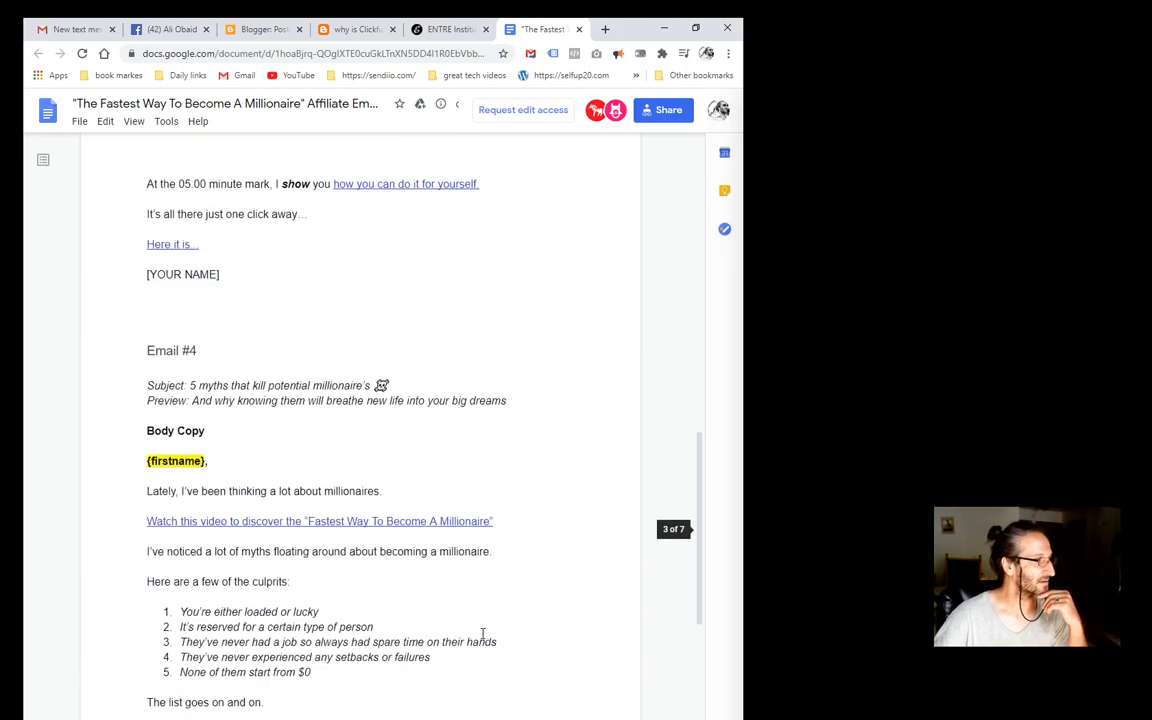
{"action": "scroll", "scroll_direction": "down", "scroll_amount": 3}
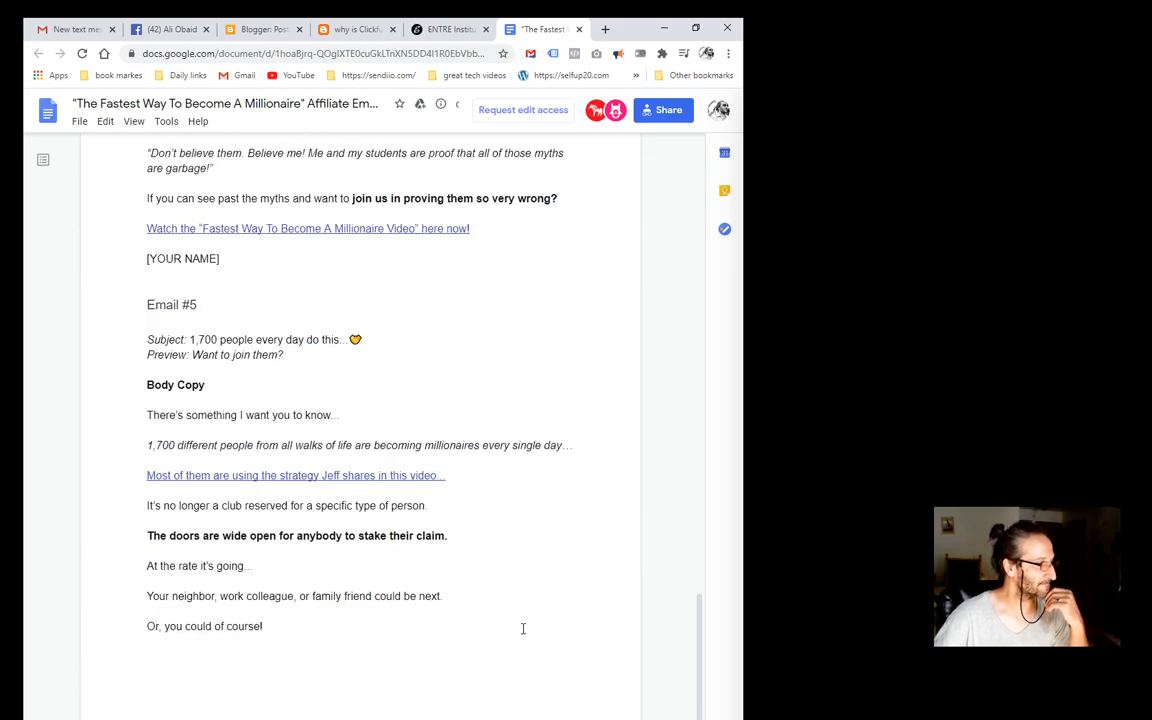
{"action": "scroll", "scroll_direction": "down", "scroll_amount": 3}
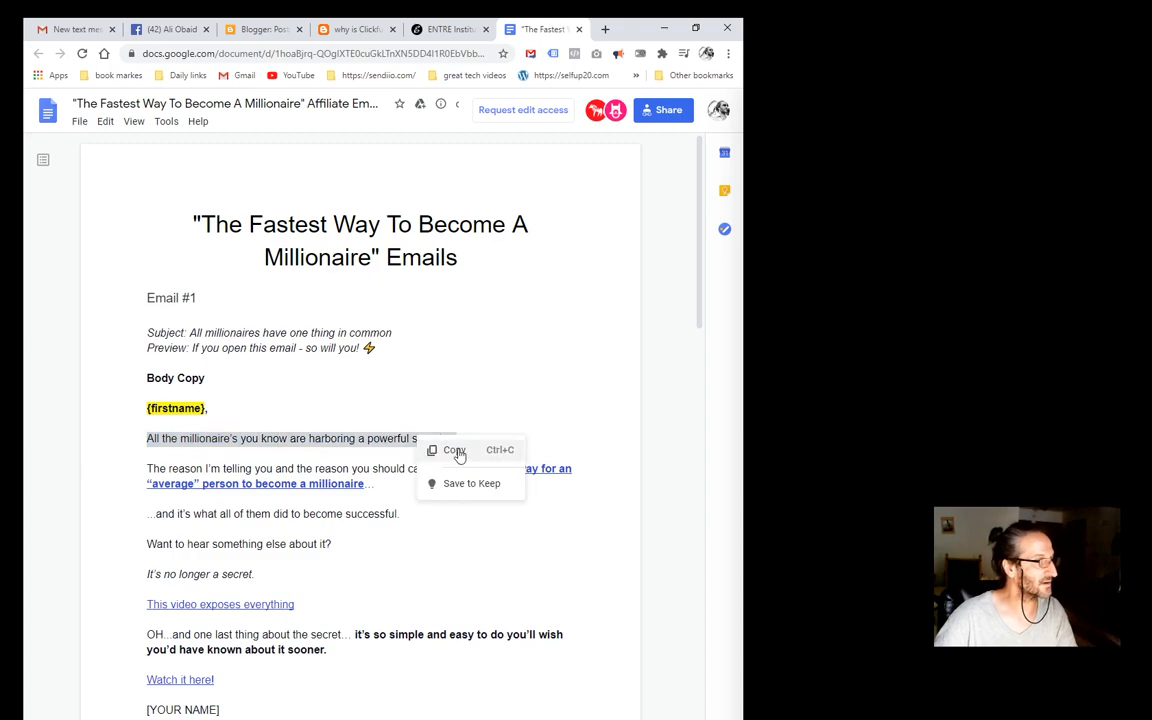
{"action": "left_click", "coordinate": [355, 28]}
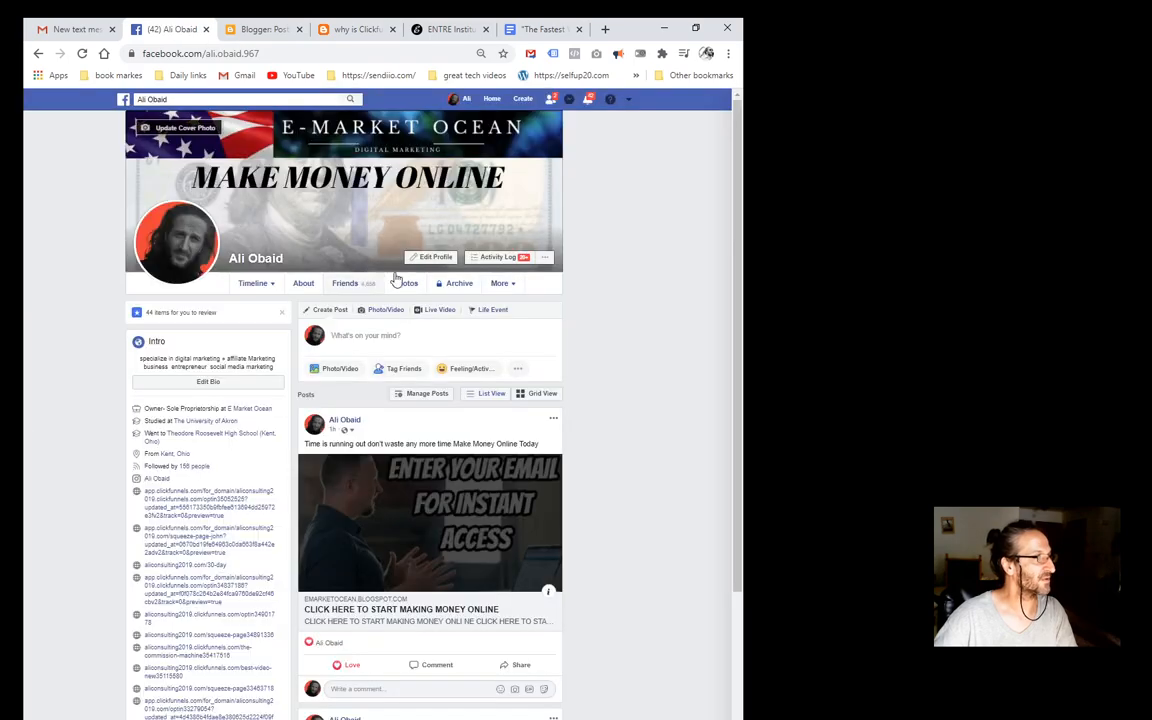
Share the blog post to Facebook captioned with the copied secret-millionaire line, then close the share window.
{"action": "left_click", "coordinate": [355, 28]}
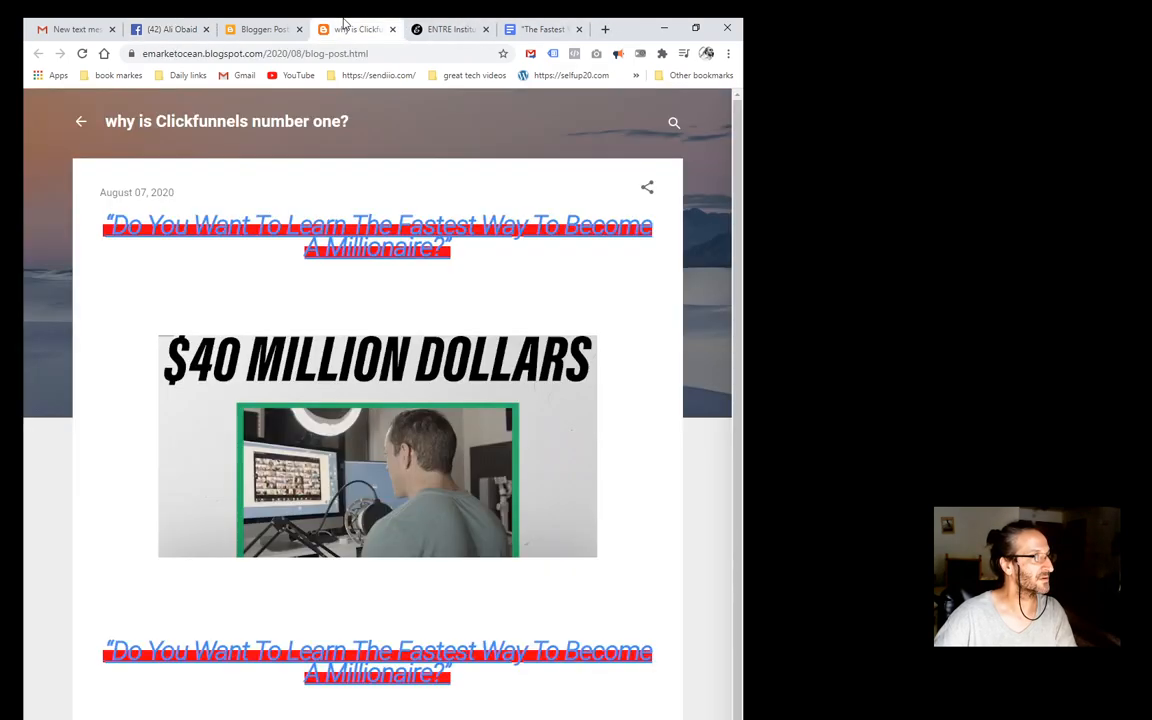
{"action": "left_click", "coordinate": [647, 187]}
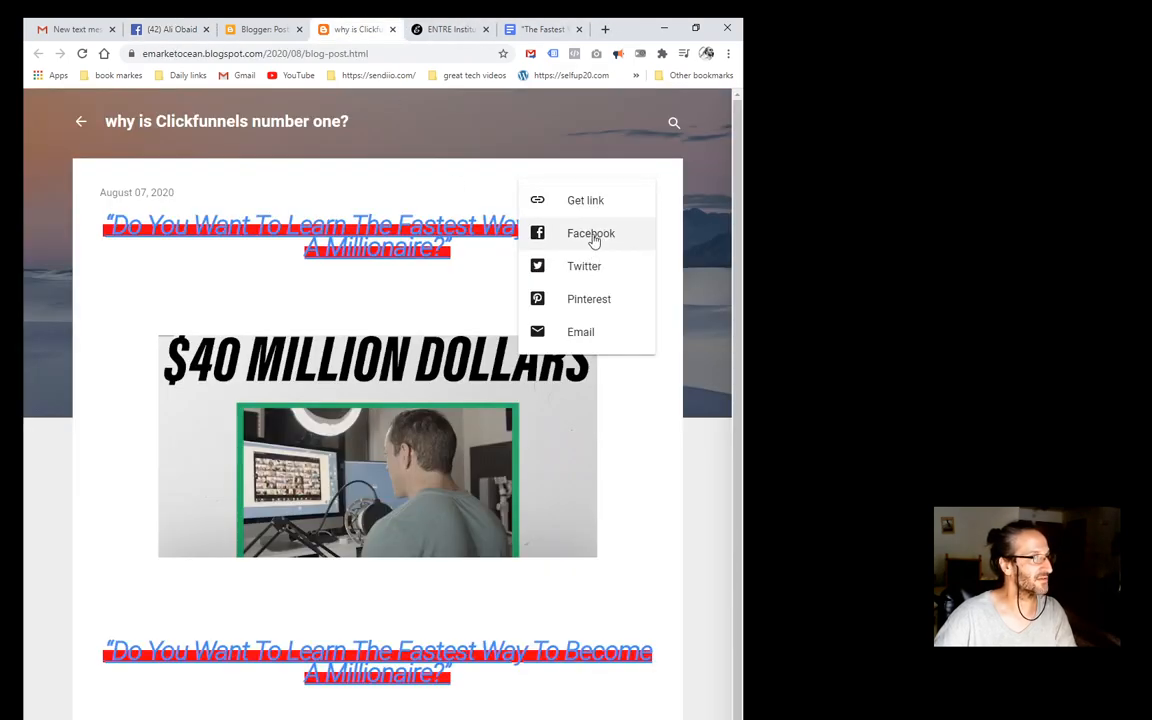
{"action": "left_click", "coordinate": [591, 233]}
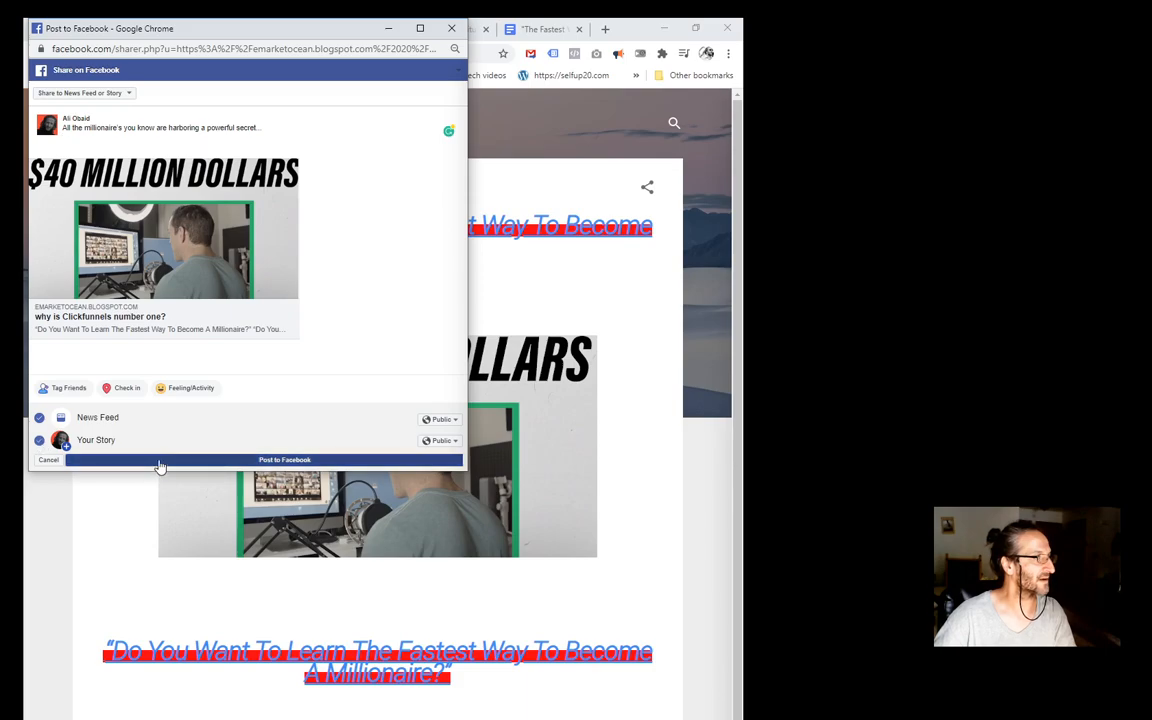
{"action": "left_click", "coordinate": [284, 459]}
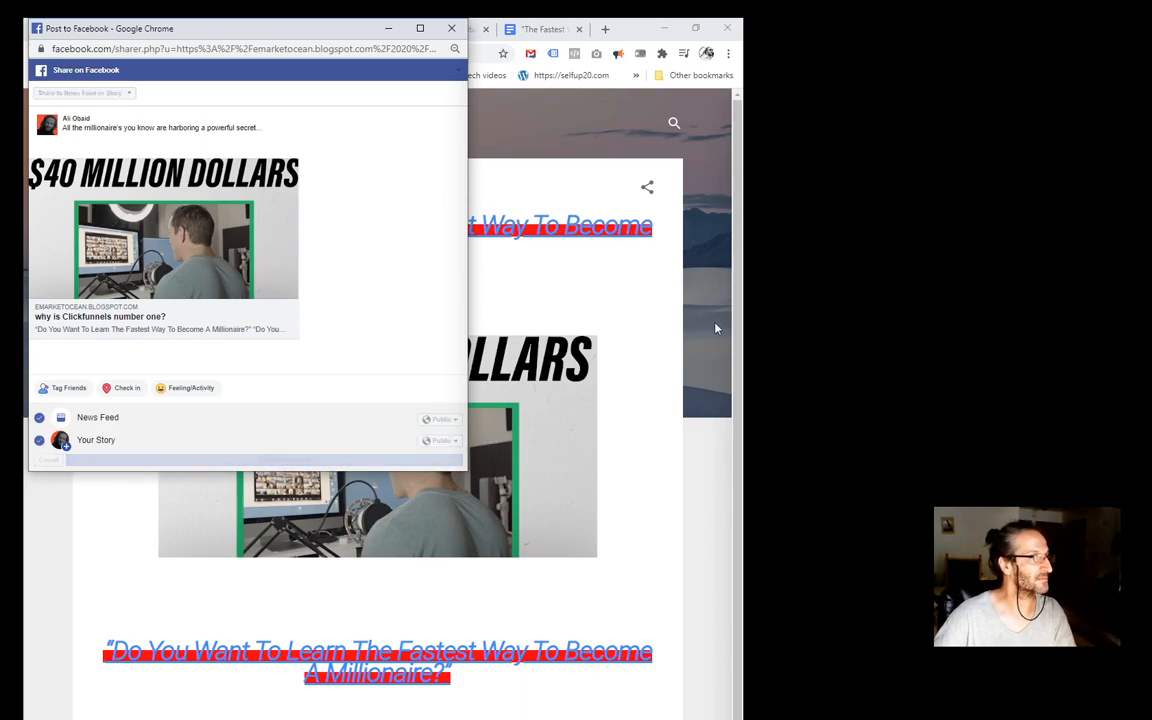
{"action": "left_click", "coordinate": [285, 459]}
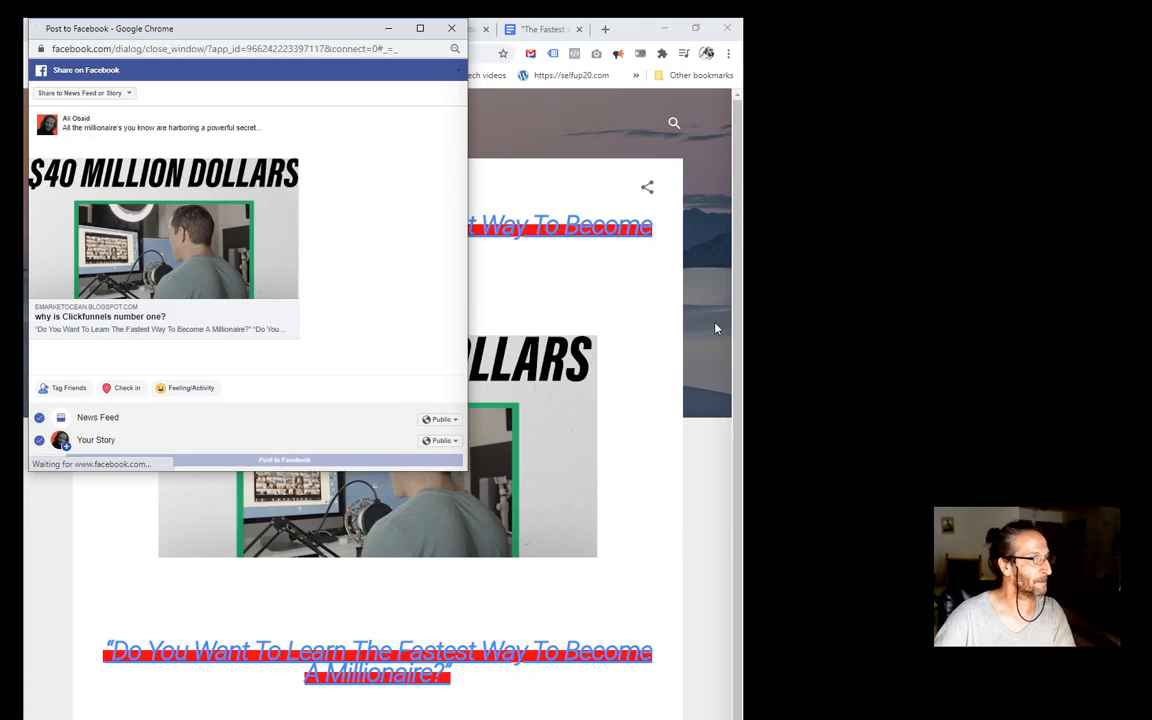
{"action": "left_click", "coordinate": [284, 459]}
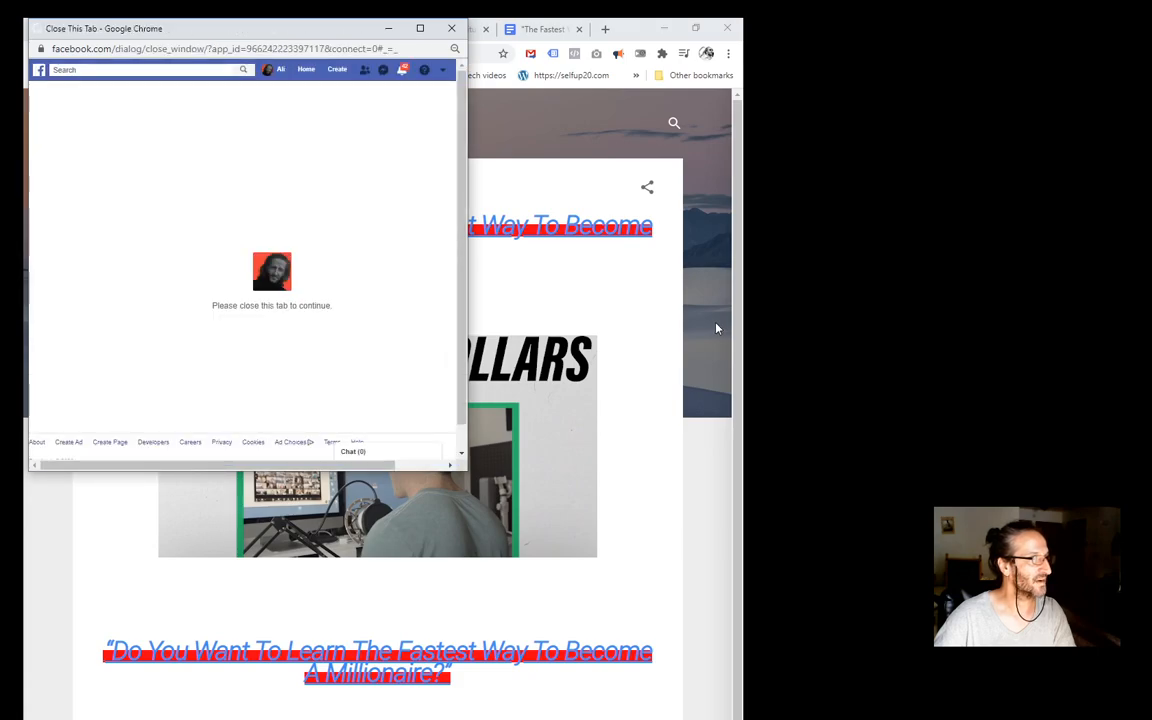
{"action": "left_click", "coordinate": [451, 27]}
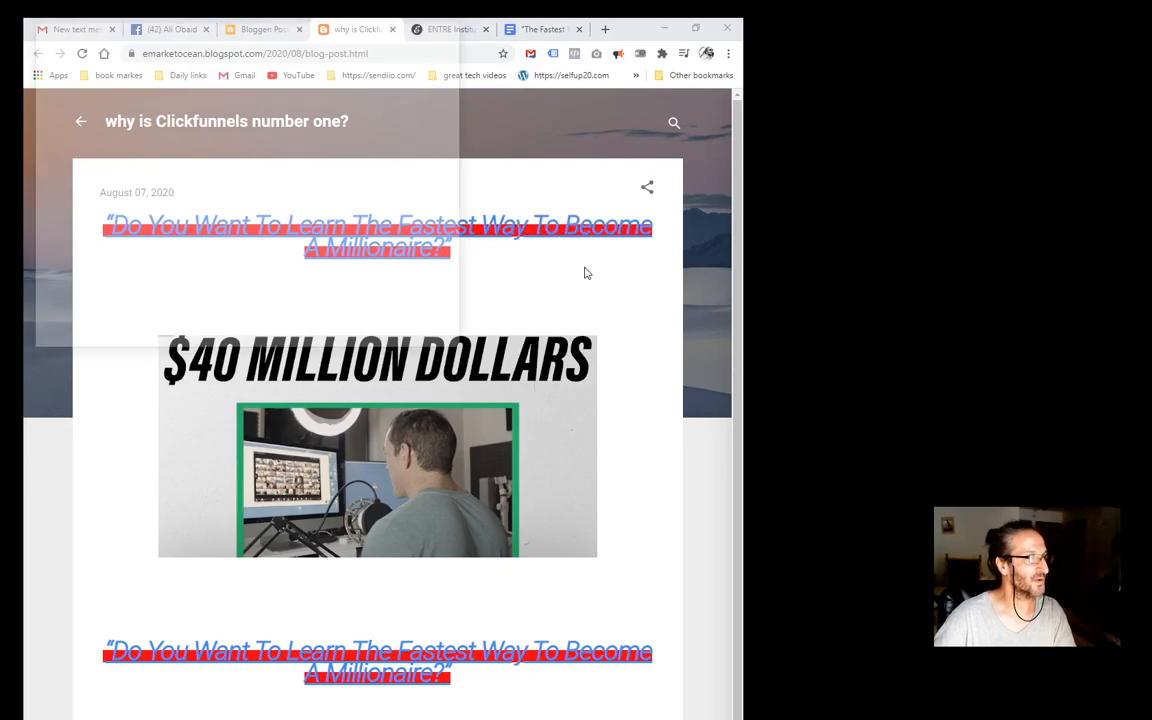
Tweet the blog post's prefilled title, millionaire headline and link from the share menu.
{"action": "left_click", "coordinate": [646, 187]}
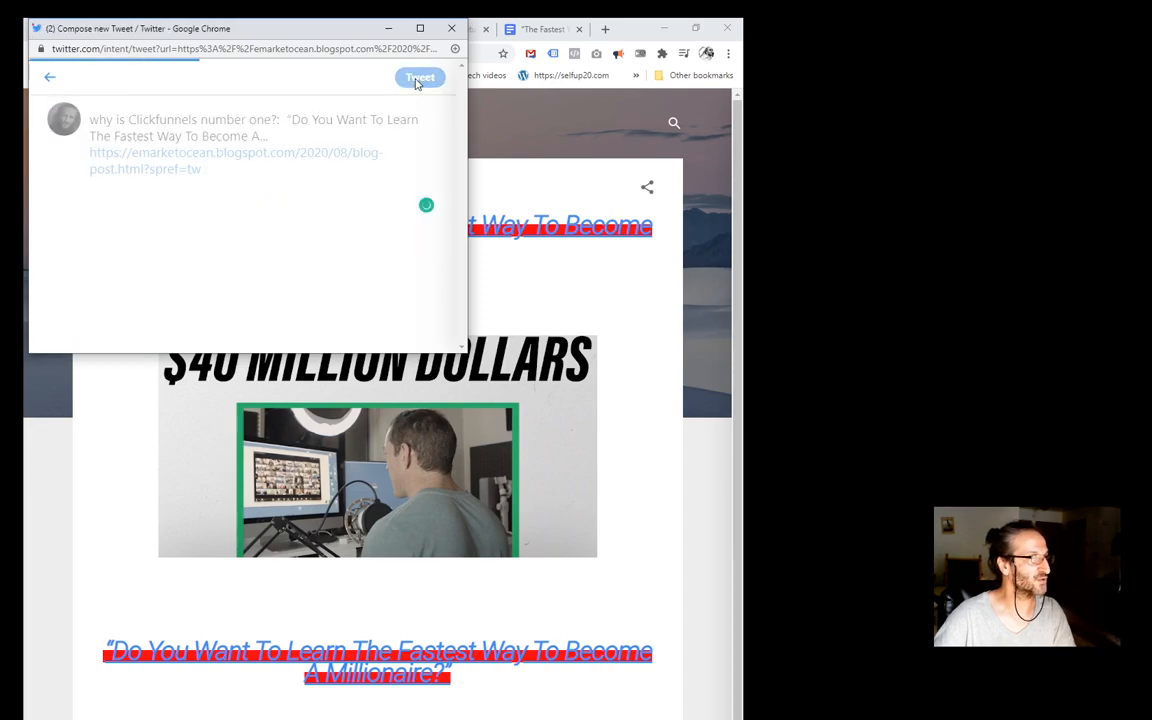
{"action": "left_click", "coordinate": [420, 78]}
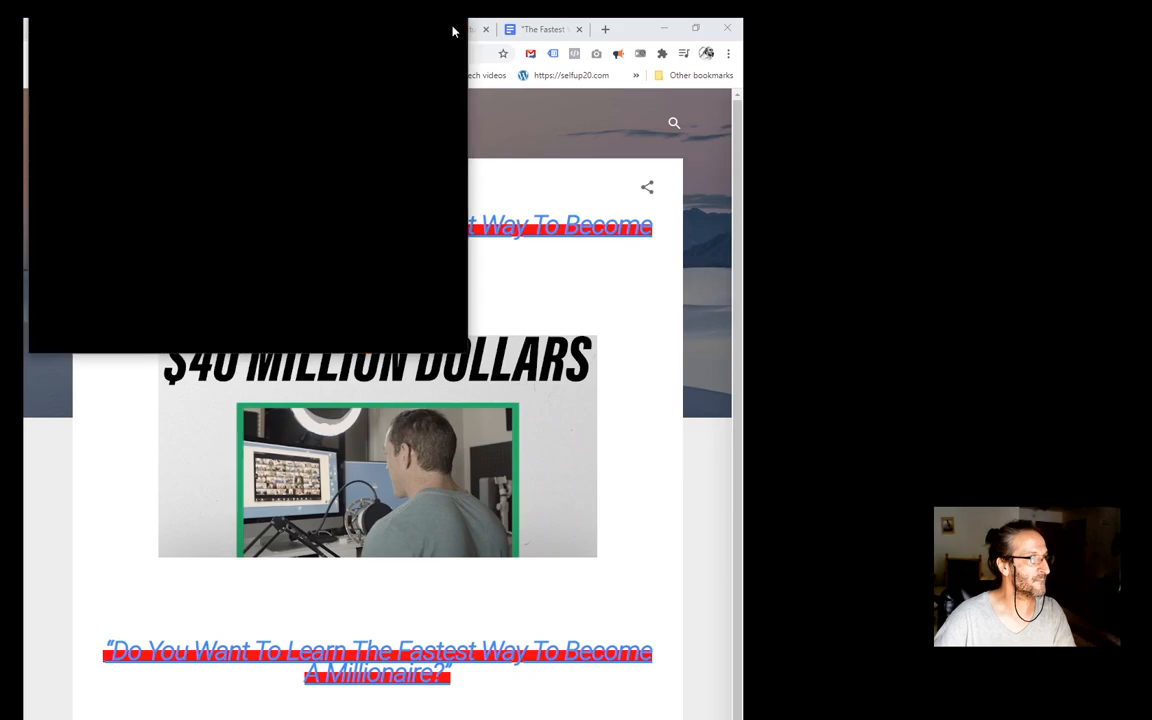
Share the post to Pinterest and save the $40 Million Dollars image to the Affiliate marketing board.
{"action": "left_click", "coordinate": [646, 187]}
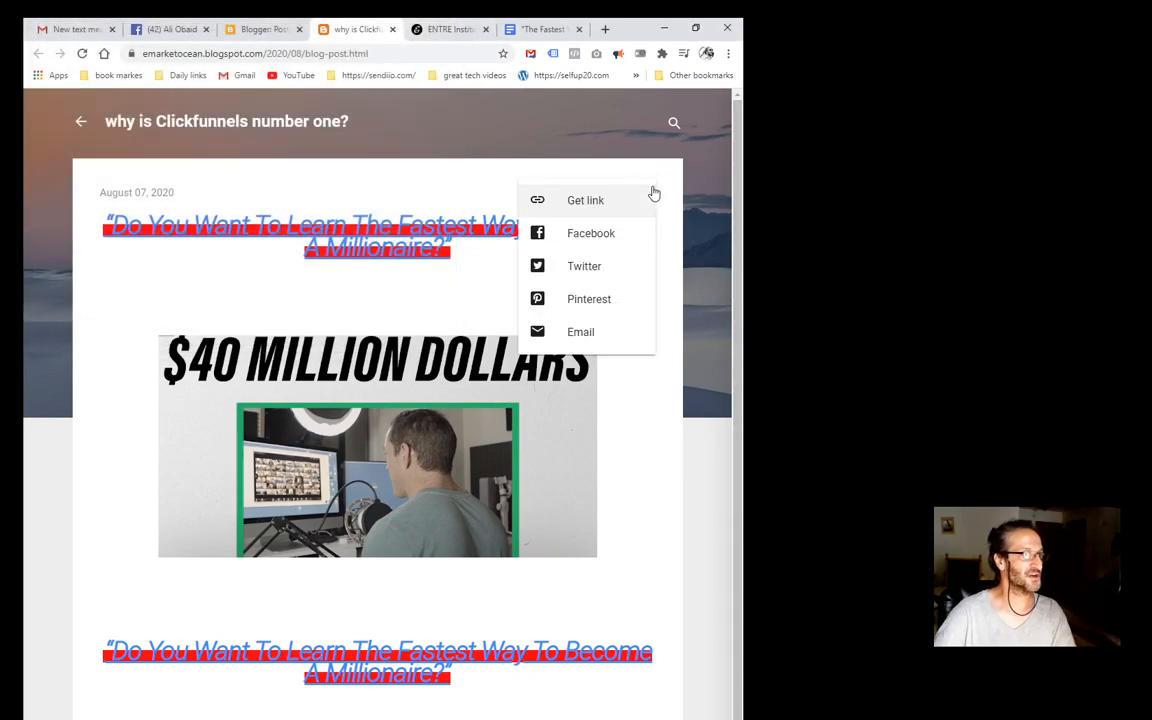
{"action": "left_click", "coordinate": [589, 298]}
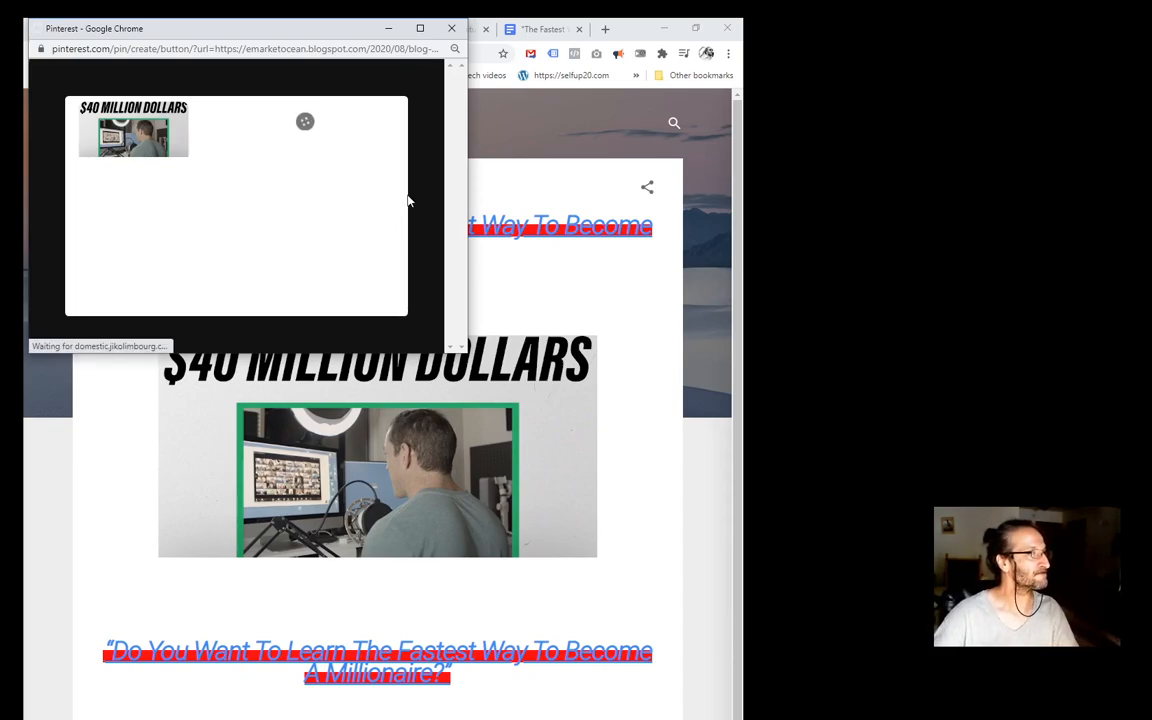
{"action": "left_click", "coordinate": [305, 116]}
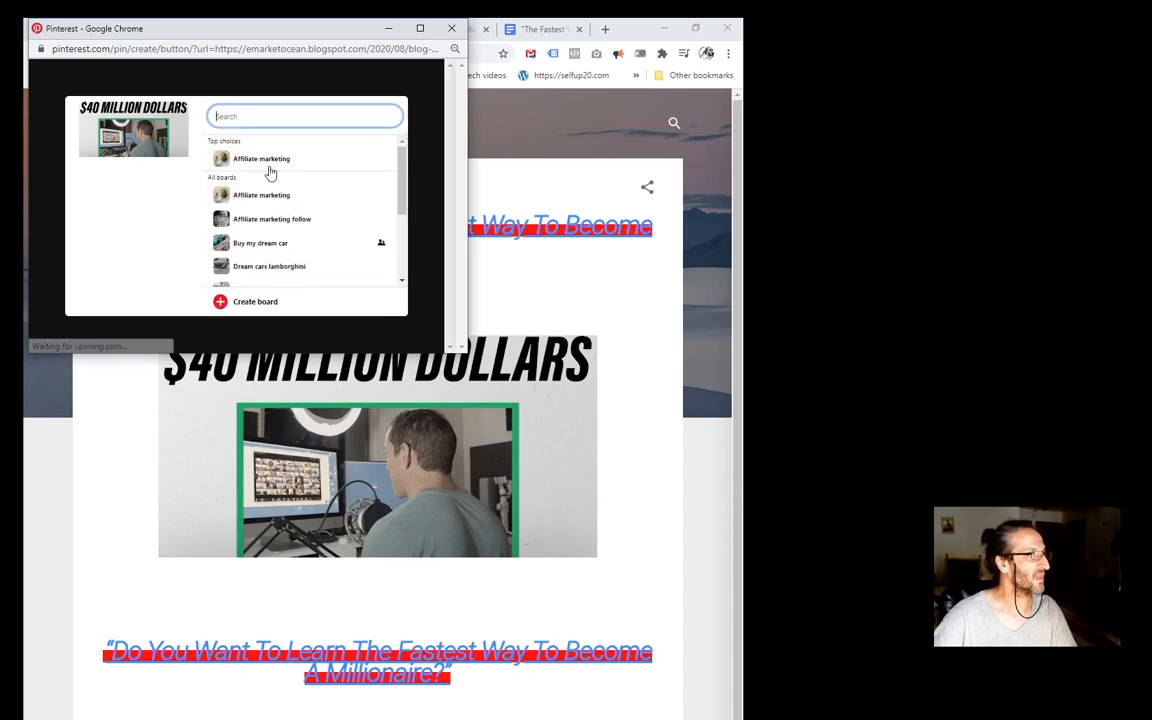
{"action": "left_click", "coordinate": [261, 158]}
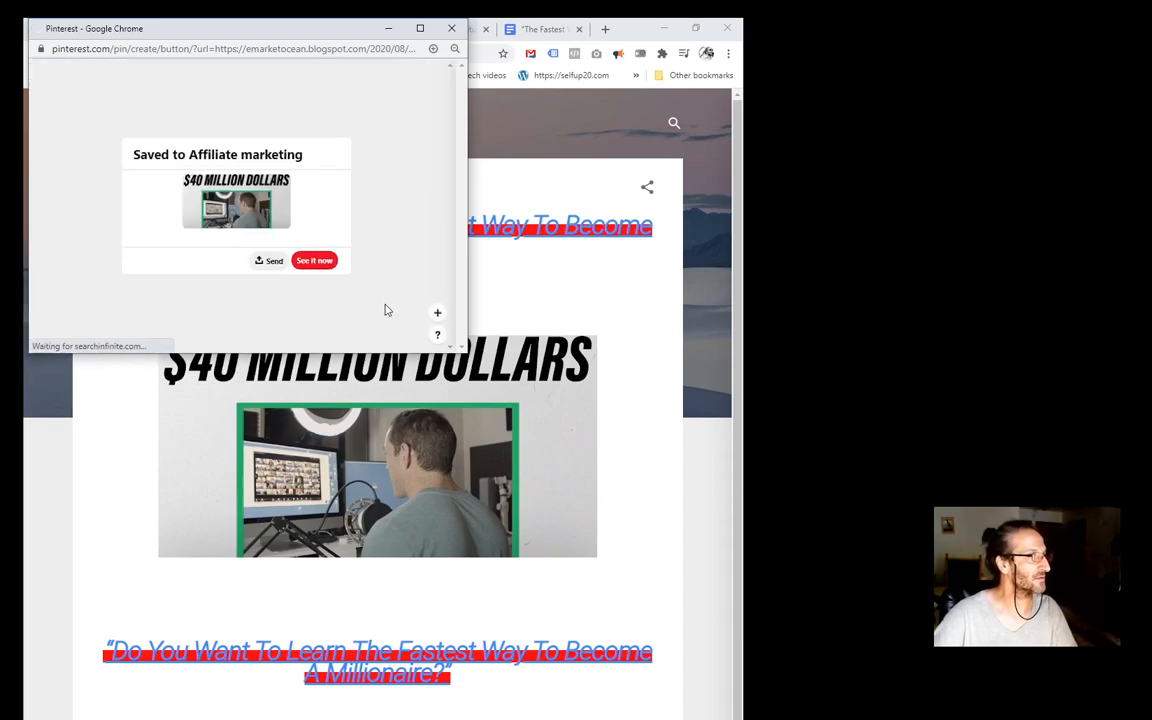
View the newly saved pin, check its sharing options, and close the Pinterest window.
{"action": "left_click", "coordinate": [314, 260]}
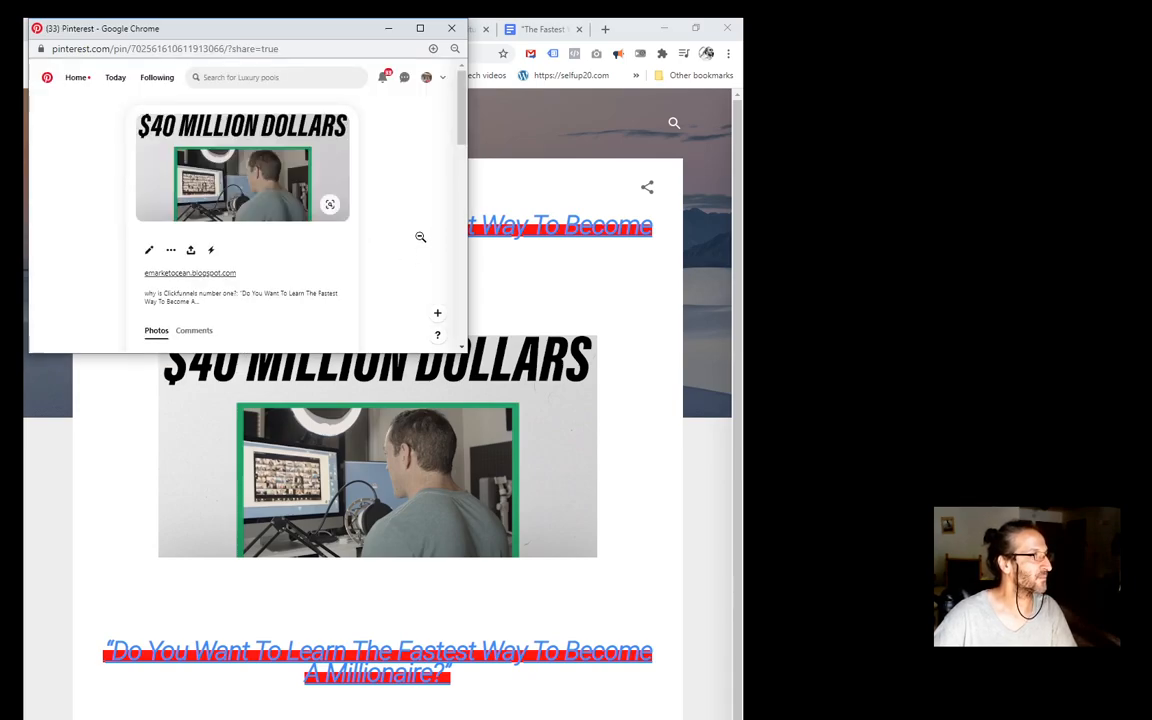
{"action": "left_click", "coordinate": [647, 187]}
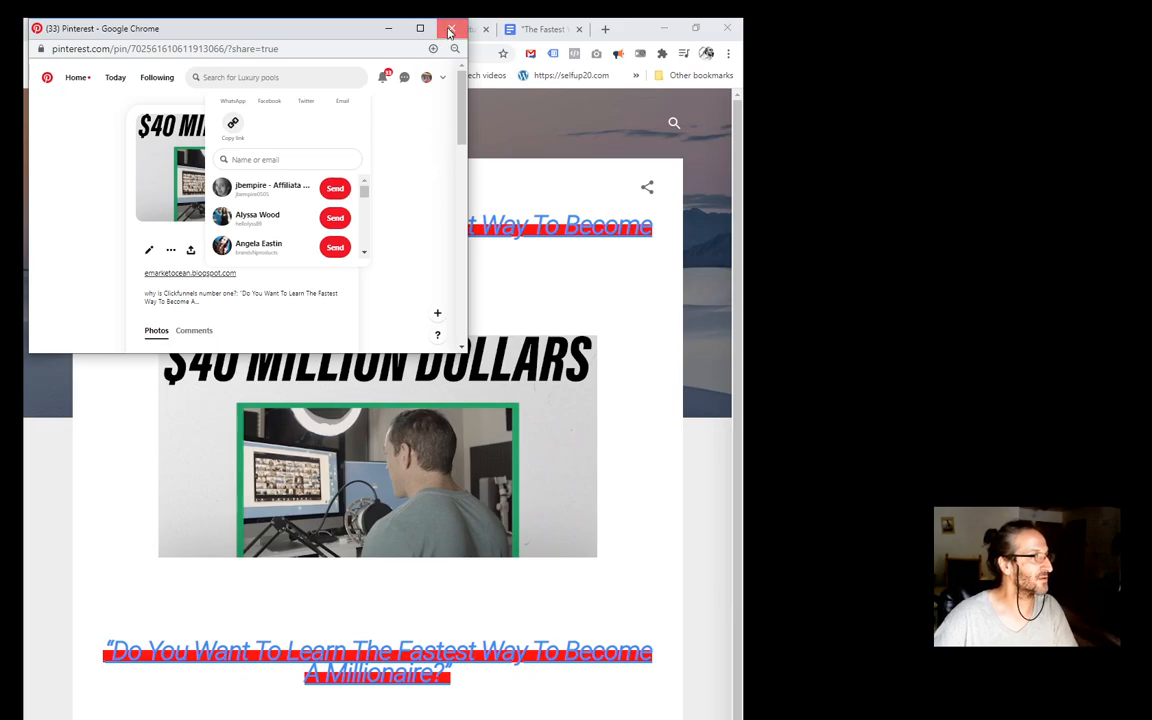
{"action": "left_click", "coordinate": [451, 28]}
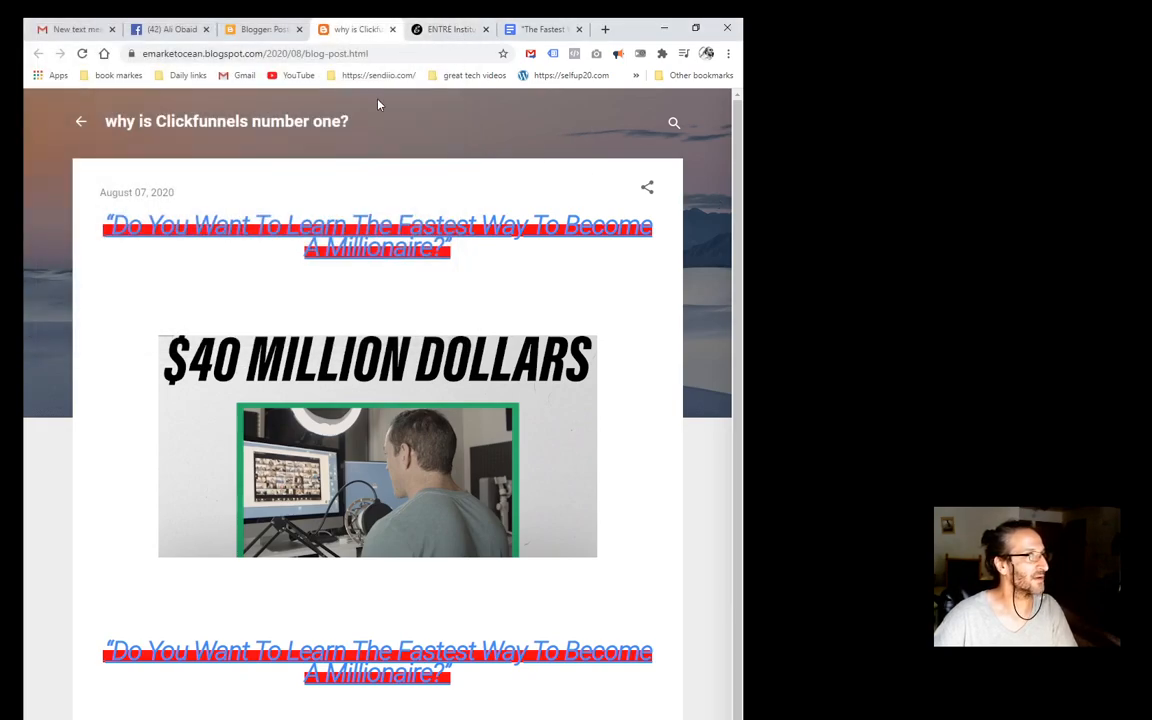
Follow the headline link to the classwithjeff.com sales page and scroll to the bonus offer list.
{"action": "left_click", "coordinate": [170, 29]}
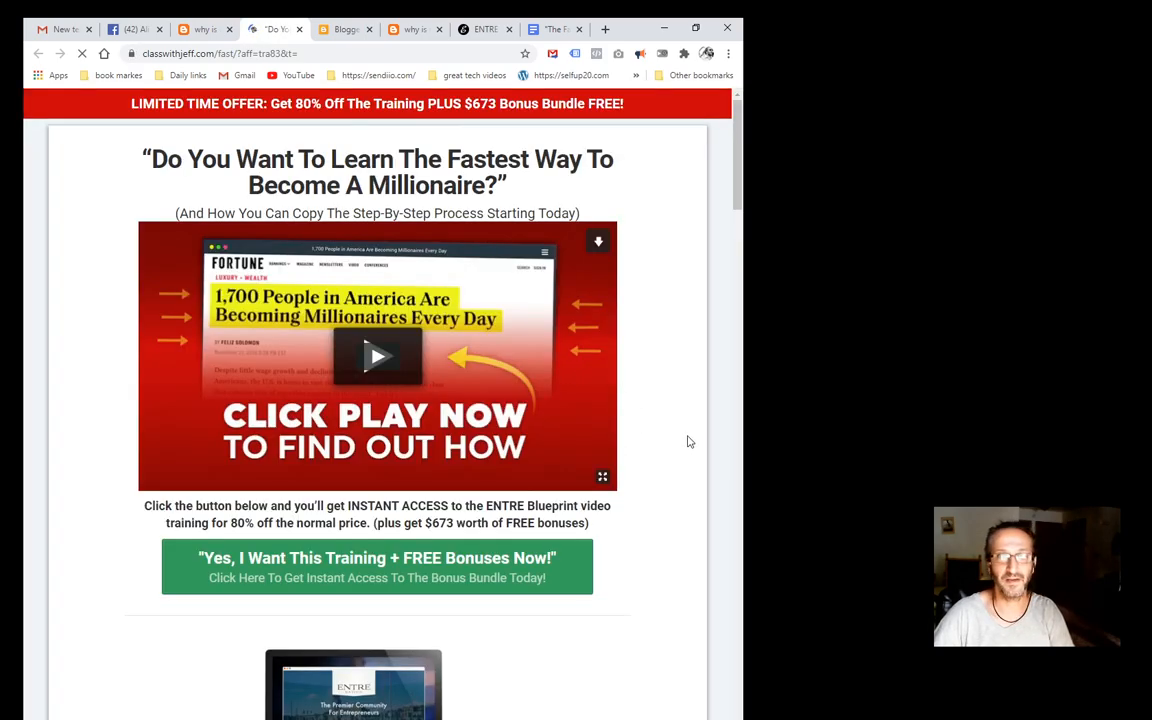
{"action": "mouse_move", "coordinate": [689, 389]}
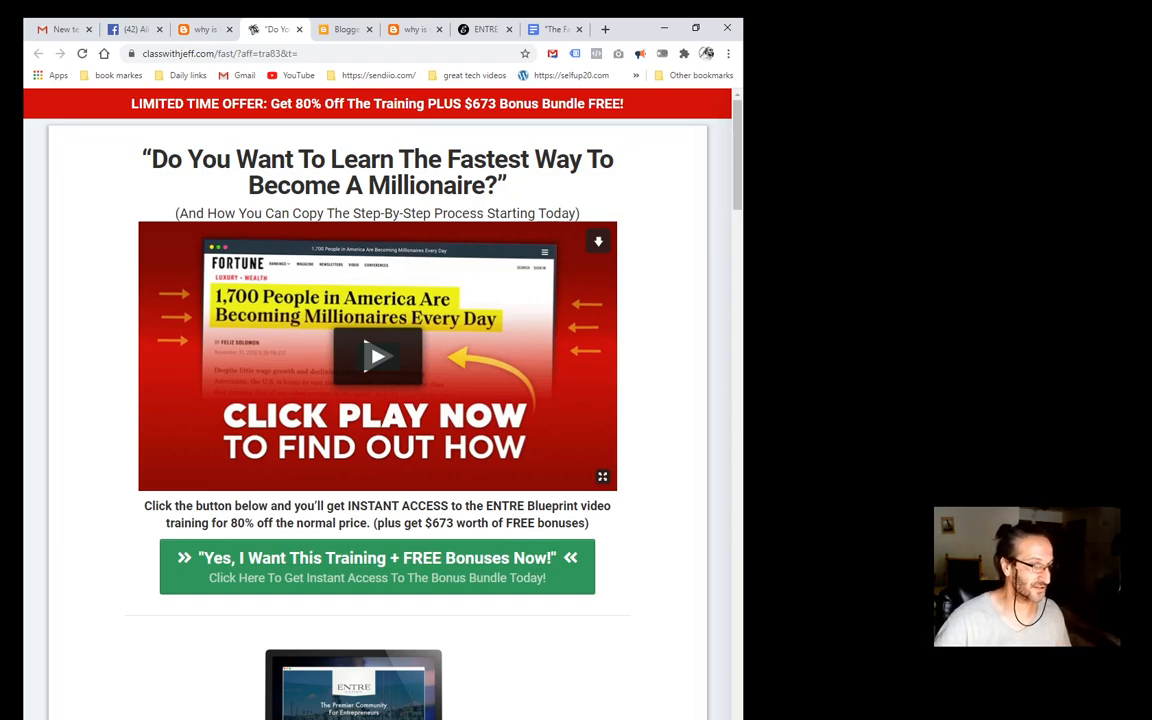
{"action": "scroll", "scroll_direction": "down", "scroll_amount": 3}
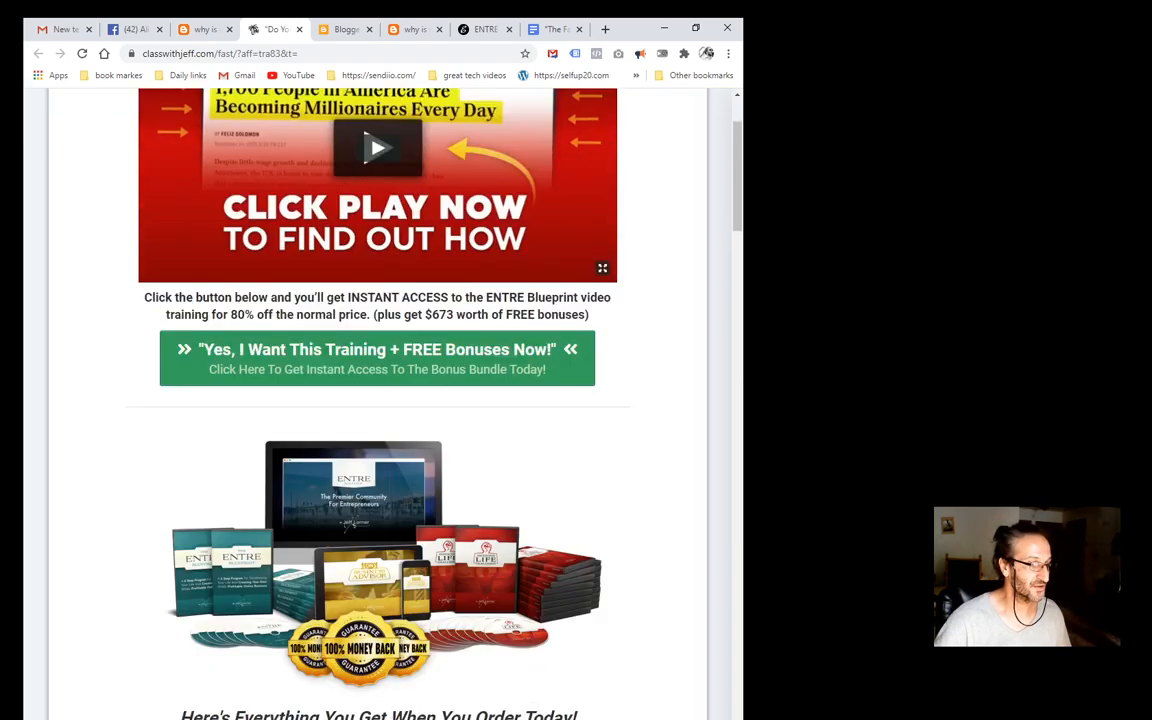
{"action": "scroll", "scroll_direction": "down", "scroll_amount": 3}
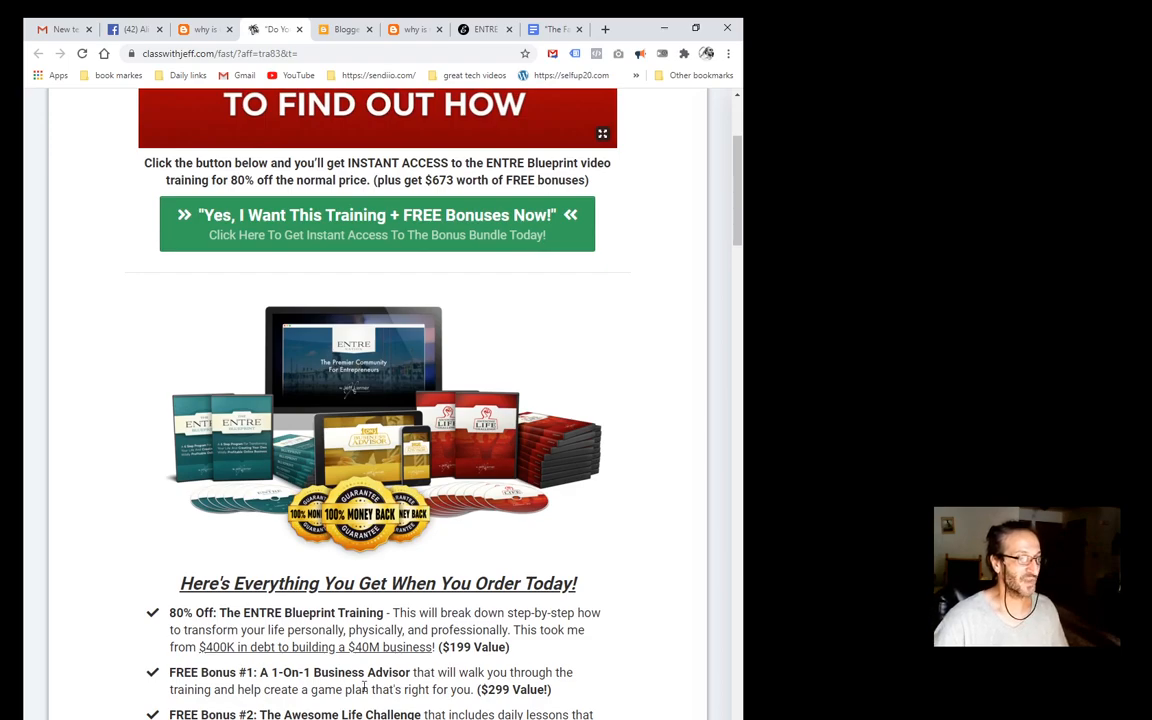